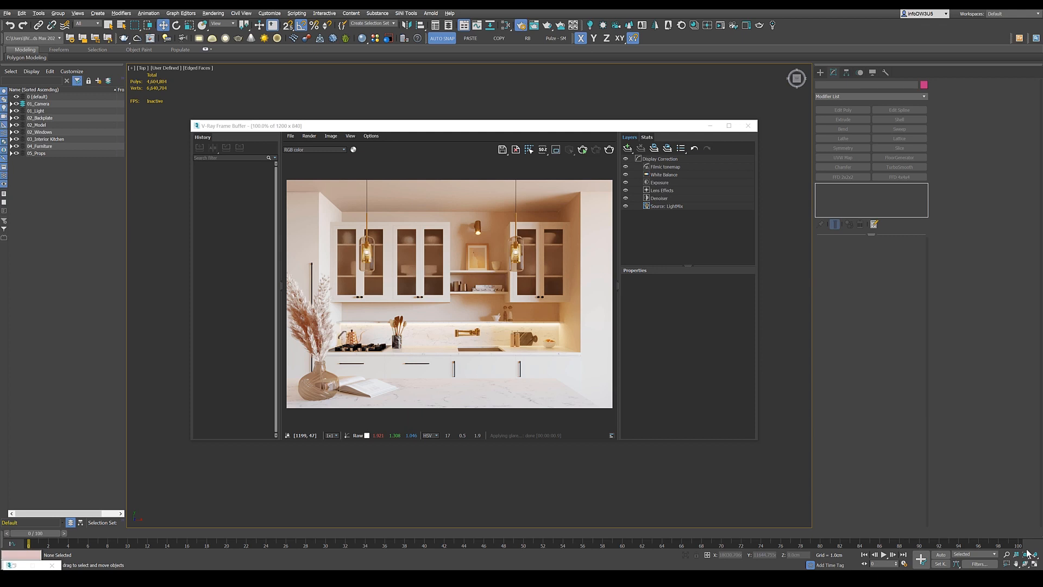
{"action": "mouse_move", "coordinate": [398, 207]}
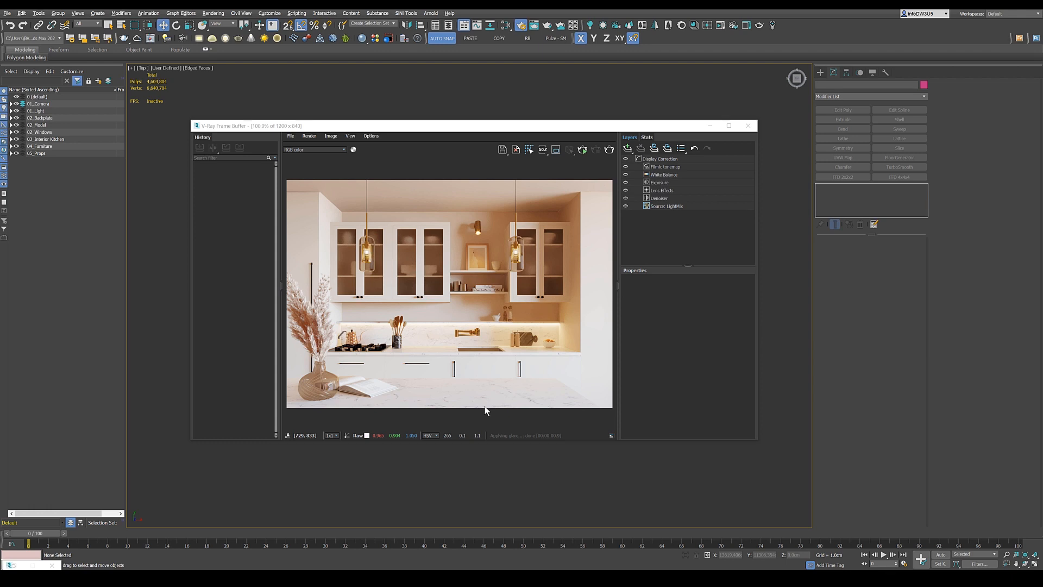
{"action": "mouse_move", "coordinate": [486, 411]}
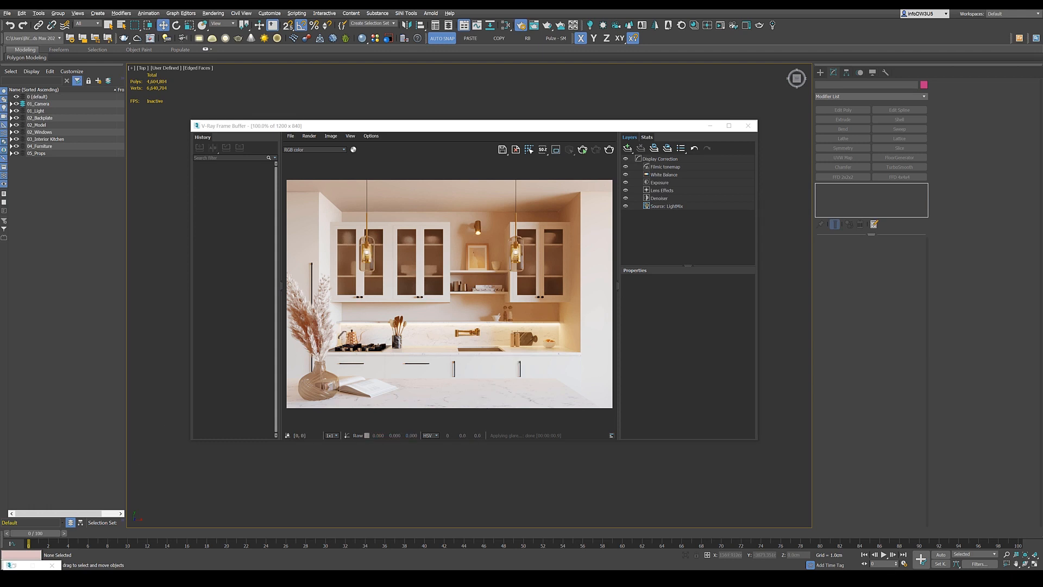
Close the V-Ray Frame Buffer and view Render Setup's Common parameters (6000×4200 output).
{"action": "left_click", "coordinate": [748, 125]}
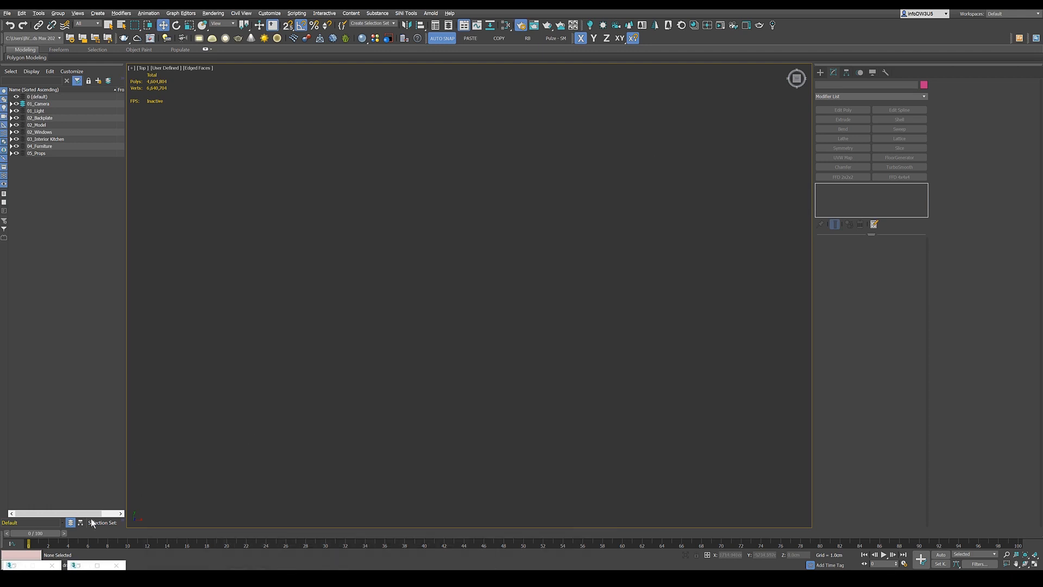
{"action": "right_click", "coordinate": [12, 565]}
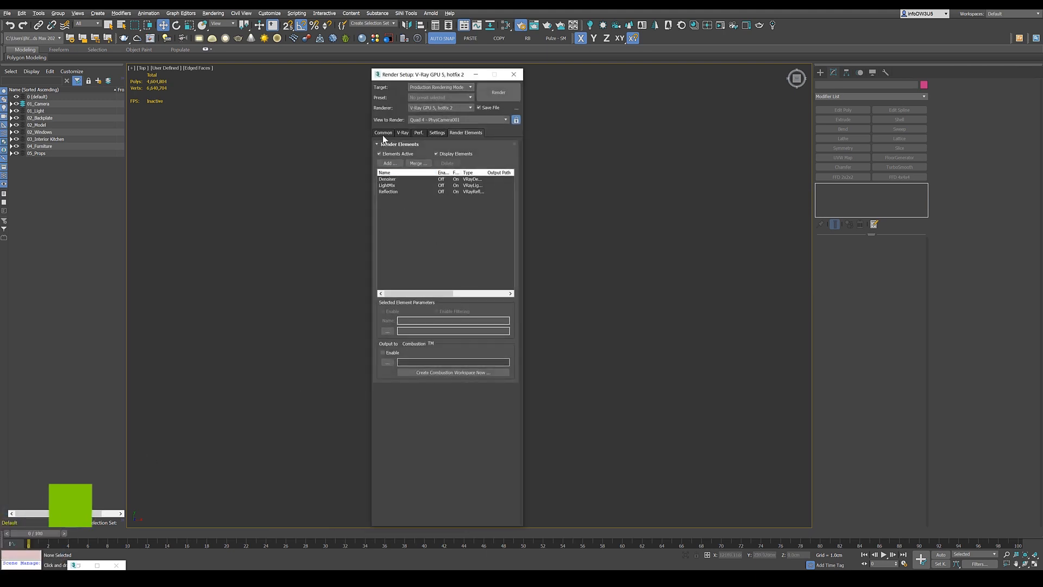
{"action": "left_click", "coordinate": [383, 132]}
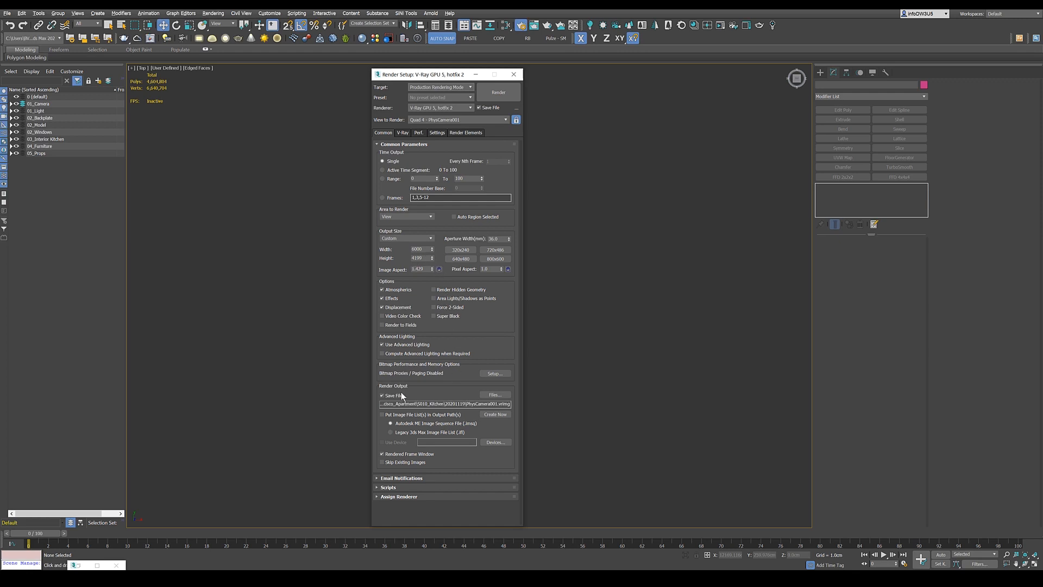
{"action": "mouse_move", "coordinate": [518, 411]}
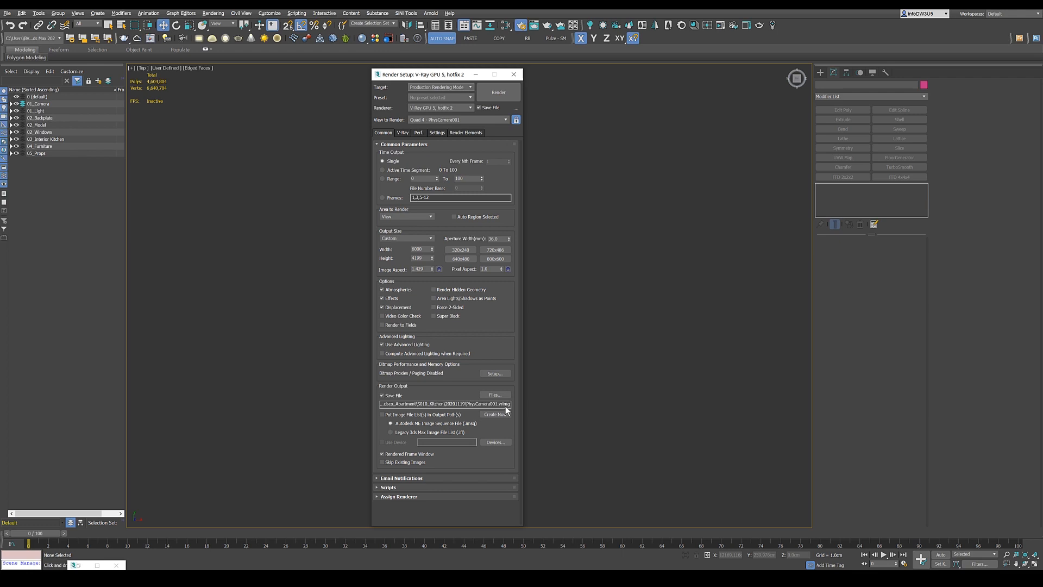
{"action": "mouse_move", "coordinate": [494, 394]}
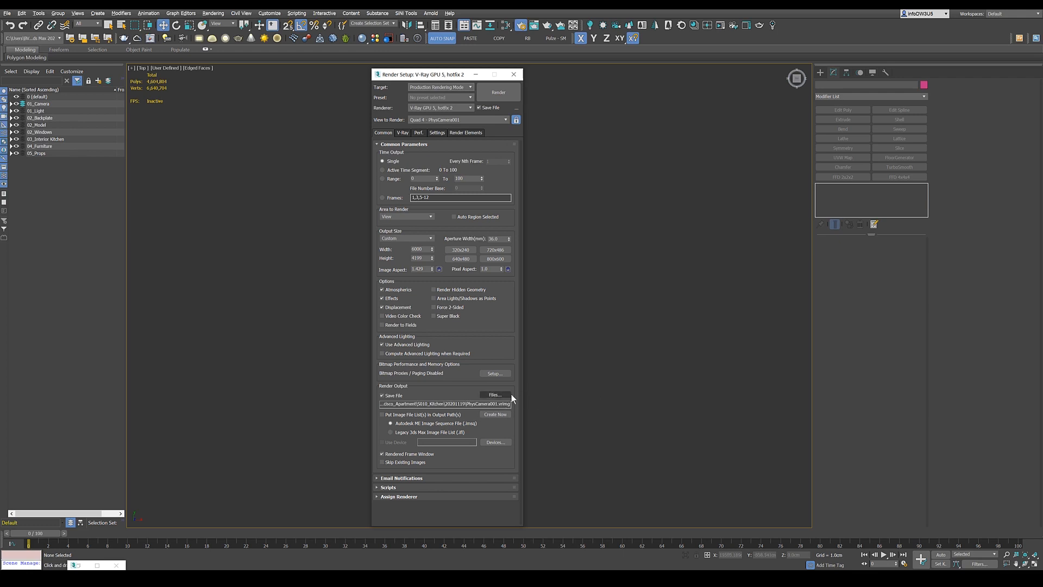
Step through the V-Ray, Perf. and Settings tabs to reach the Render Elements list.
{"action": "left_click", "coordinate": [403, 133]}
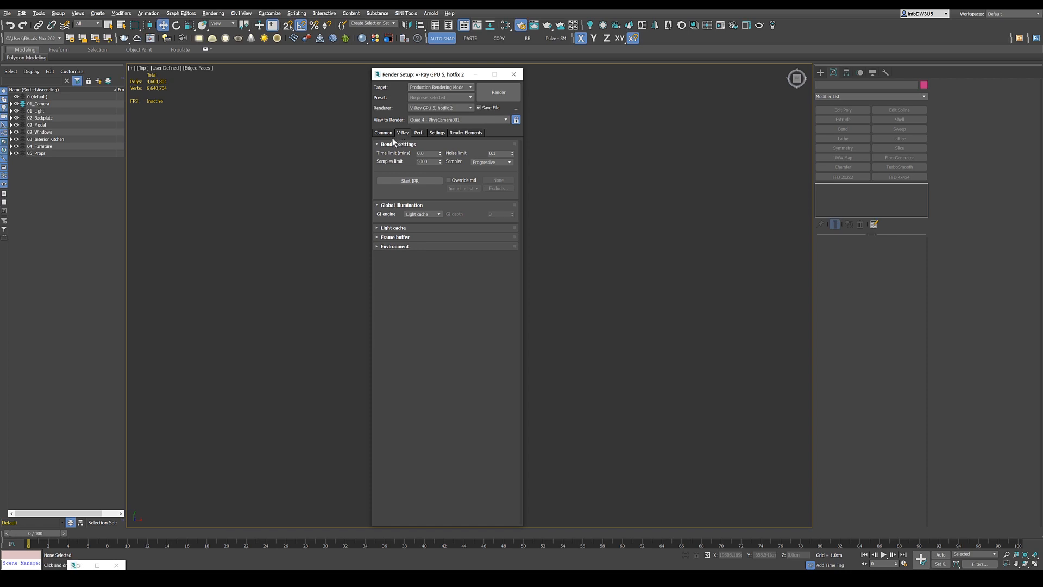
{"action": "mouse_move", "coordinate": [402, 170]}
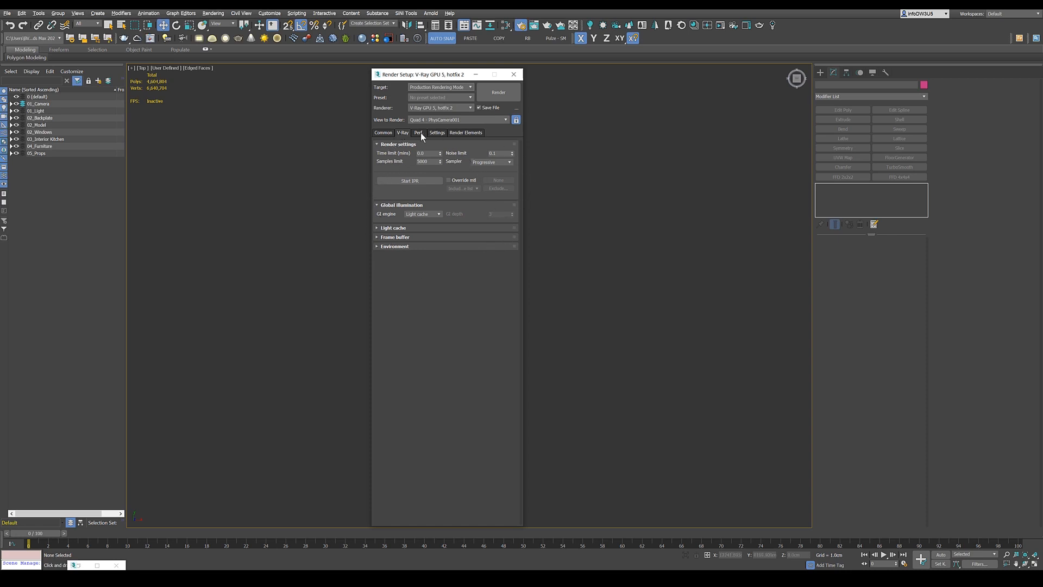
{"action": "left_click", "coordinate": [418, 132]}
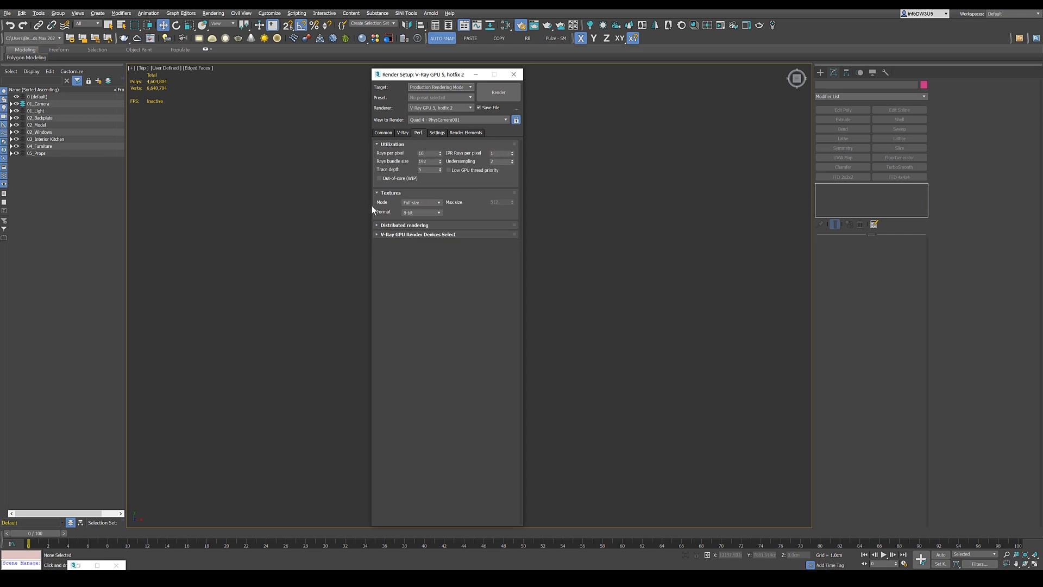
{"action": "left_click", "coordinate": [437, 132]}
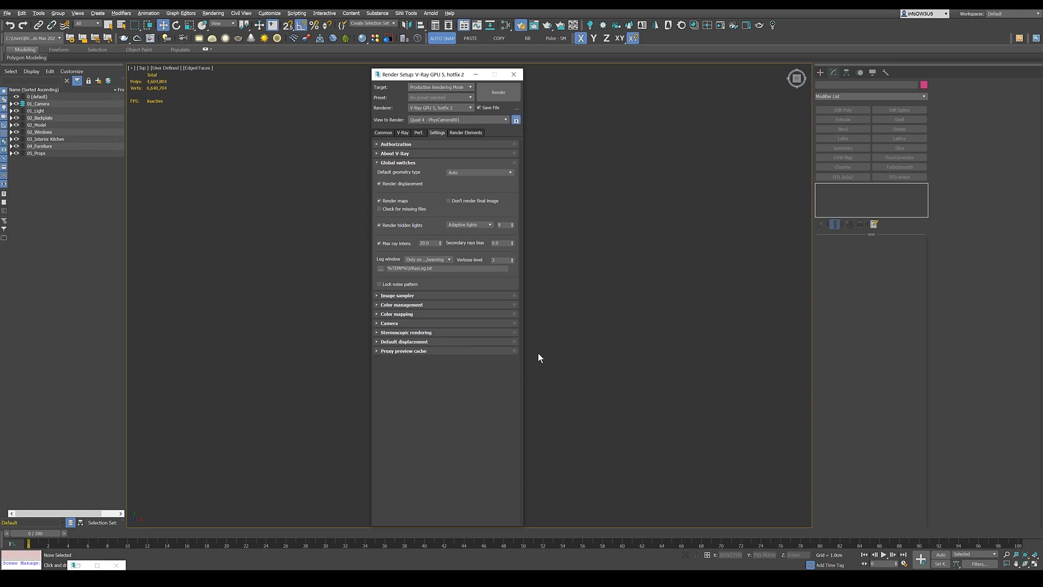
{"action": "left_click", "coordinate": [465, 133]}
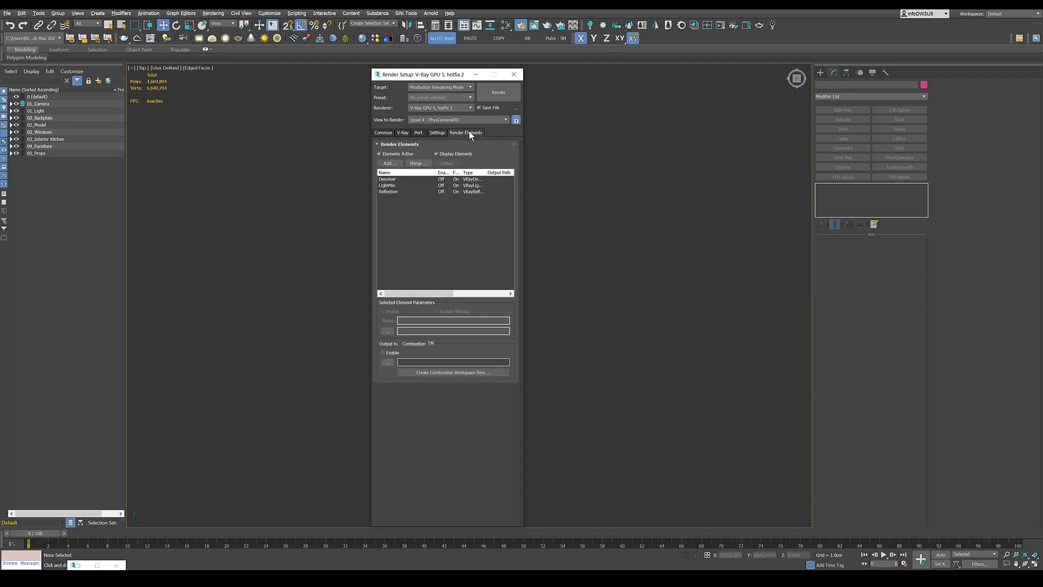
Select the Denoiser element to view its VRayDenoiser parameters.
{"action": "left_click", "coordinate": [385, 172]}
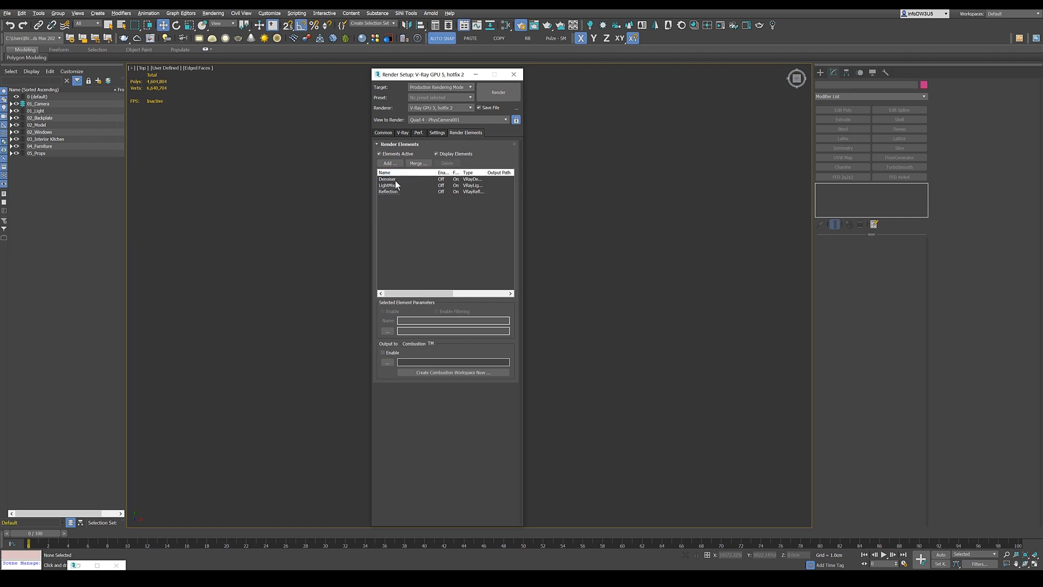
{"action": "left_click", "coordinate": [388, 179]}
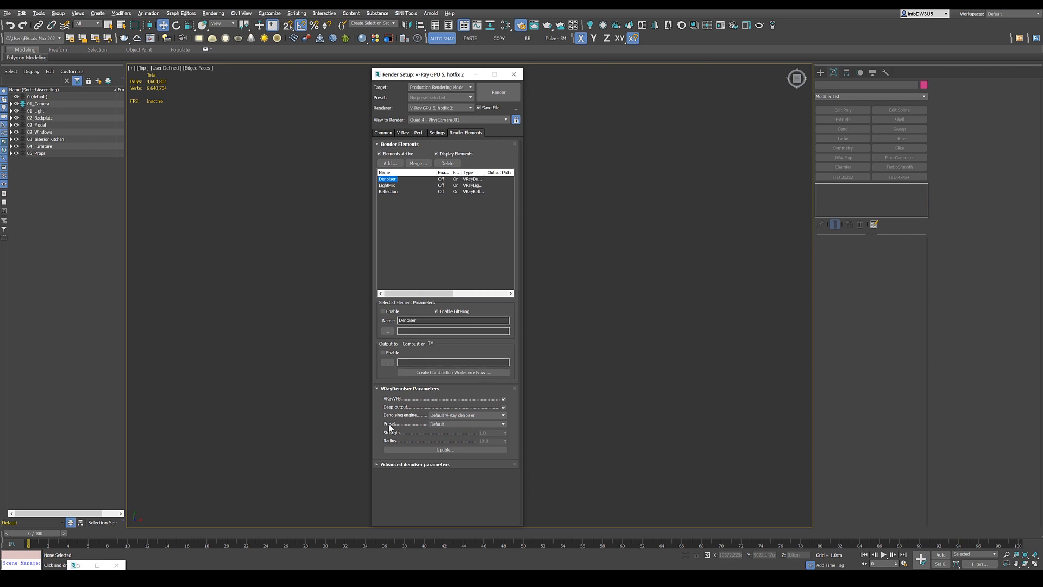
{"action": "mouse_move", "coordinate": [437, 427]}
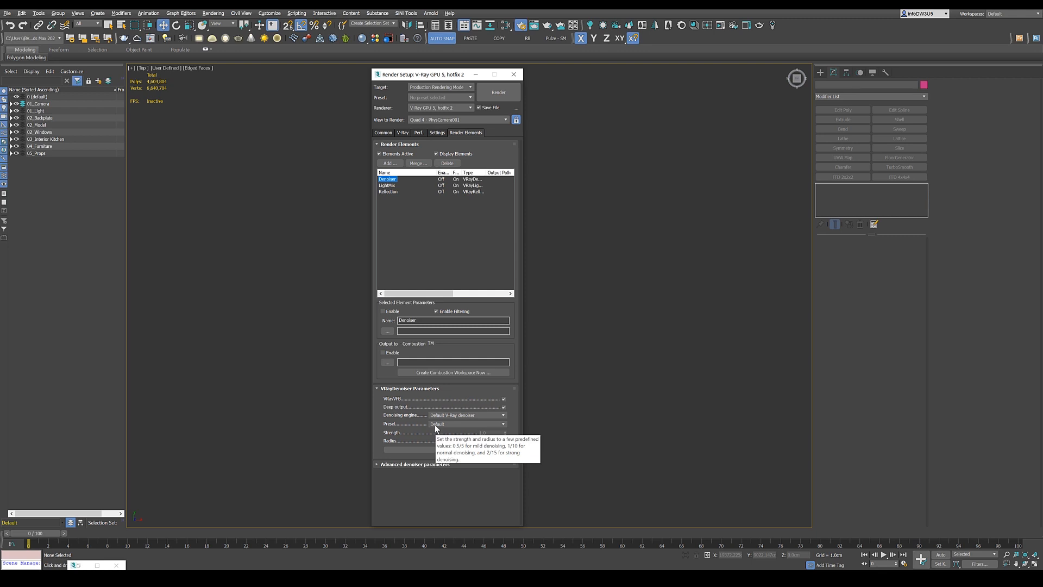
{"action": "mouse_move", "coordinate": [437, 429]}
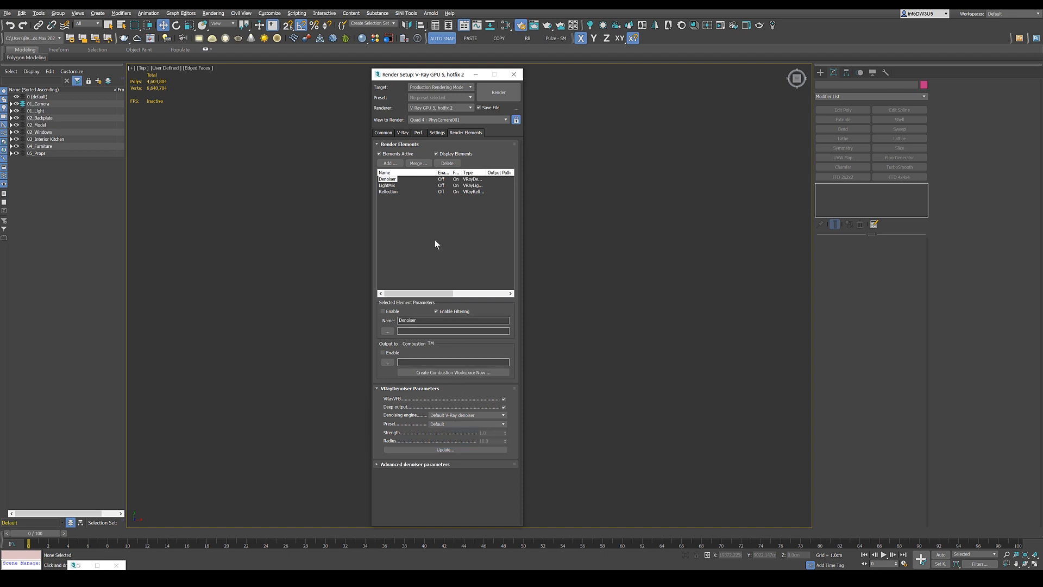
Select the LightMix element and keep its lights grouped by Instanced lights.
{"action": "left_click", "coordinate": [386, 184]}
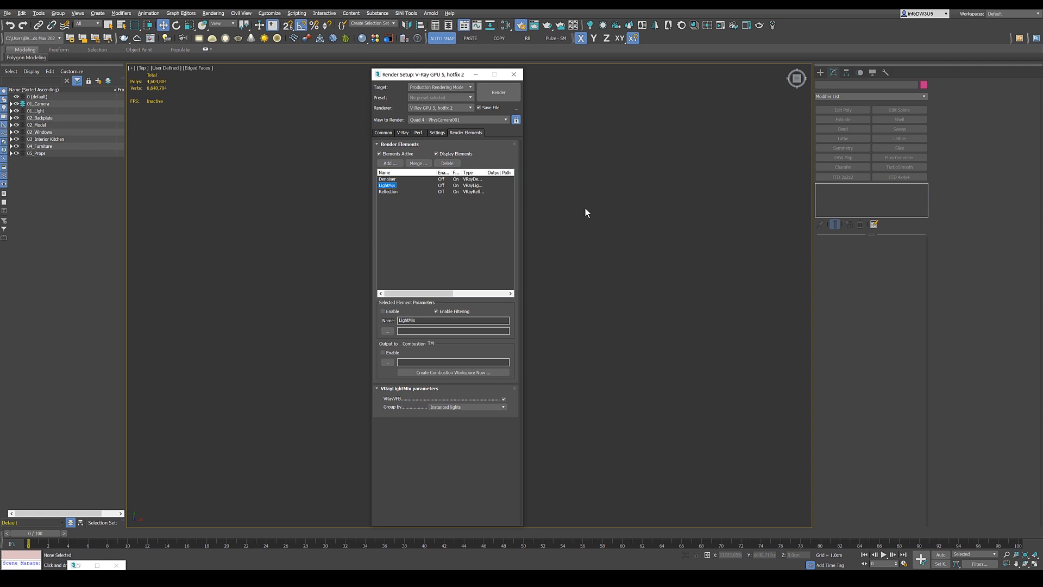
{"action": "mouse_move", "coordinate": [464, 347]}
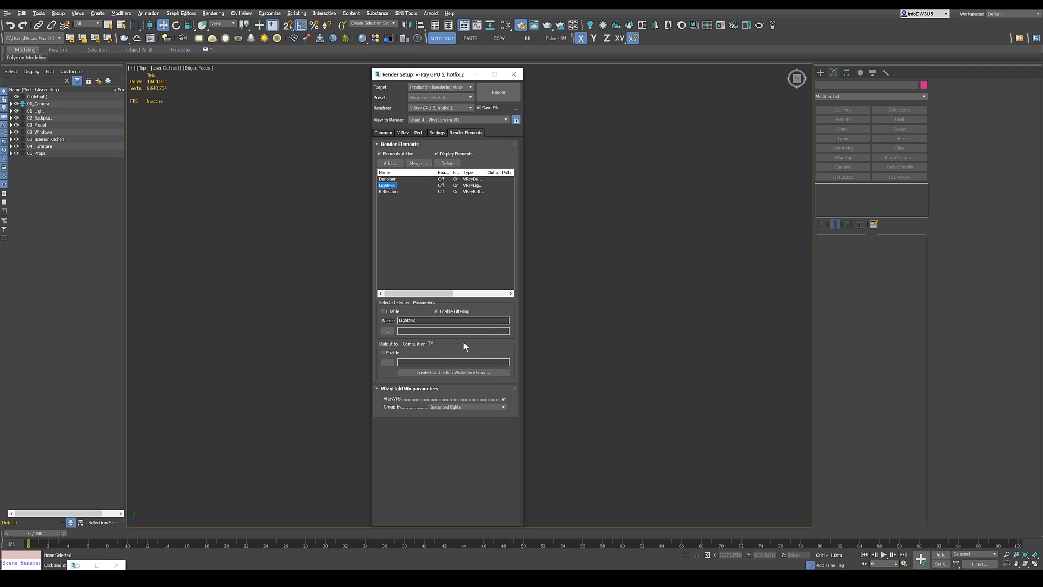
{"action": "mouse_move", "coordinate": [449, 409]}
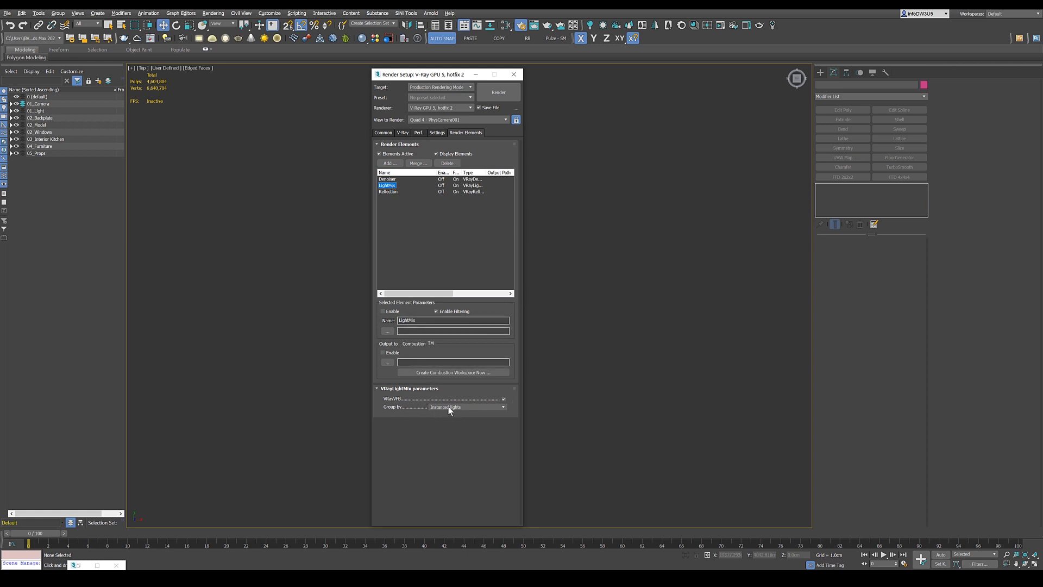
{"action": "left_click", "coordinate": [468, 406]}
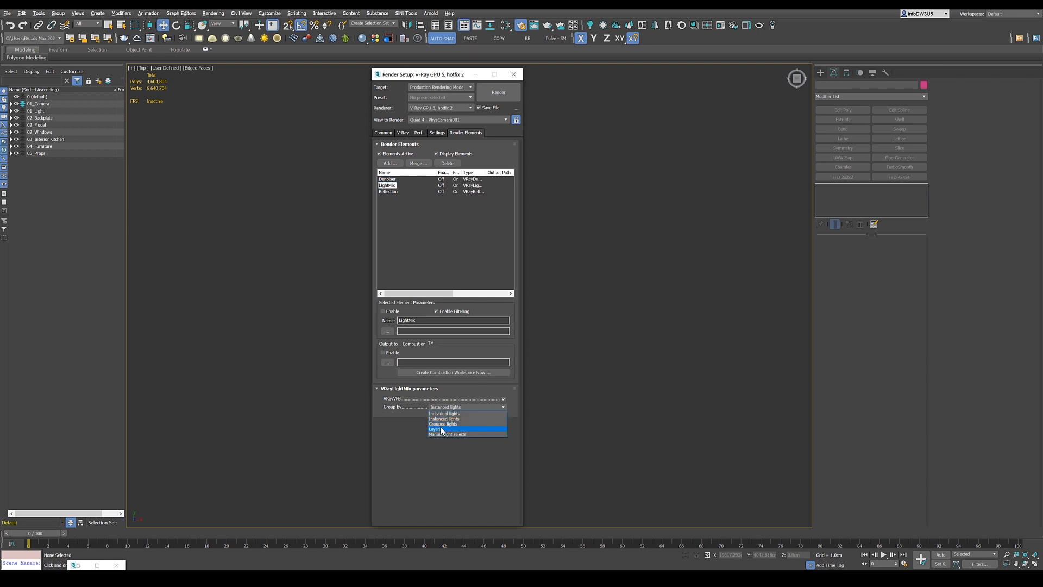
{"action": "mouse_move", "coordinate": [445, 424]}
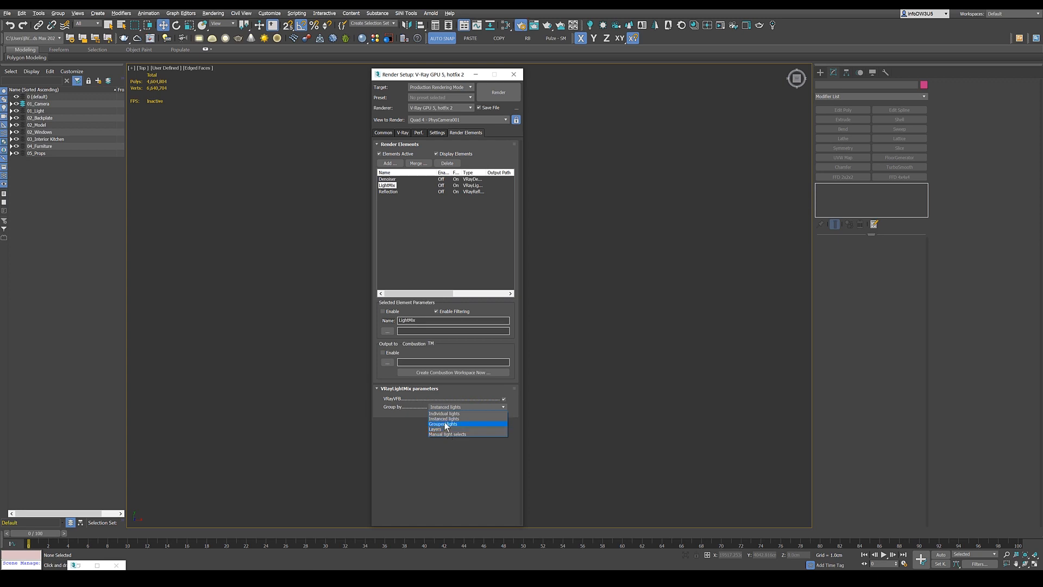
{"action": "mouse_move", "coordinate": [445, 413]}
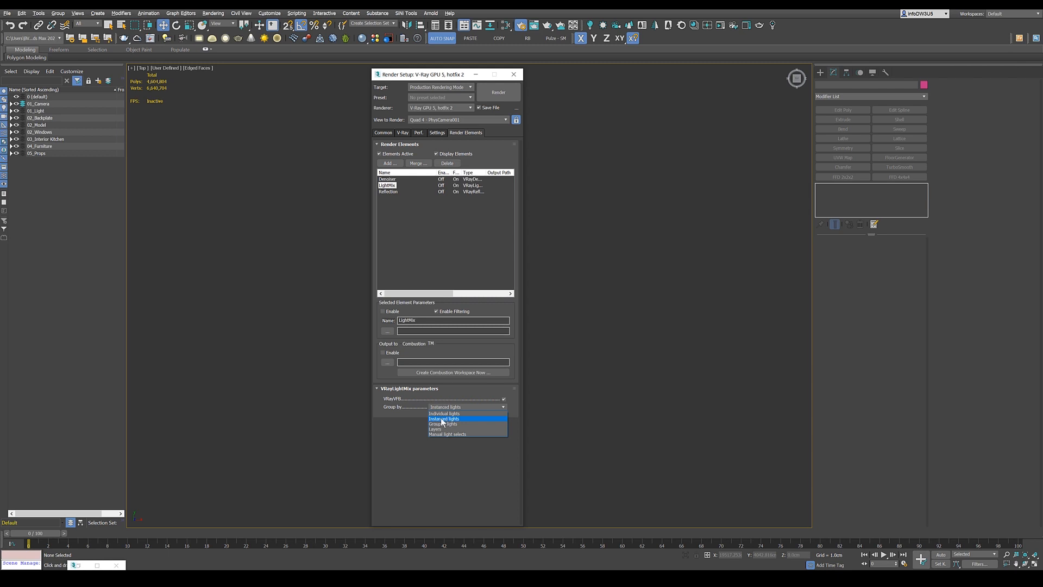
{"action": "left_click", "coordinate": [445, 418]}
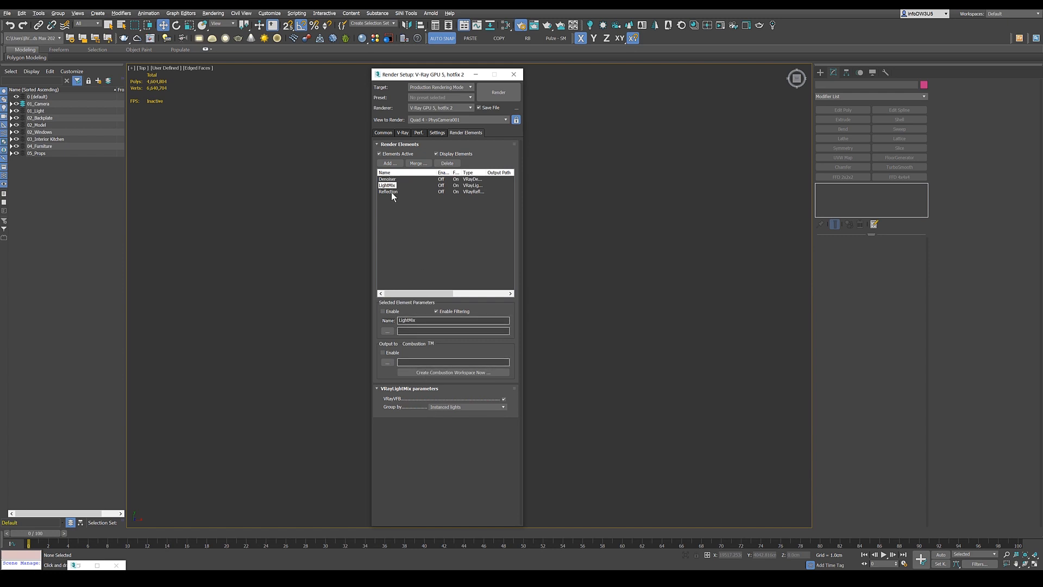
Show the Reflection element's parameters: multiplier 1.0, denoising off.
{"action": "left_click", "coordinate": [388, 192]}
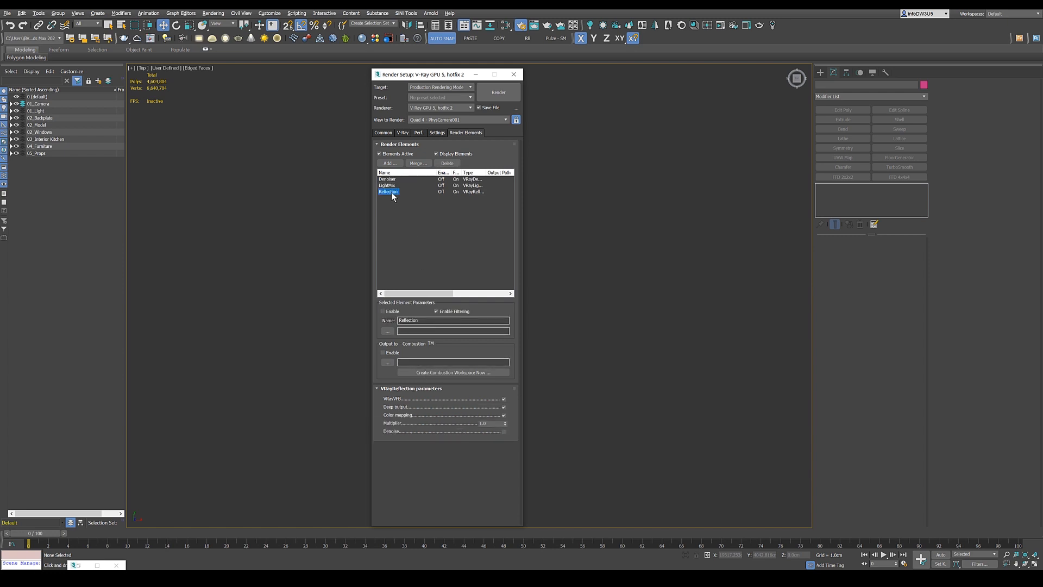
{"action": "mouse_move", "coordinate": [399, 198]}
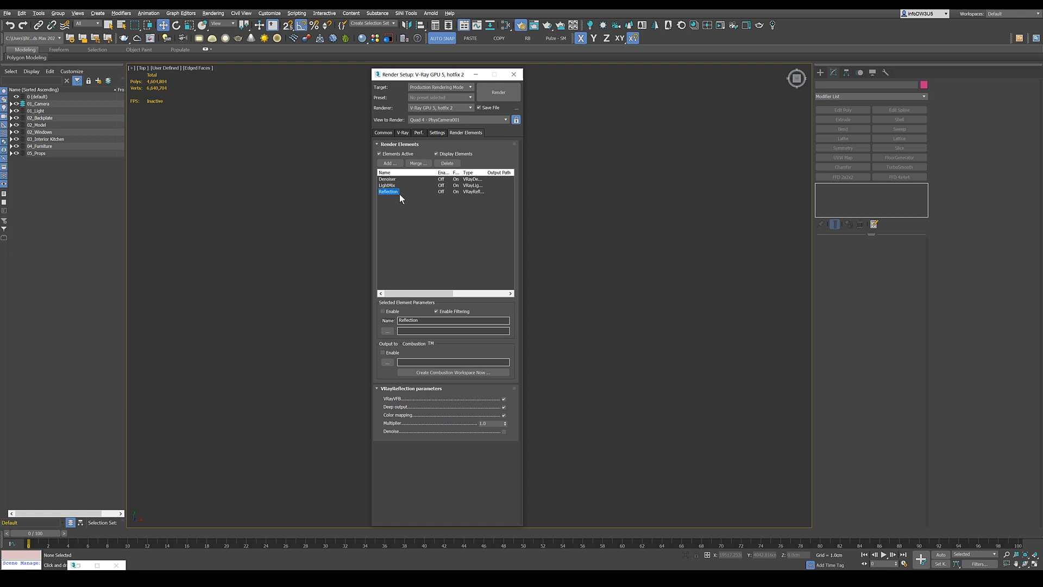
{"action": "mouse_move", "coordinate": [463, 233]}
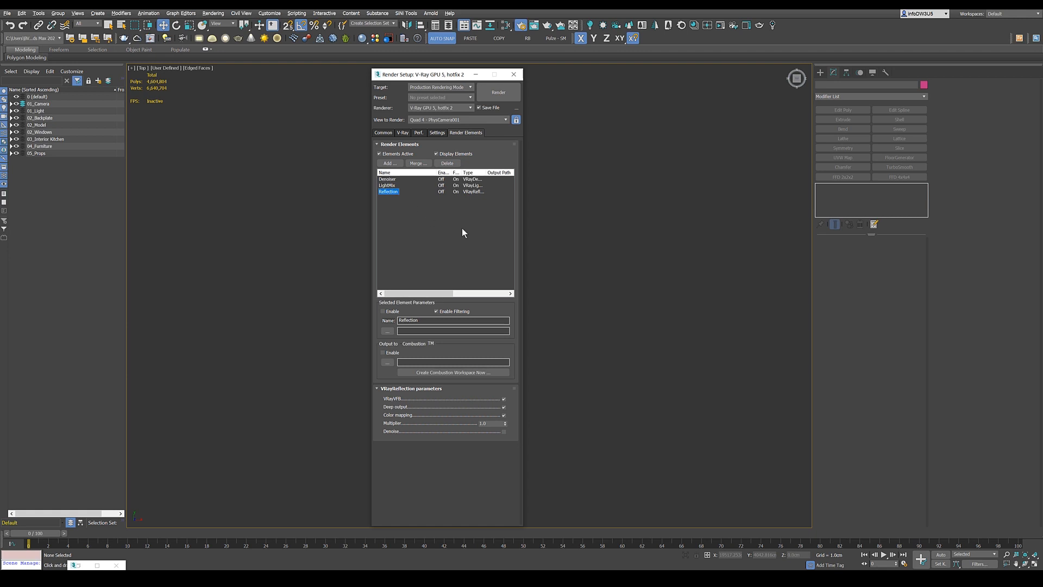
{"action": "mouse_move", "coordinate": [448, 226]}
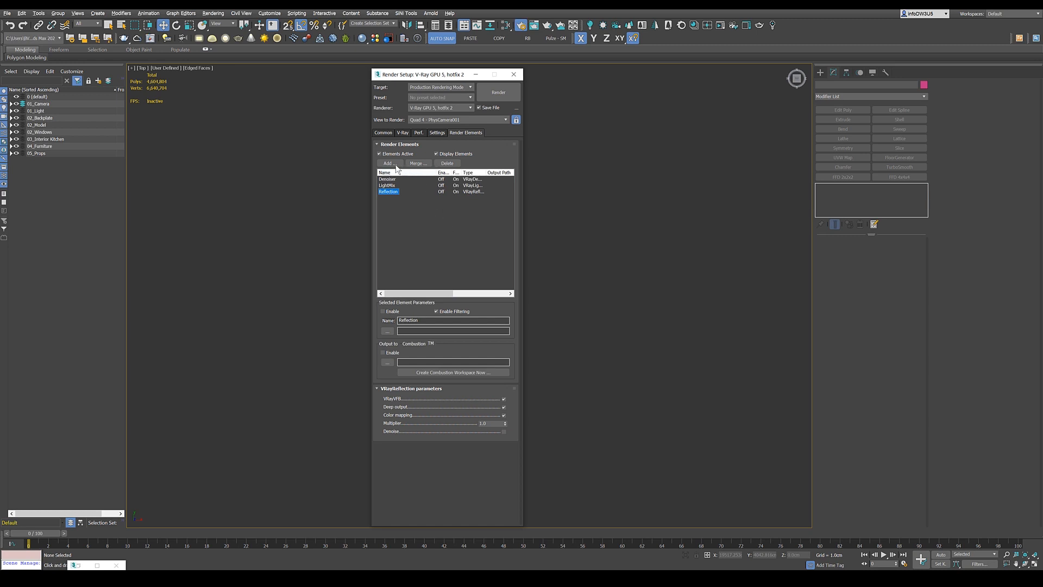
{"action": "mouse_move", "coordinate": [367, 176]}
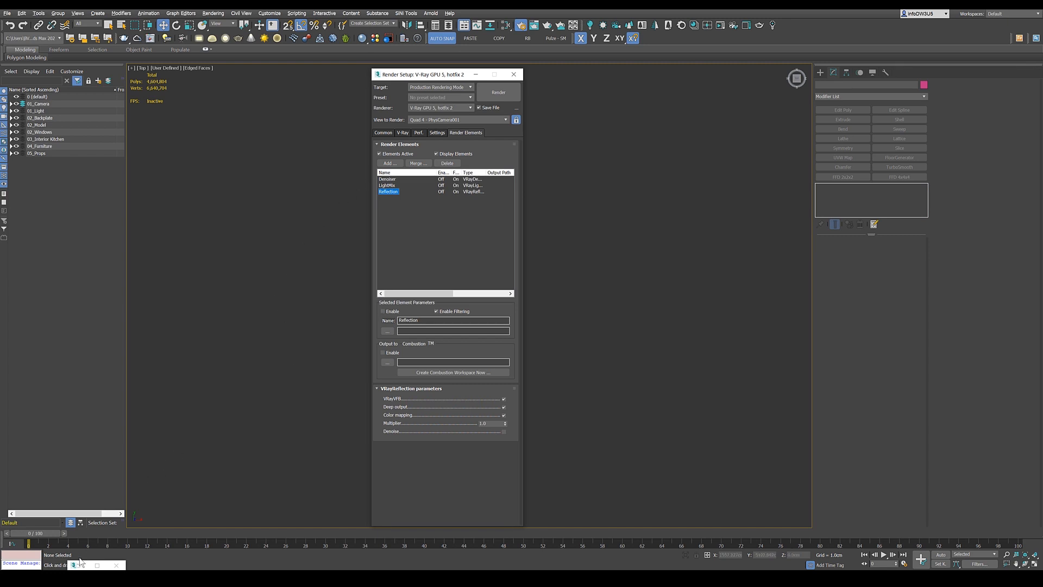
Reopen the V-Ray Frame Buffer showing the kitchen render and its correction layers.
{"action": "left_click", "coordinate": [498, 92]}
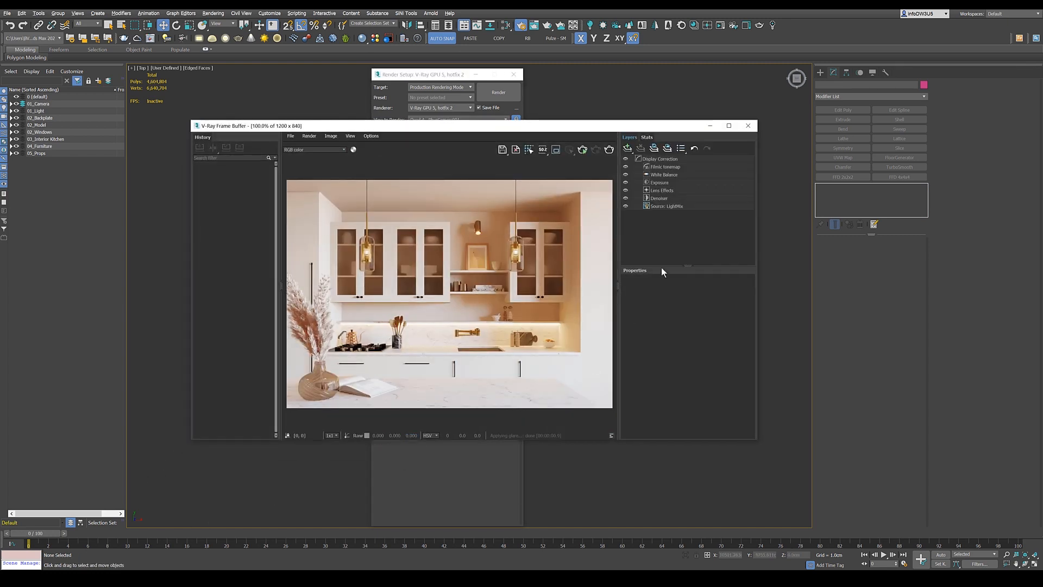
{"action": "left_click", "coordinate": [658, 198]}
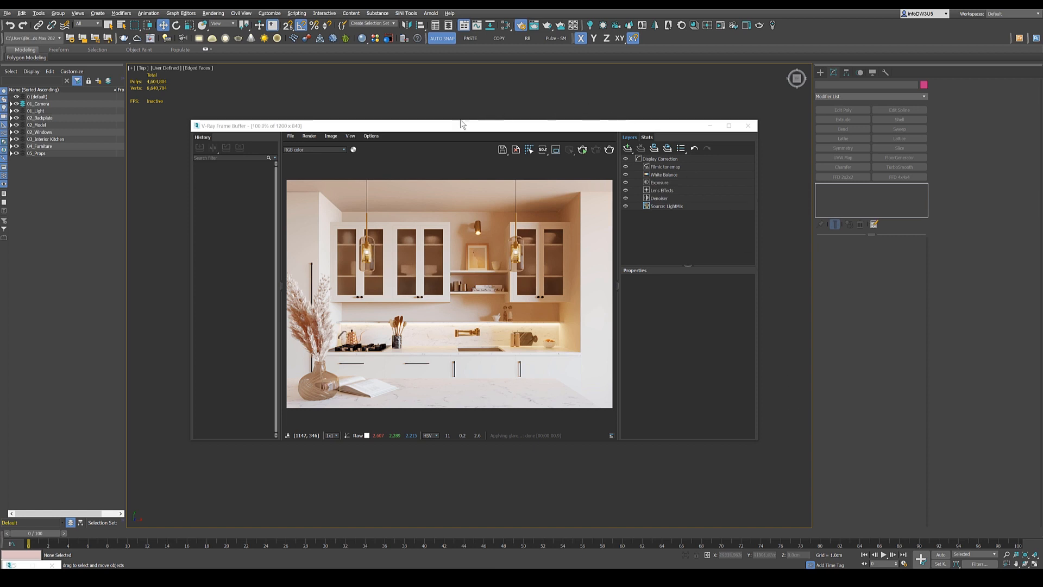
{"action": "mouse_move", "coordinate": [208, 261]}
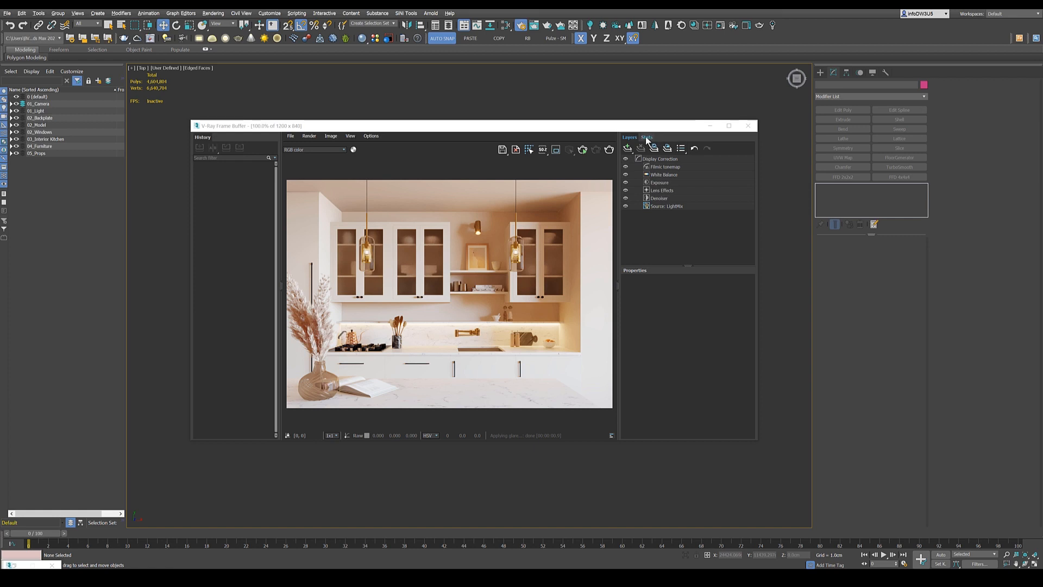
{"action": "left_click", "coordinate": [646, 137]}
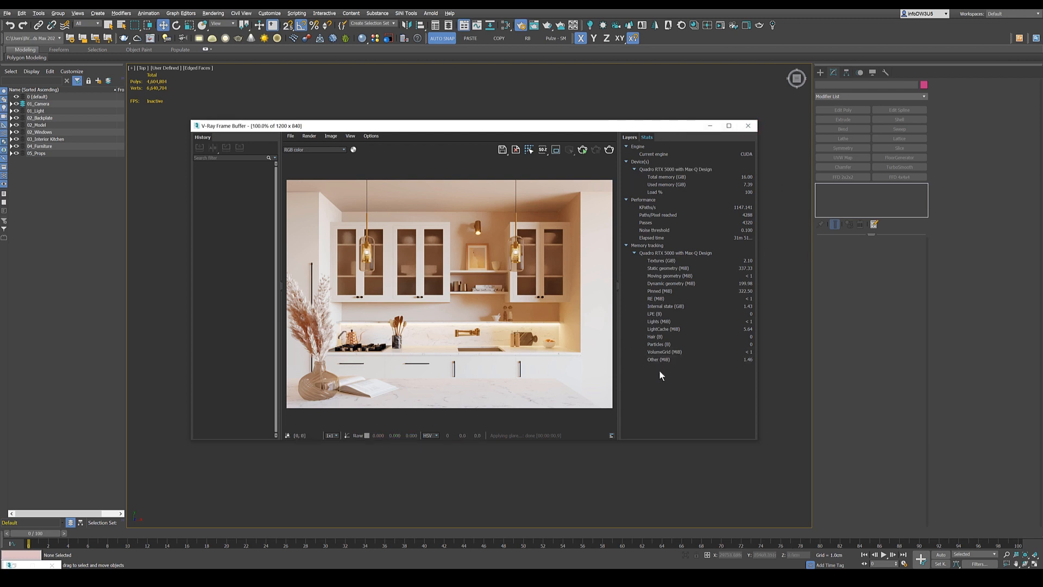
{"action": "left_click", "coordinate": [630, 137]}
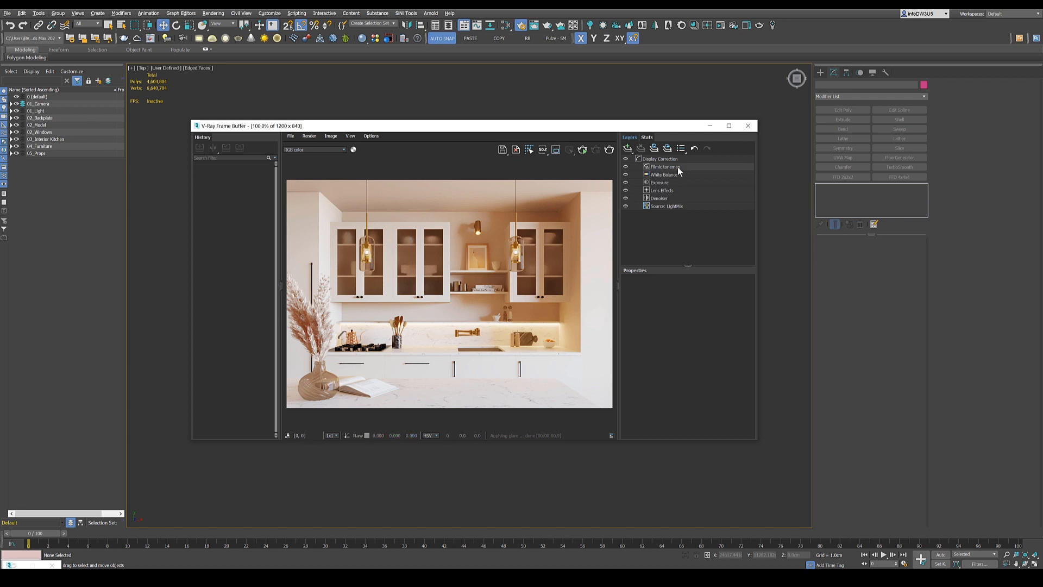
Remove the Filmic tonemap layer and add new Exposure, White Balance and Filmic tonemap layers.
{"action": "left_click", "coordinate": [663, 166]}
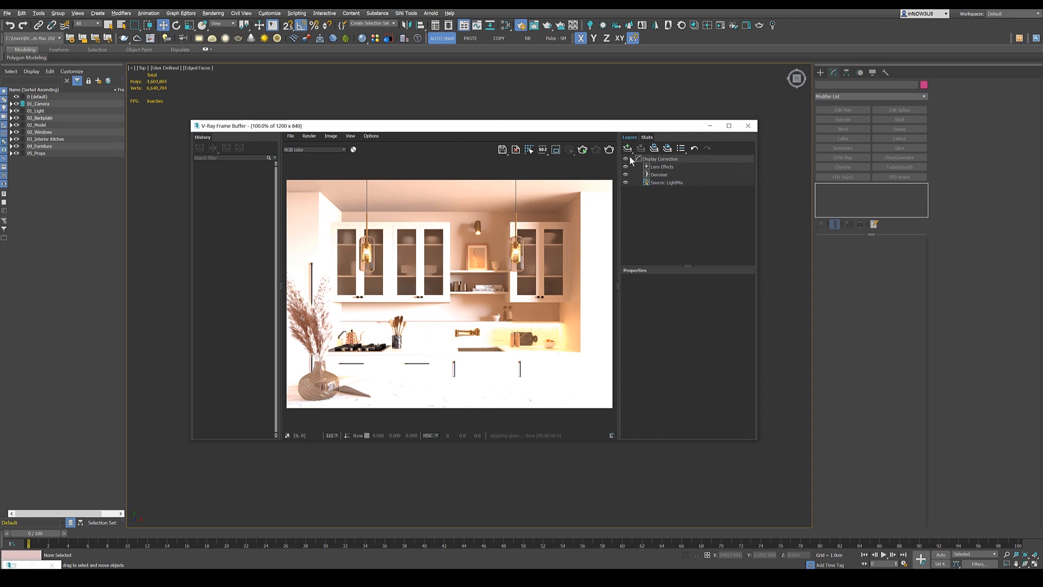
{"action": "left_click", "coordinate": [626, 148]}
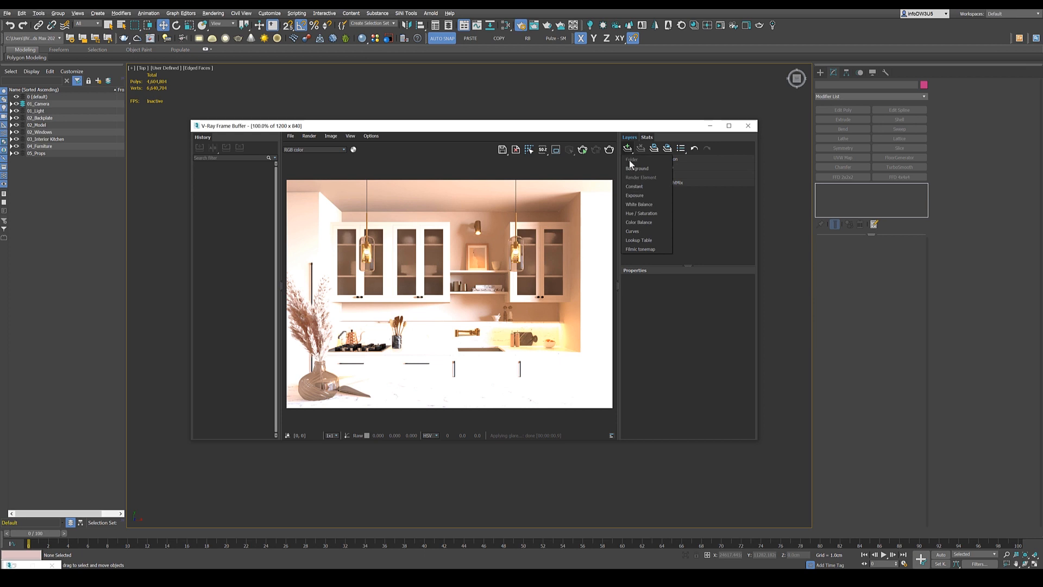
{"action": "mouse_move", "coordinate": [643, 195]}
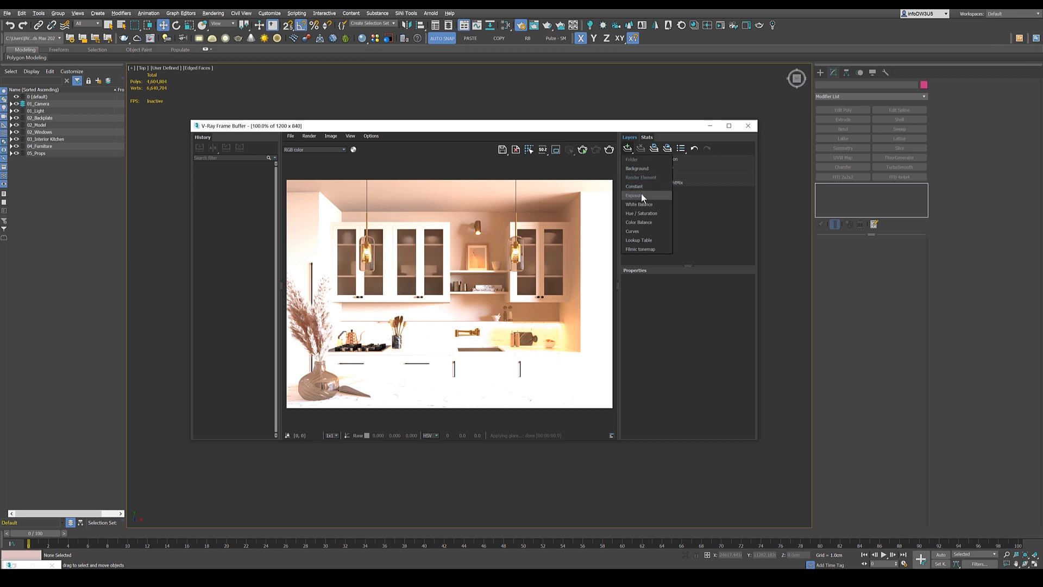
{"action": "left_click", "coordinate": [635, 195]}
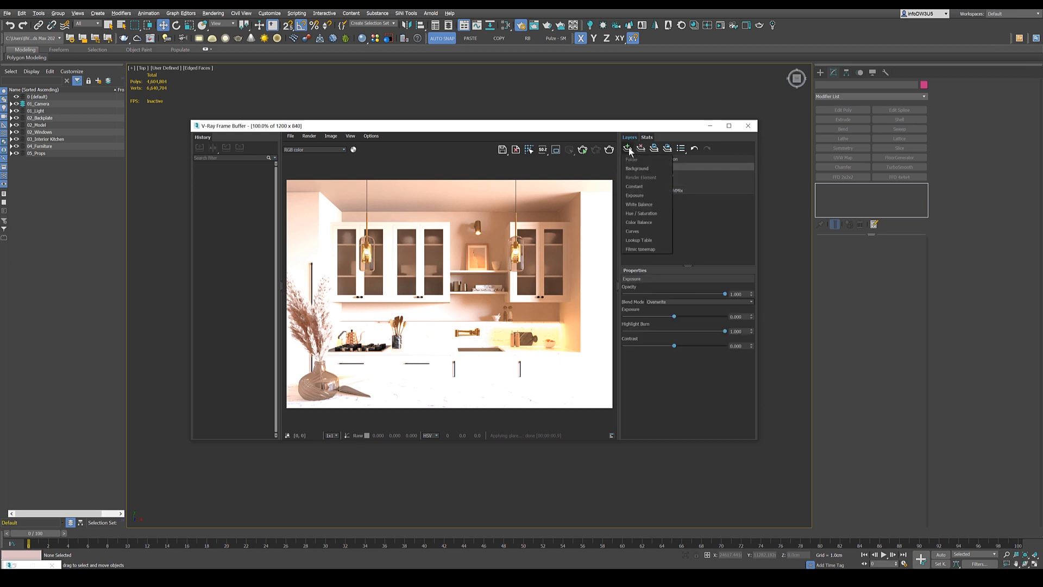
{"action": "left_click", "coordinate": [638, 204]}
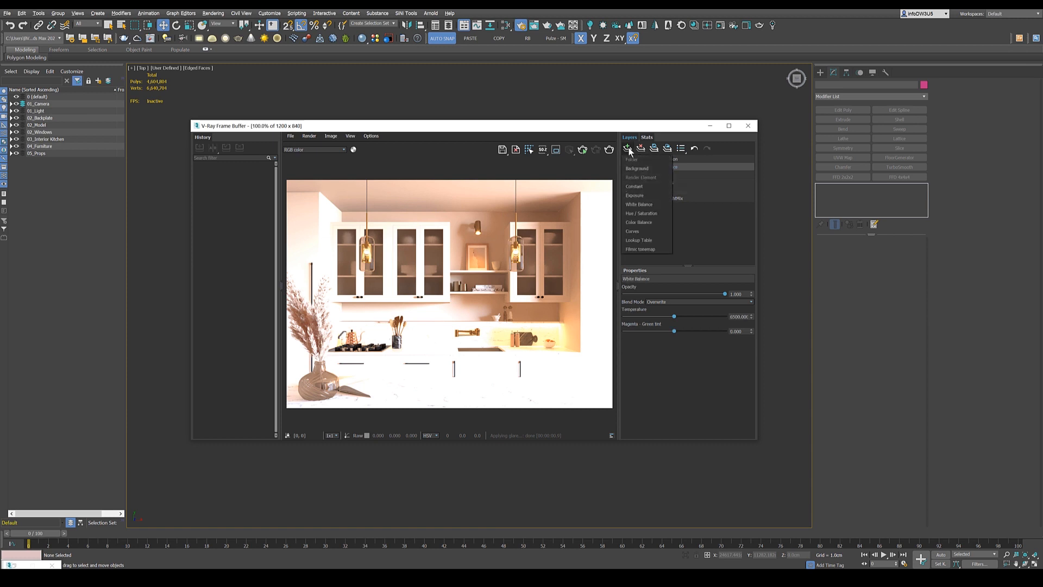
{"action": "mouse_move", "coordinate": [634, 195]}
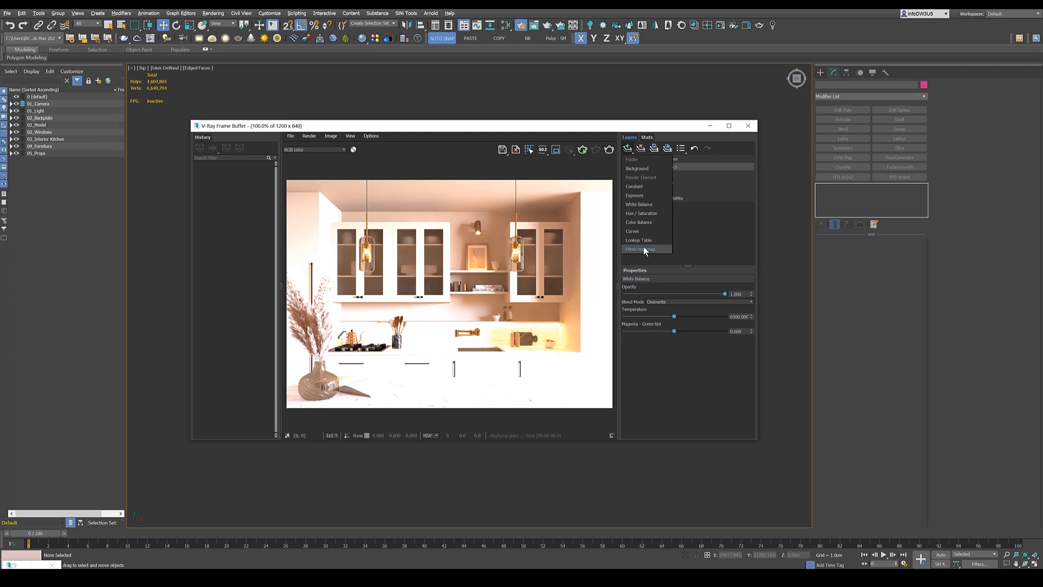
{"action": "left_click", "coordinate": [640, 248]}
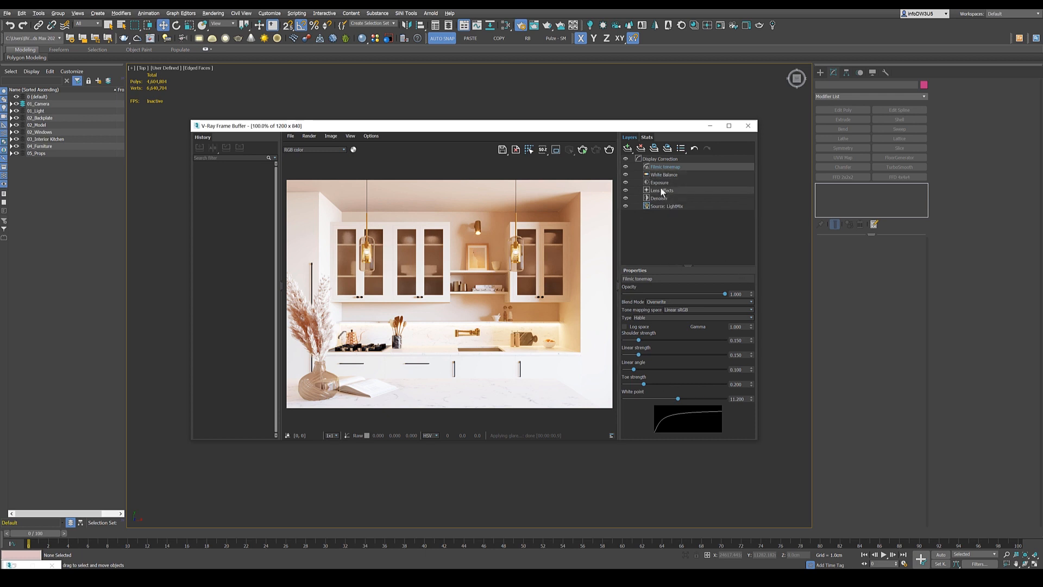
Select the Exposure layer and lower its Highlight Burn to 0.5.
{"action": "left_click", "coordinate": [663, 174]}
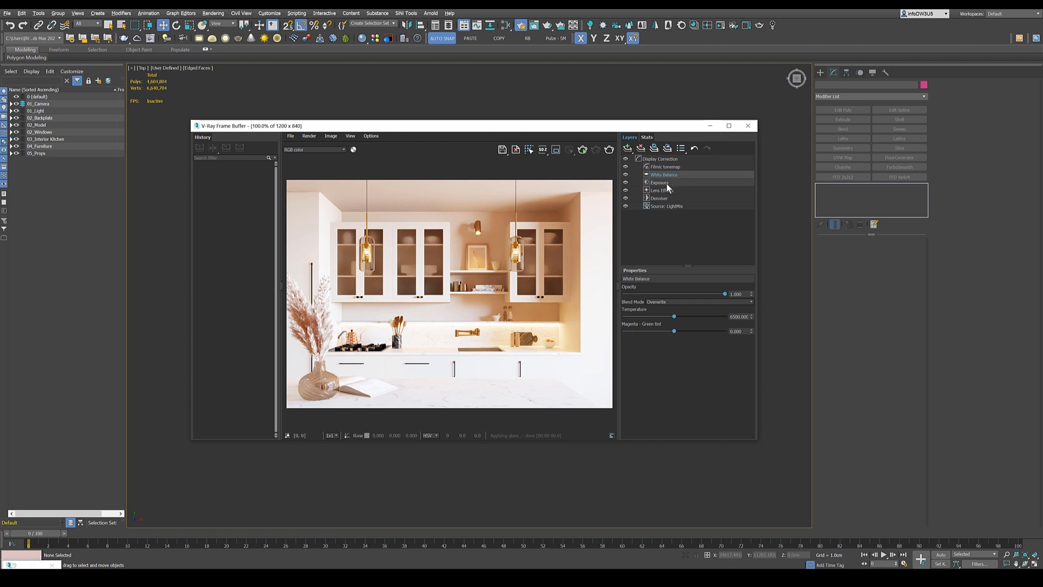
{"action": "left_click", "coordinate": [659, 182]}
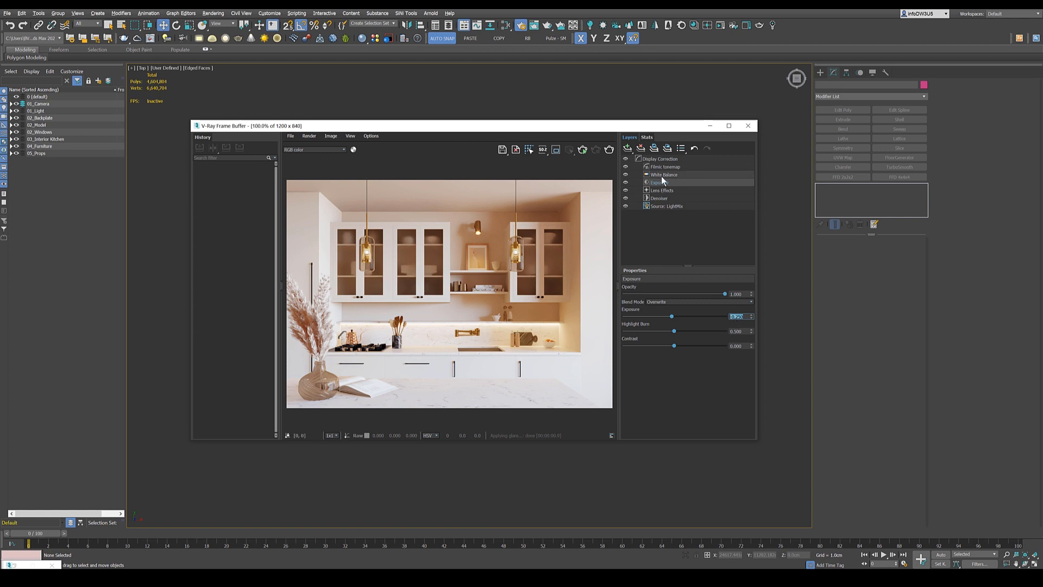
Push the White Balance temperature above 6500, then view the Denoiser layer settings.
{"action": "left_click", "coordinate": [664, 175]}
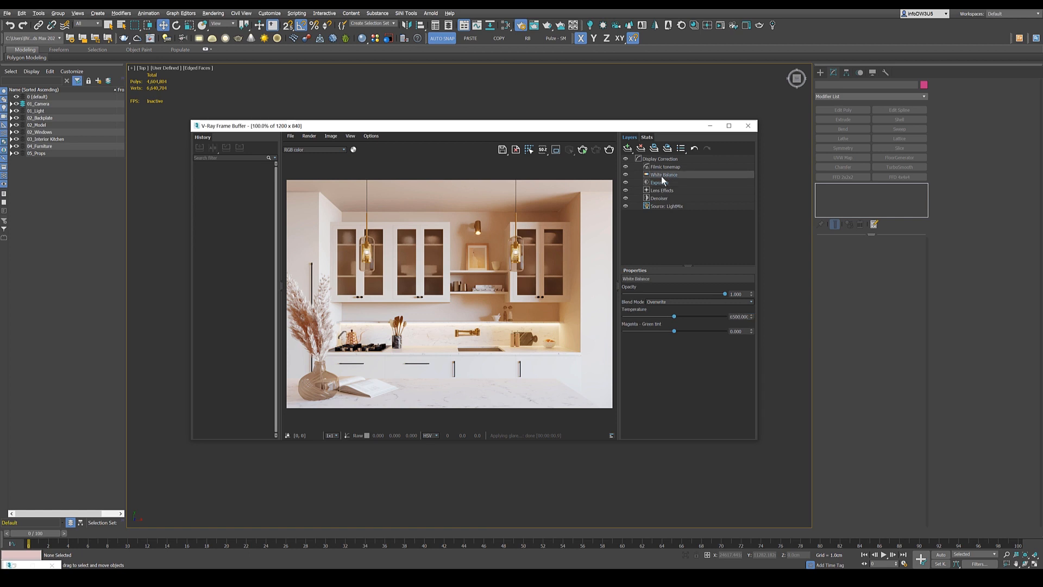
{"action": "mouse_move", "coordinate": [549, 221]}
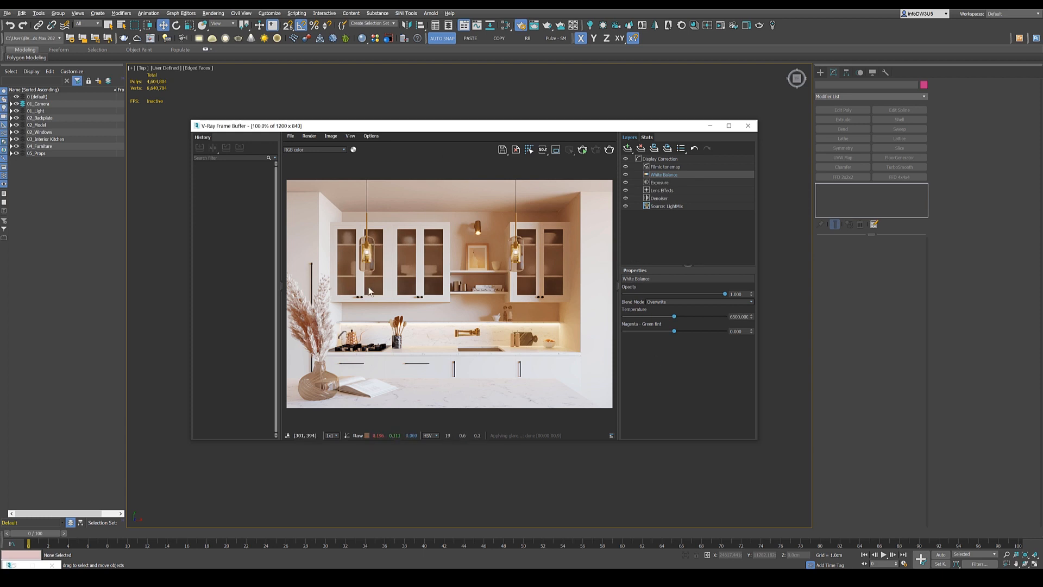
{"action": "mouse_move", "coordinate": [675, 327]}
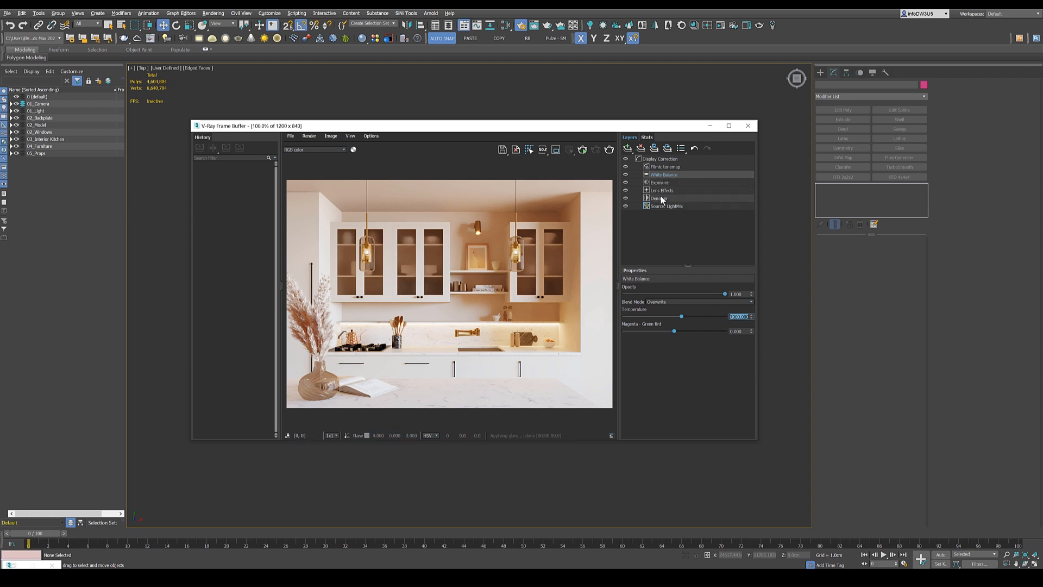
{"action": "left_click", "coordinate": [656, 198]}
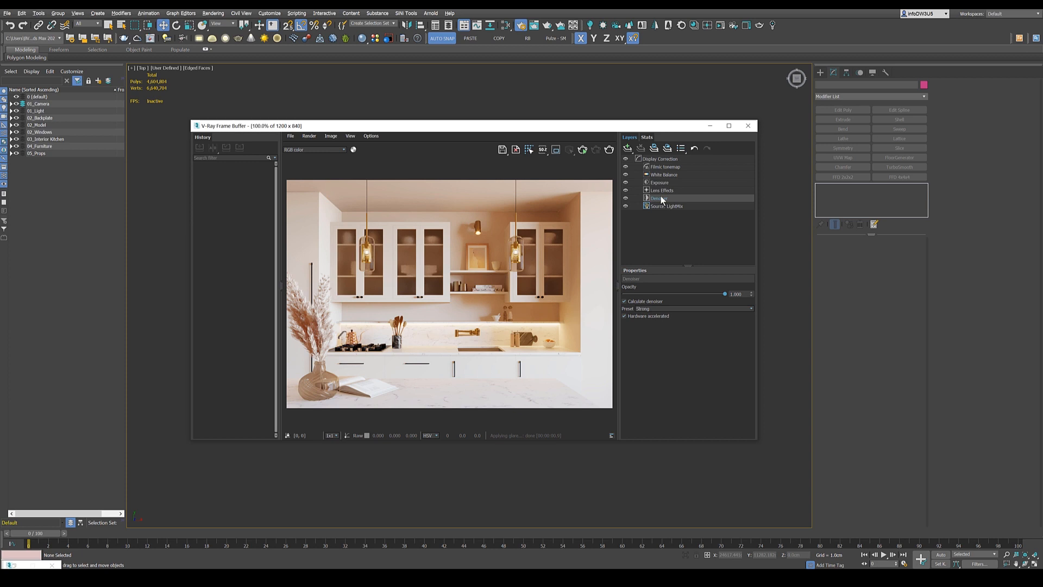
{"action": "left_click", "coordinate": [692, 308]}
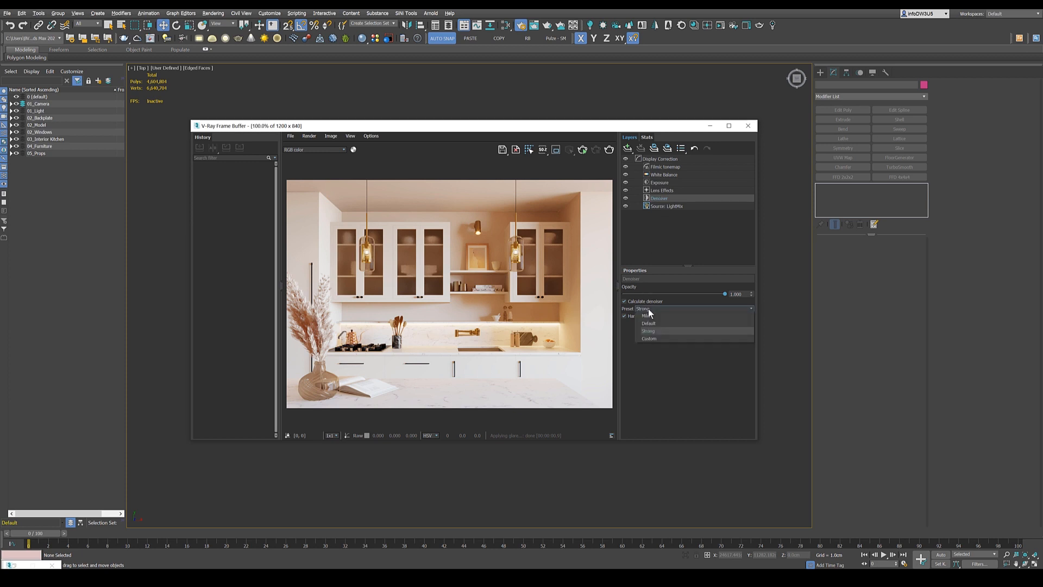
{"action": "left_click", "coordinate": [648, 323]}
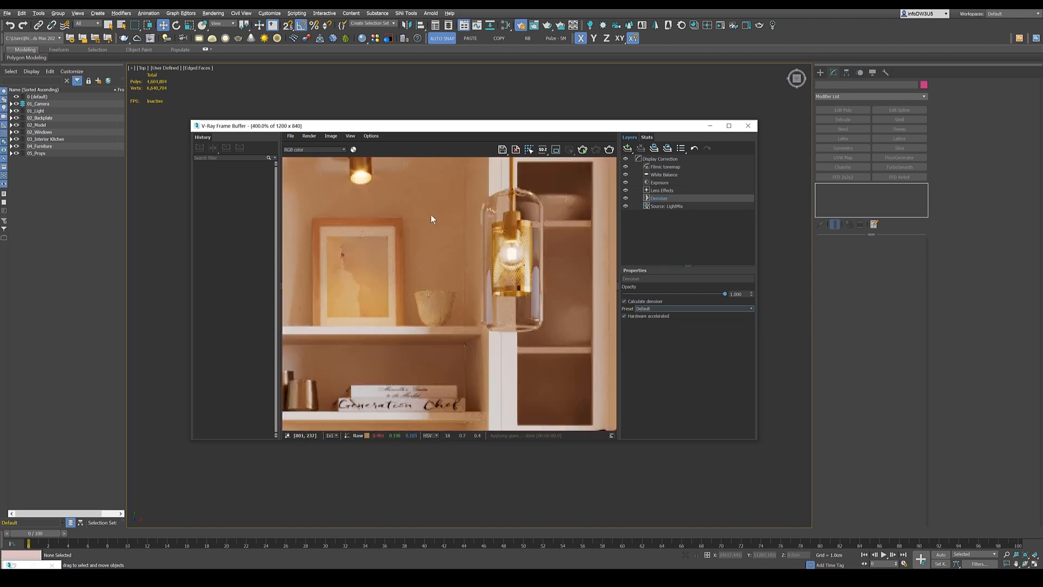
{"action": "mouse_move", "coordinate": [466, 319]}
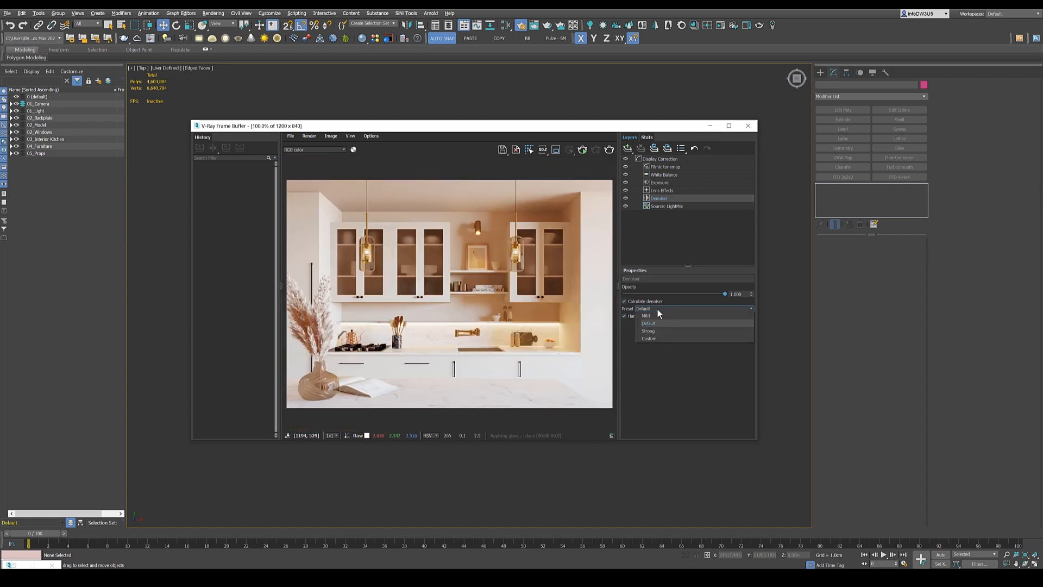
{"action": "left_click", "coordinate": [647, 331]}
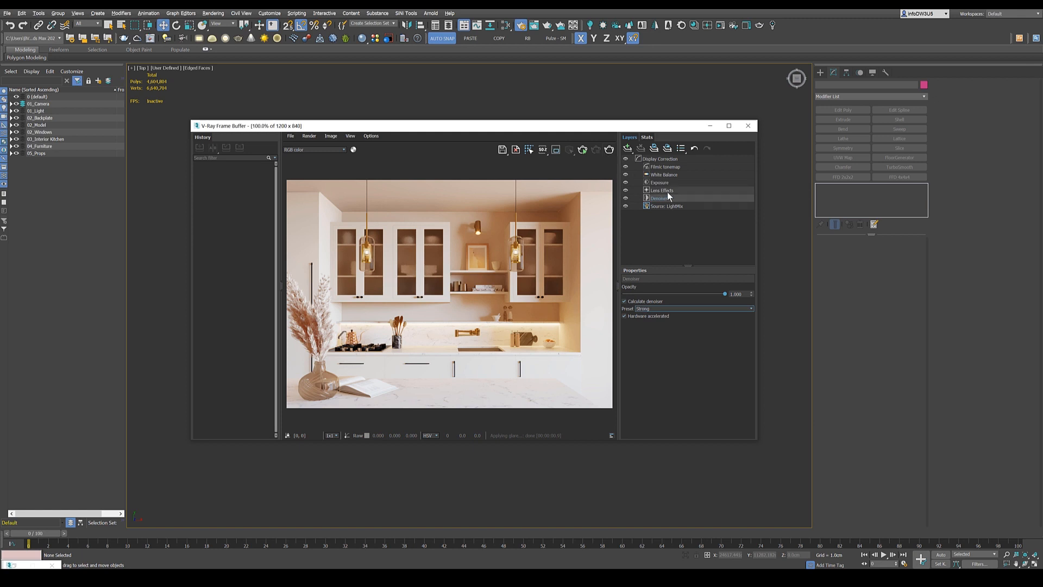
Toggle the Lens Effects bloom/glare effect off and back on.
{"action": "left_click", "coordinate": [662, 190]}
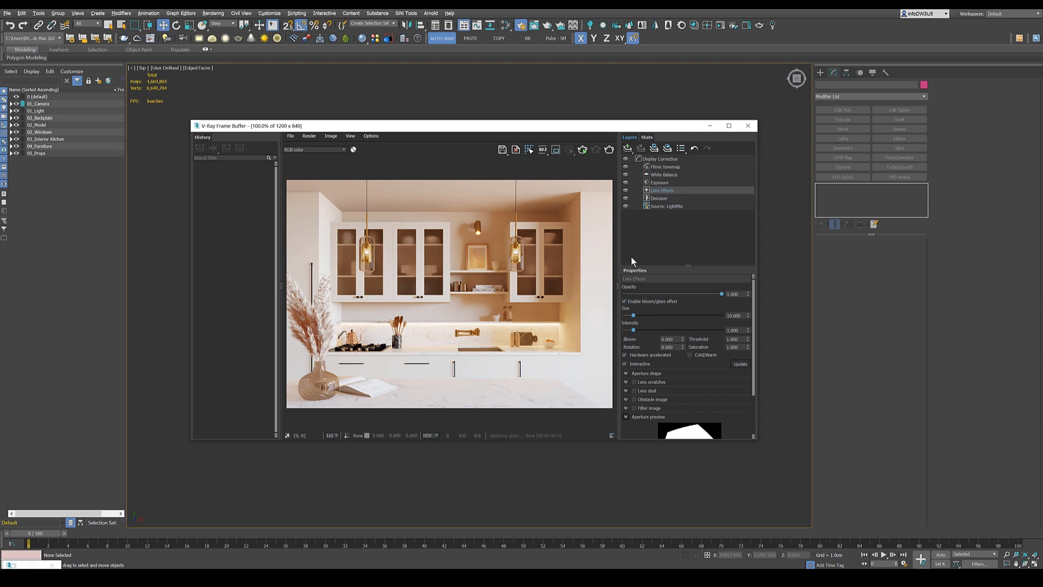
{"action": "left_click", "coordinate": [624, 302]}
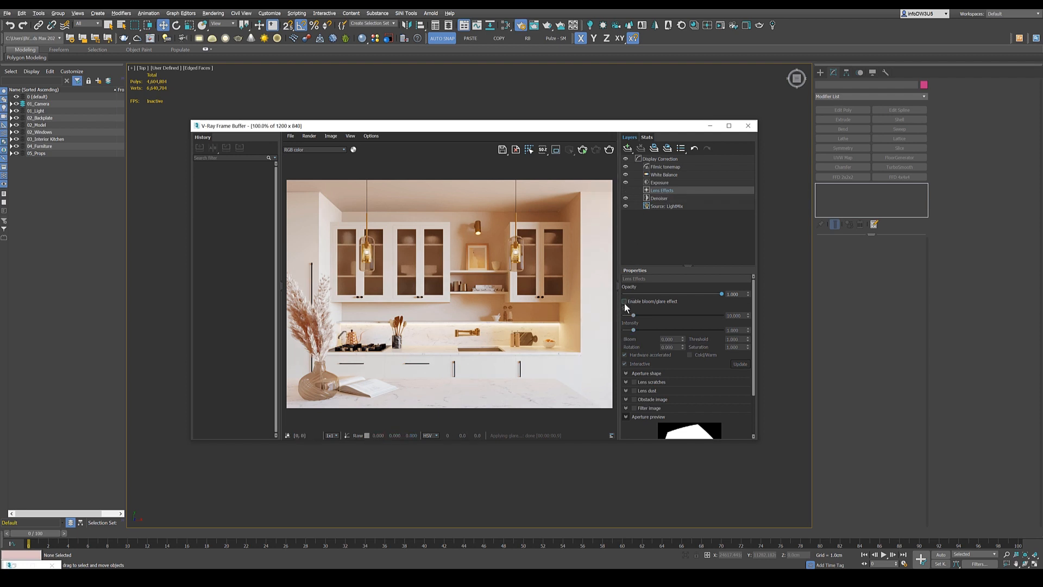
{"action": "left_click", "coordinate": [625, 302]}
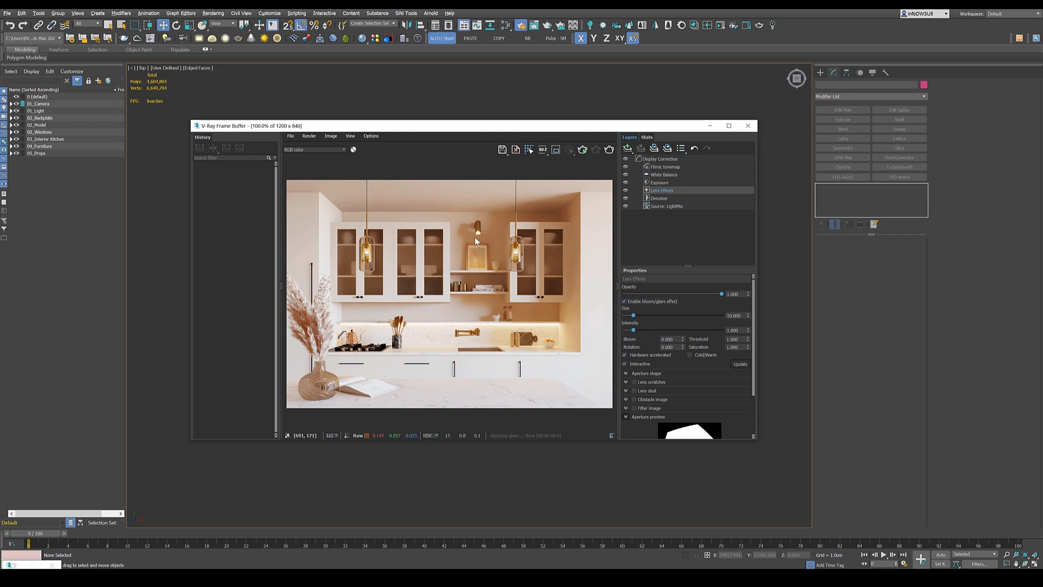
{"action": "mouse_move", "coordinate": [485, 243]}
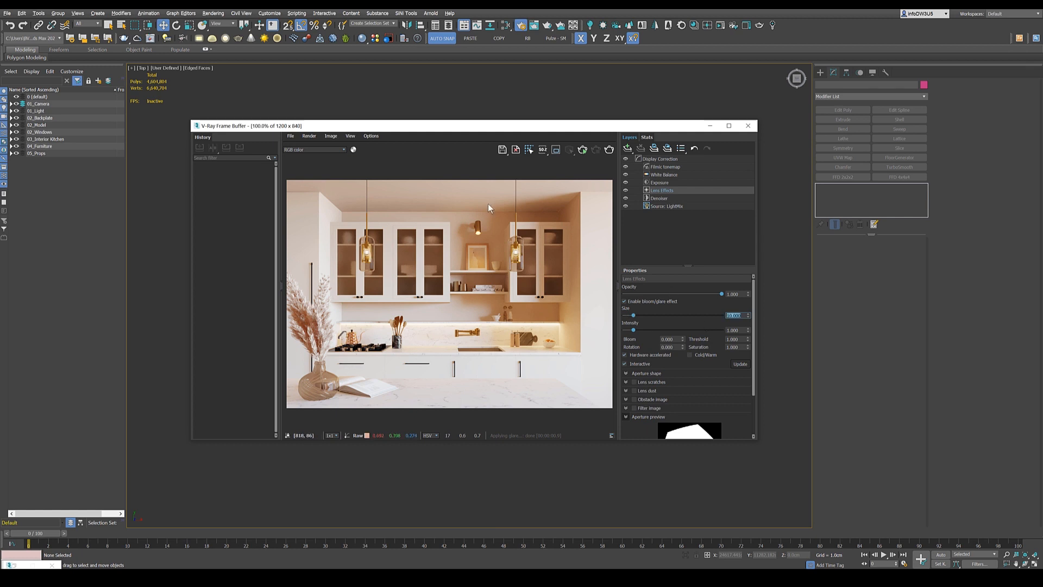
{"action": "mouse_move", "coordinate": [391, 248]}
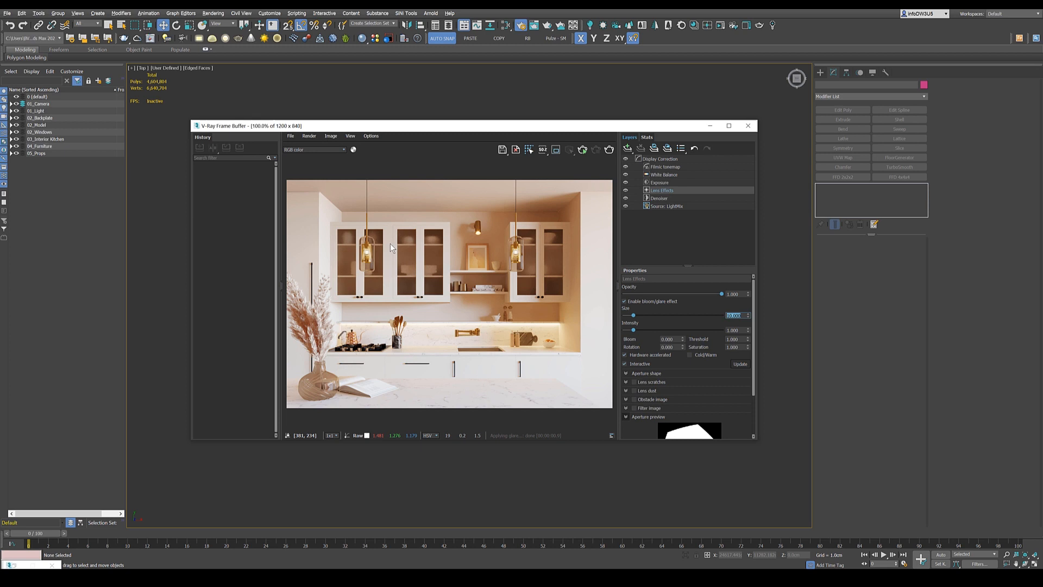
{"action": "mouse_move", "coordinate": [645, 229]}
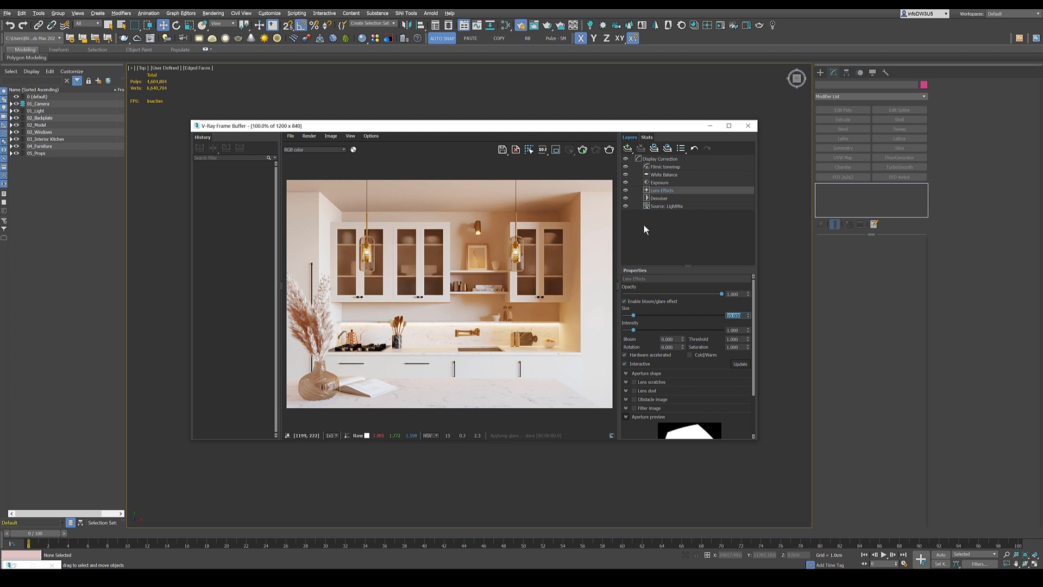
{"action": "left_click", "coordinate": [666, 206]}
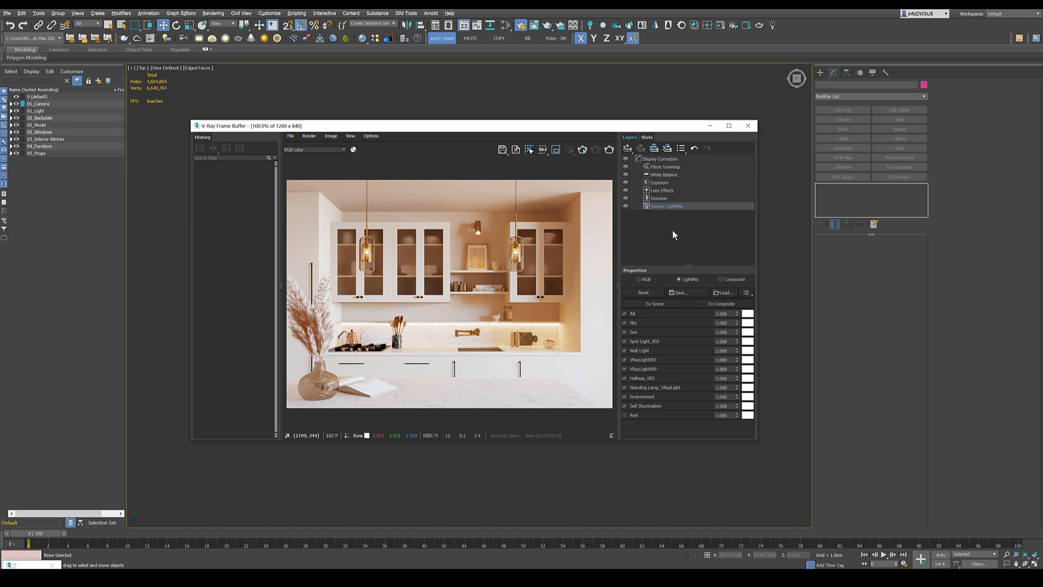
Deselect and reselect the Source: LightMix layer to show its per-light properties.
{"action": "left_click", "coordinate": [667, 205]}
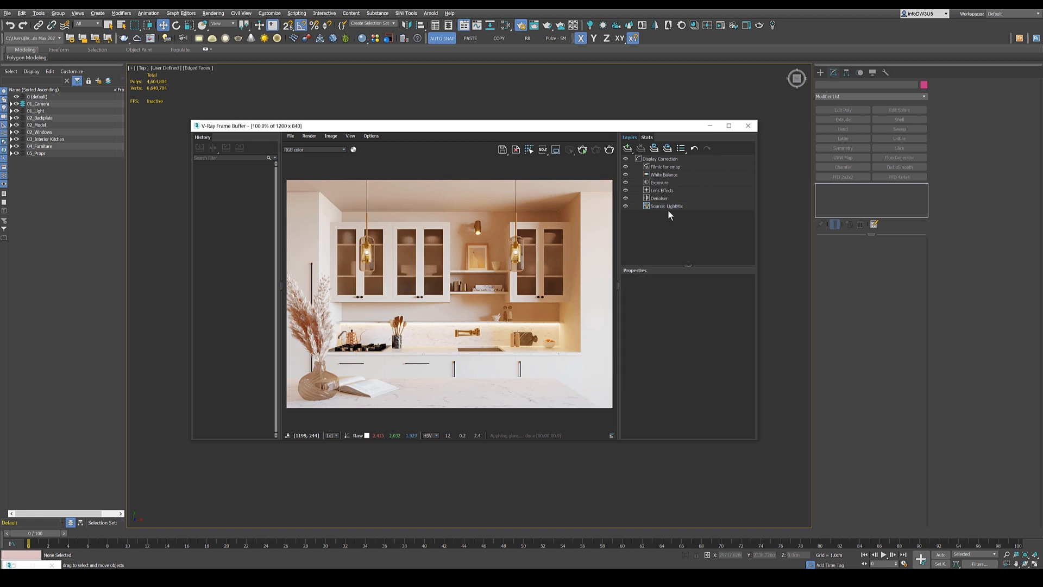
{"action": "left_click", "coordinate": [667, 205]}
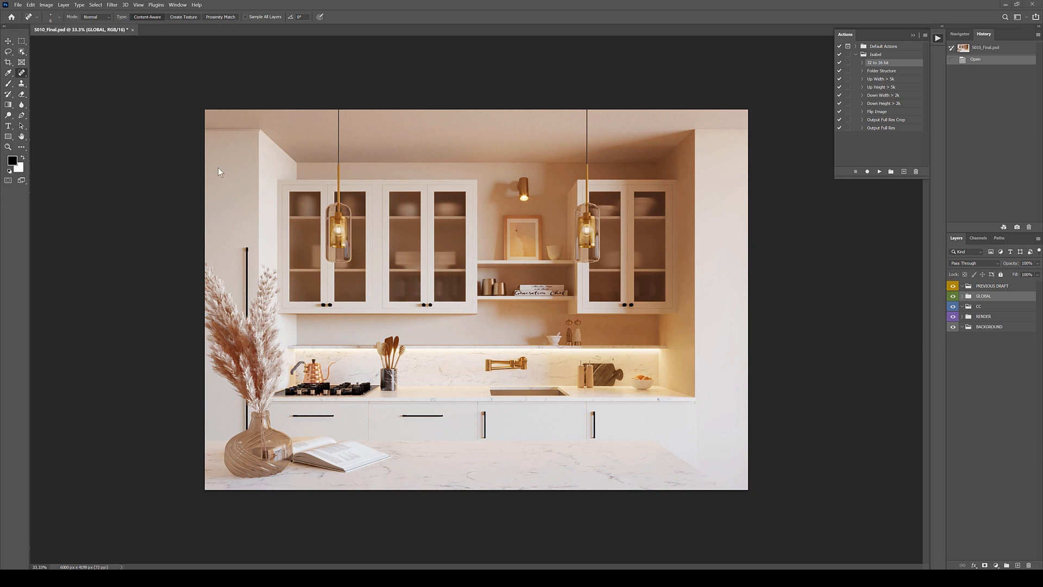
{"action": "mouse_move", "coordinate": [128, 332]}
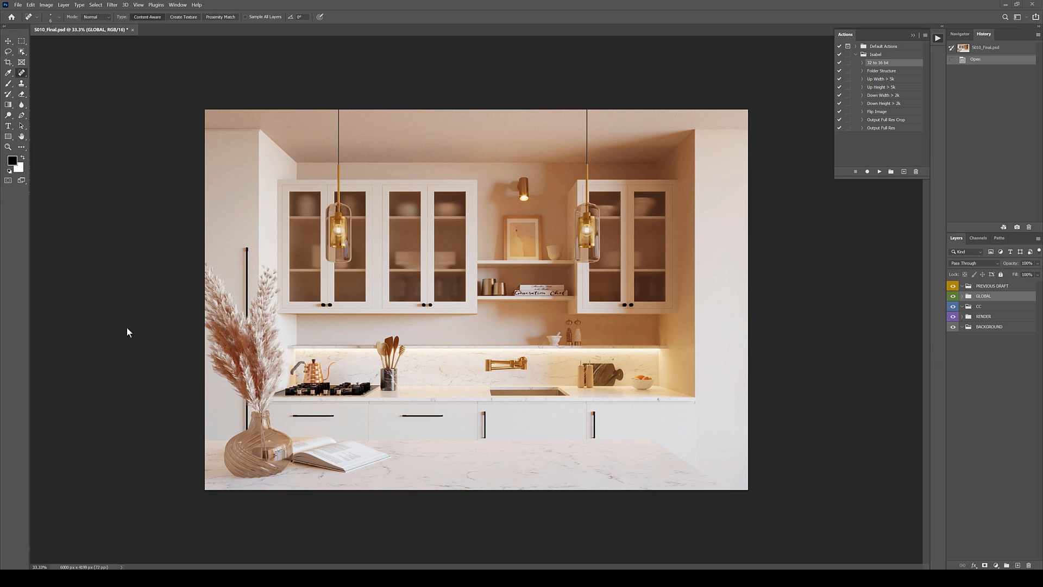
{"action": "mouse_move", "coordinate": [130, 352]}
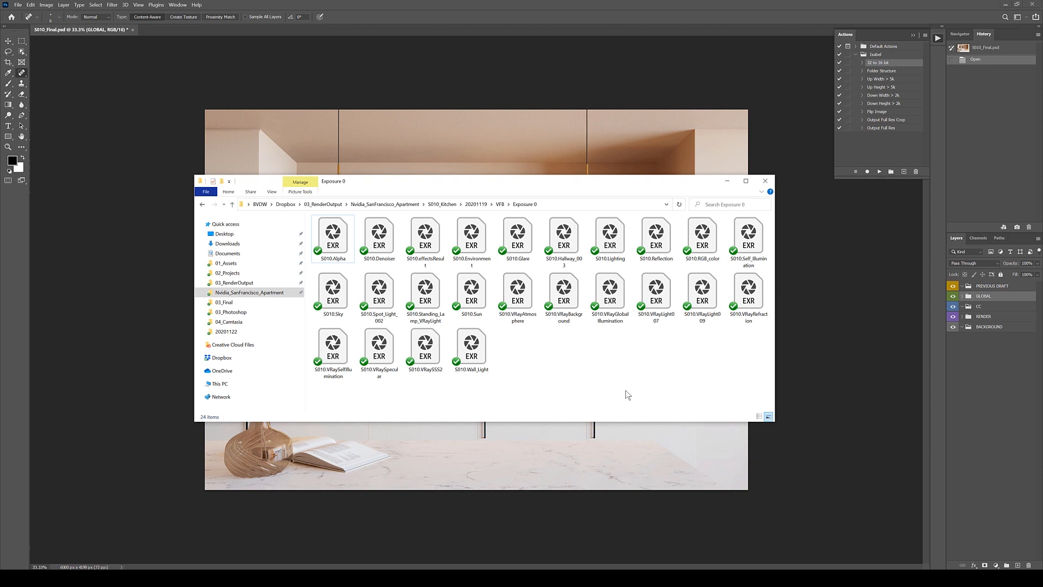
{"action": "mouse_move", "coordinate": [488, 286]}
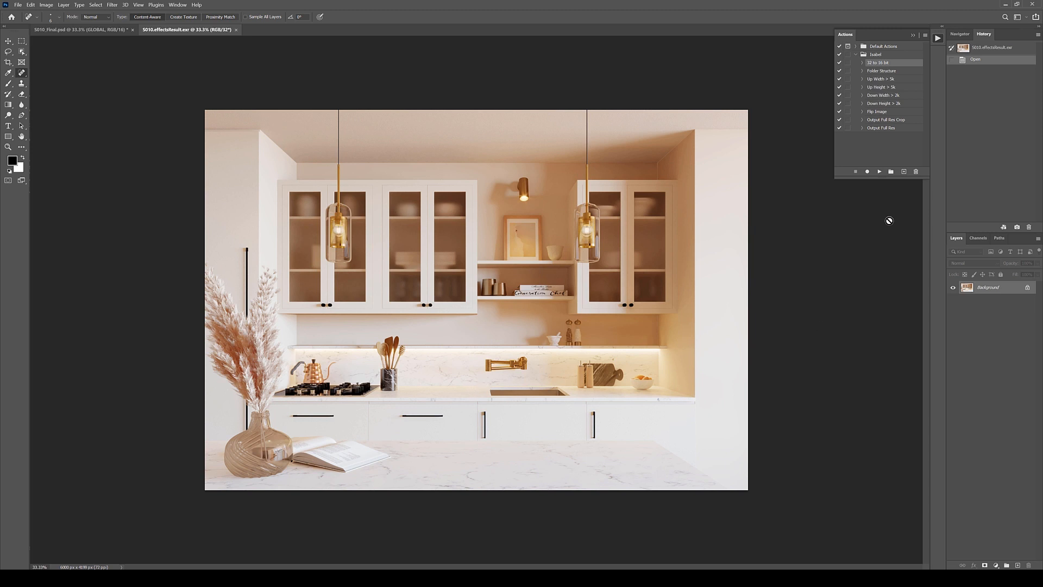
{"action": "mouse_move", "coordinate": [398, 121]}
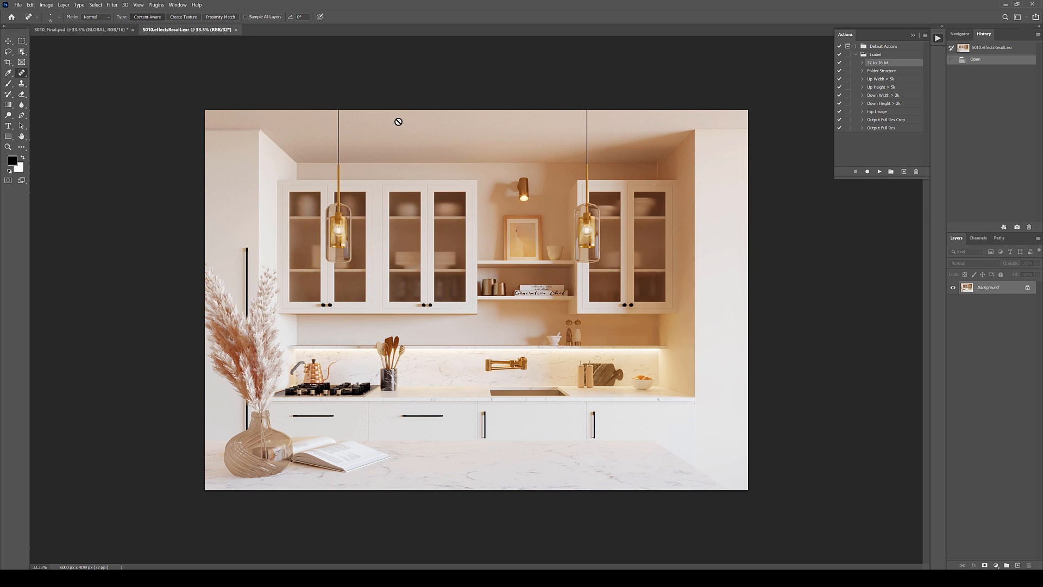
Convert the effects render to 16 bits per channel with Exposure and Gamma toning.
{"action": "left_click", "coordinate": [46, 5]}
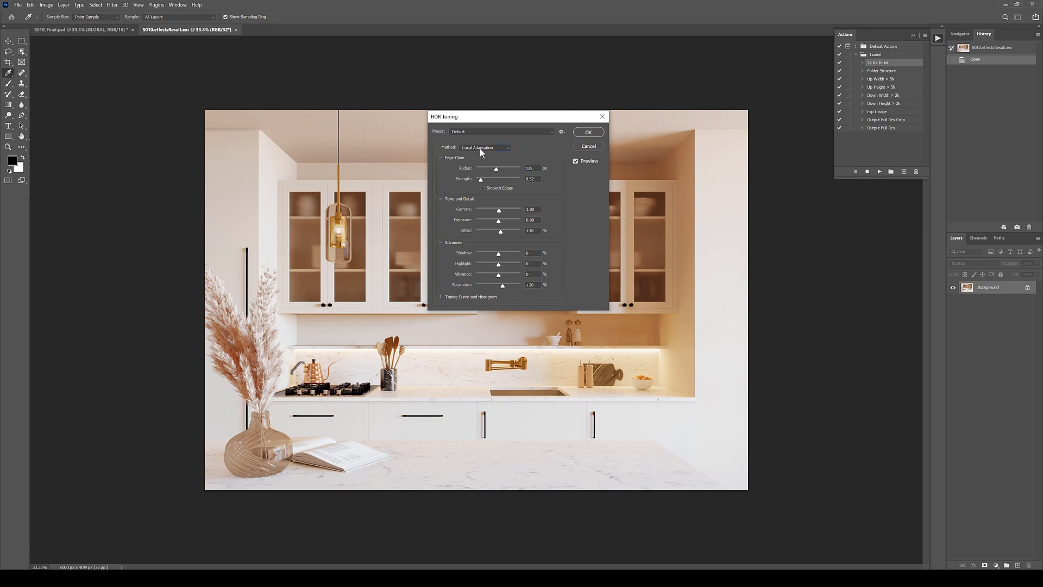
{"action": "left_click", "coordinate": [486, 148]}
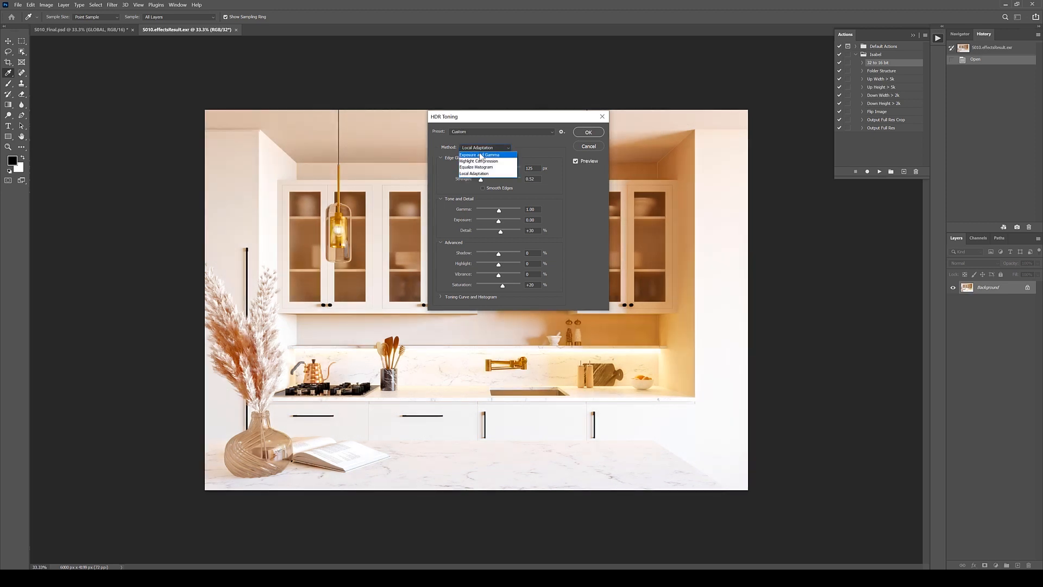
{"action": "left_click", "coordinate": [479, 154]}
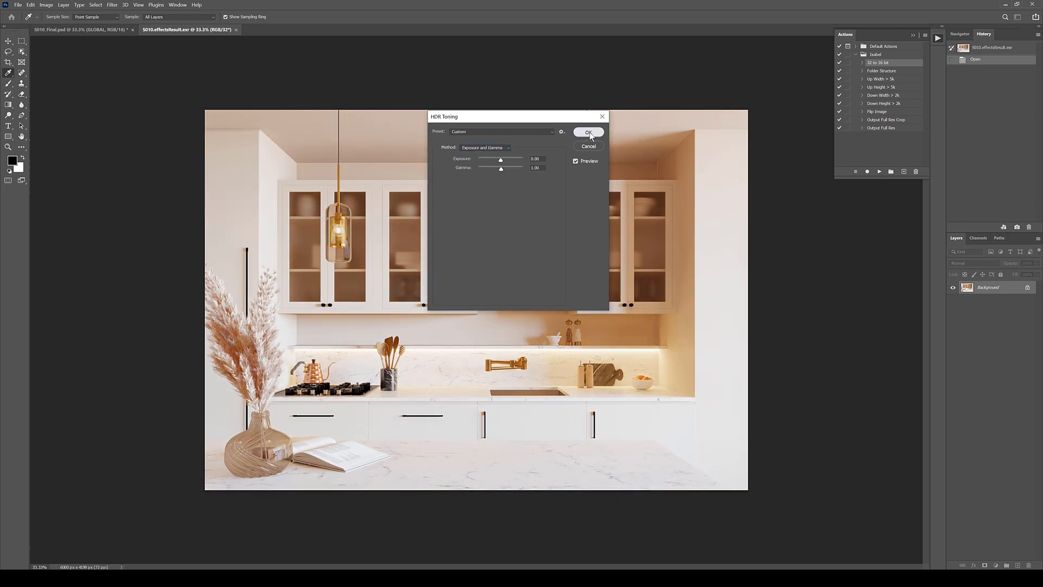
{"action": "left_click", "coordinate": [587, 132]}
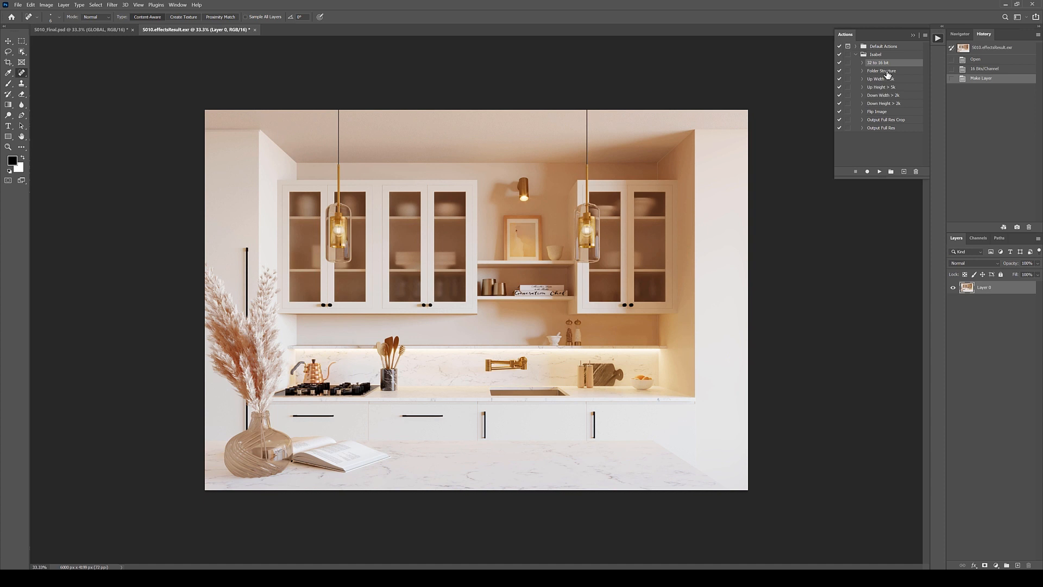
Run the Folder Structure action from the Actions panel.
{"action": "left_click", "coordinate": [885, 71]}
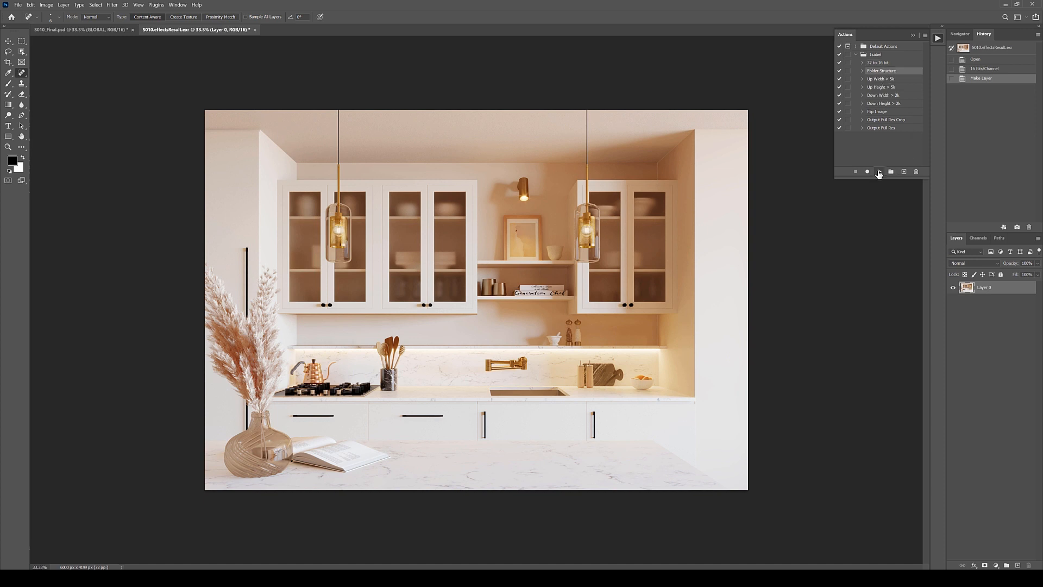
{"action": "left_click", "coordinate": [880, 172]}
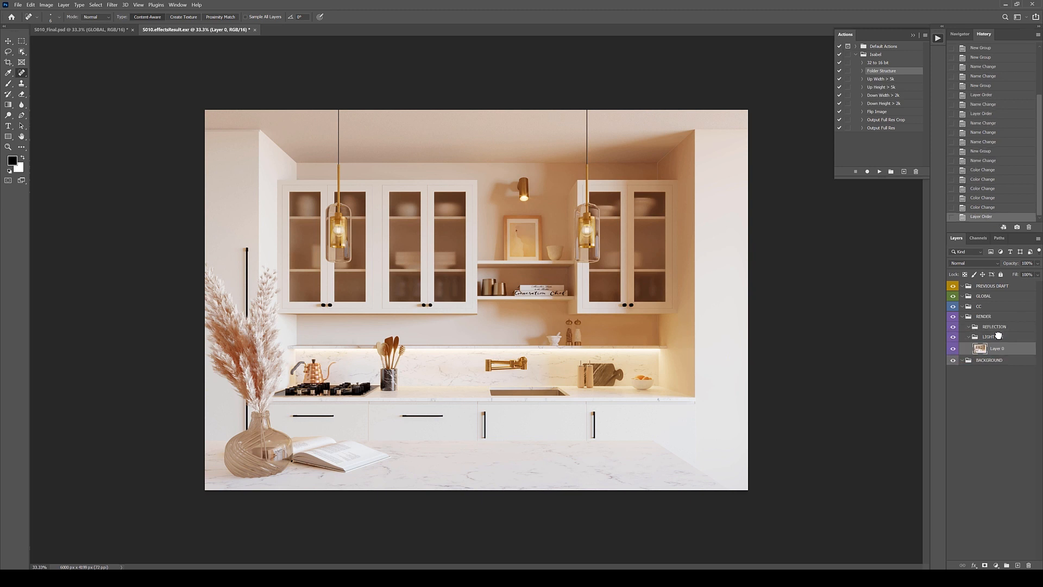
{"action": "mouse_move", "coordinate": [991, 336]}
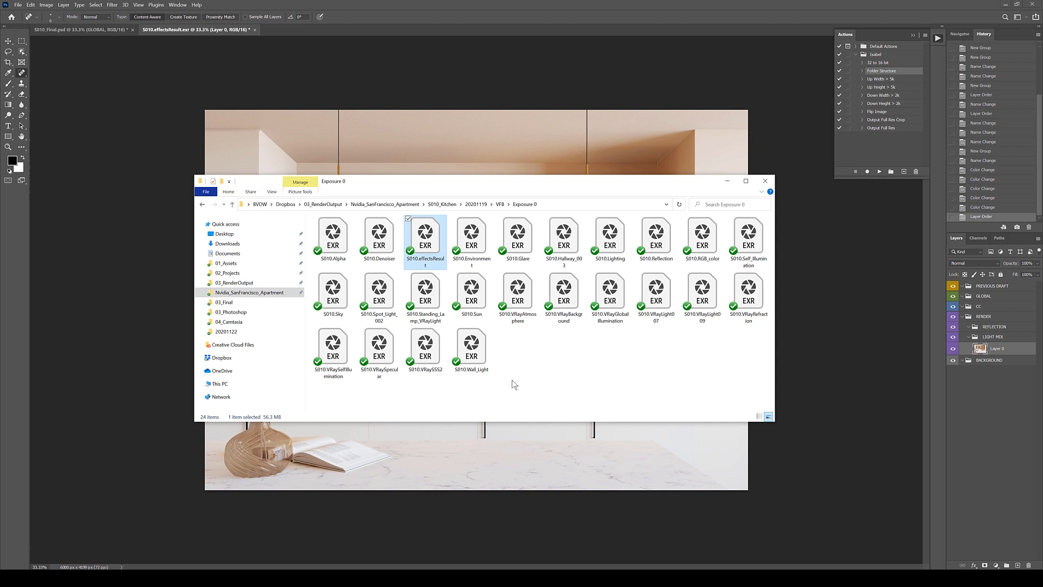
{"action": "mouse_move", "coordinate": [507, 371]}
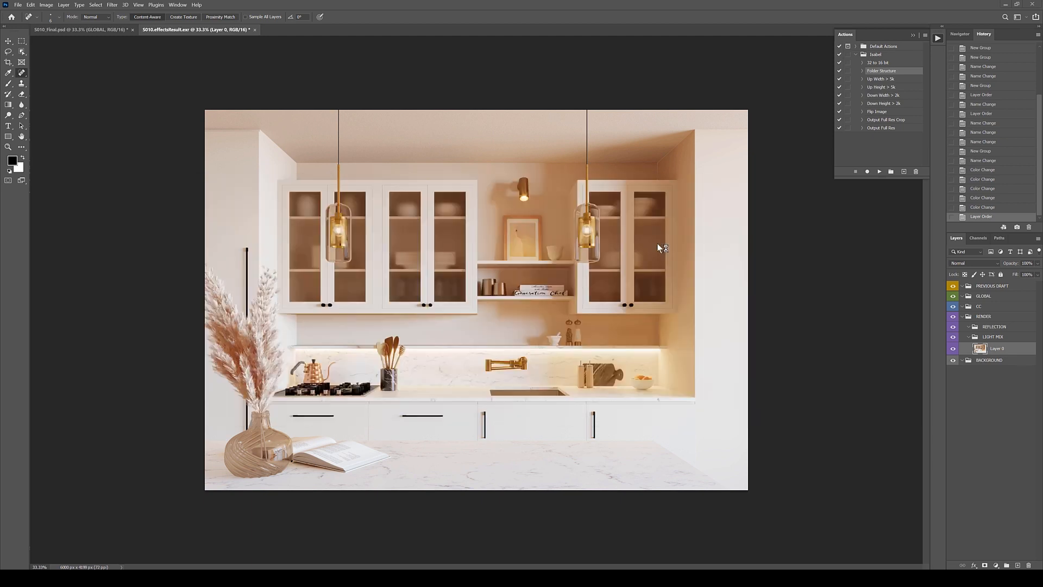
{"action": "mouse_move", "coordinate": [589, 258]}
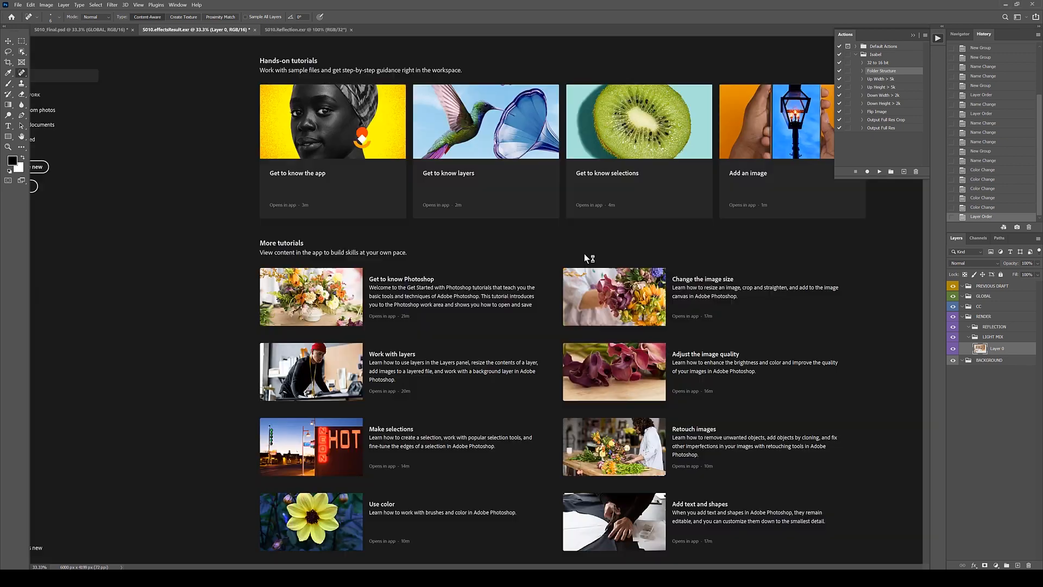
Move from the Reflection document back to the effectsResult document.
{"action": "left_click", "coordinate": [306, 29]}
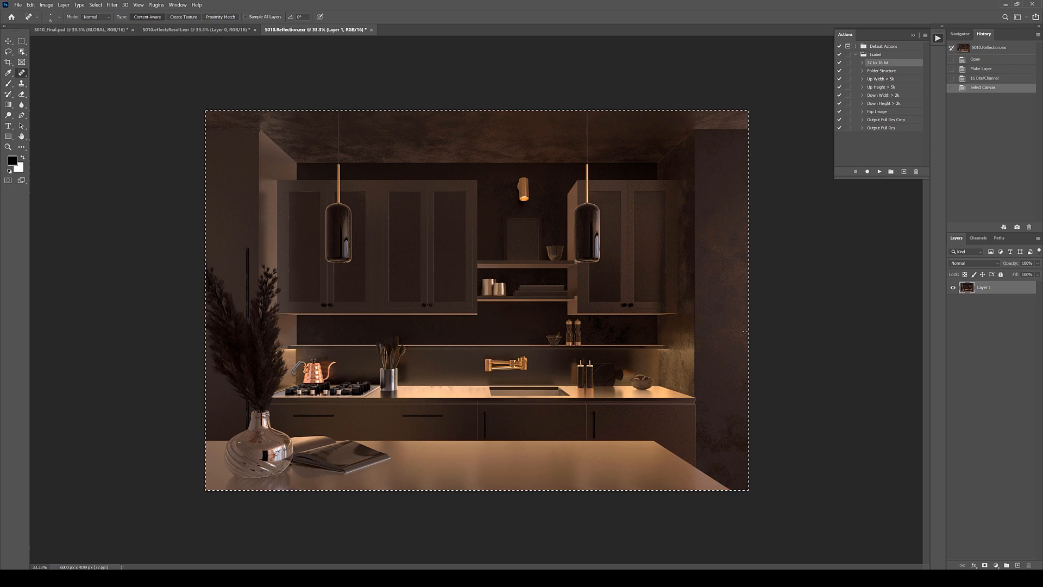
{"action": "left_click", "coordinate": [193, 29]}
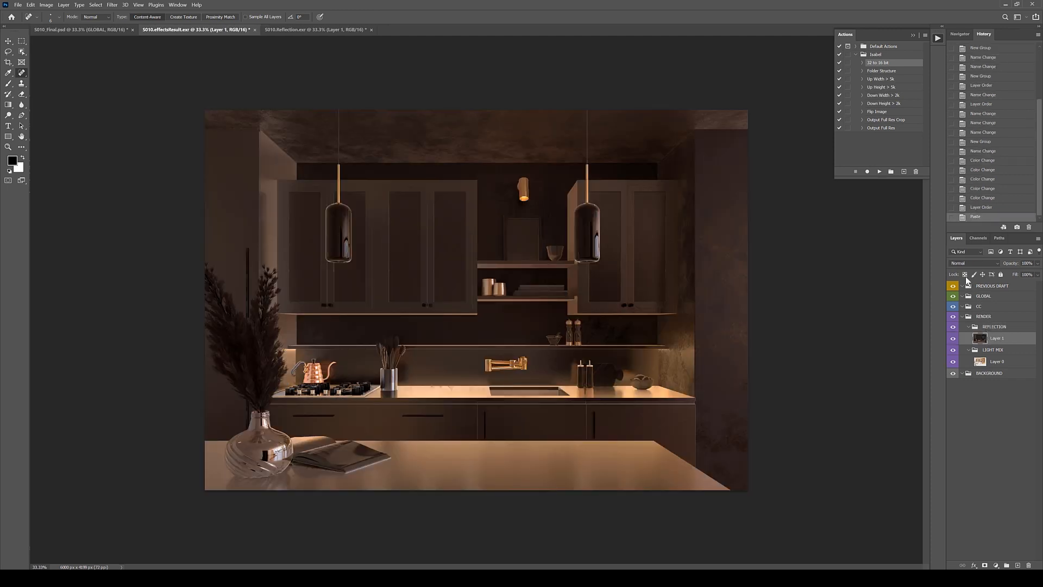
Set the reflection layer's blend mode to Screen and adjust its layer settings.
{"action": "left_click", "coordinate": [973, 263]}
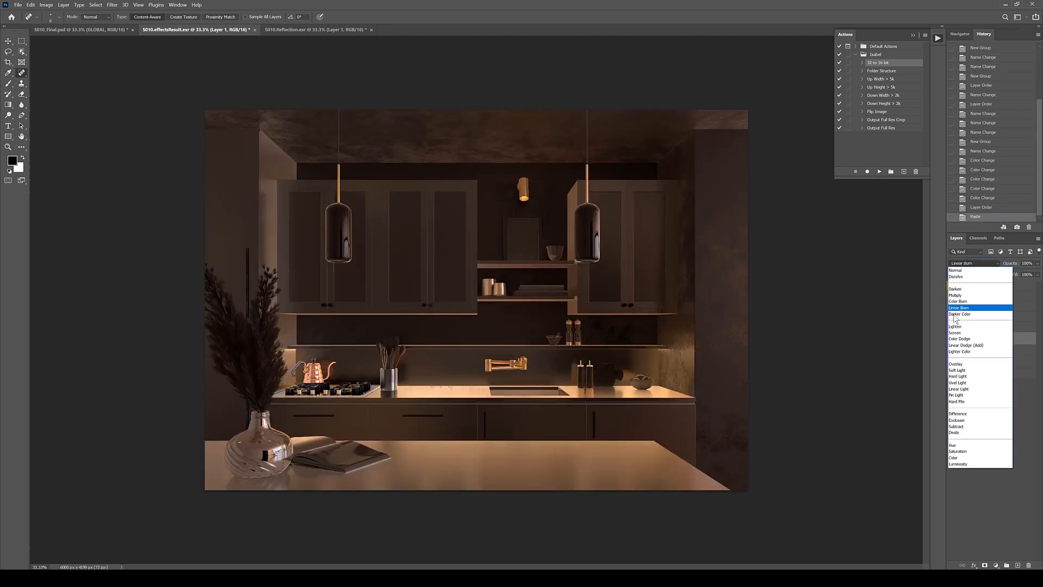
{"action": "left_click", "coordinate": [955, 332]}
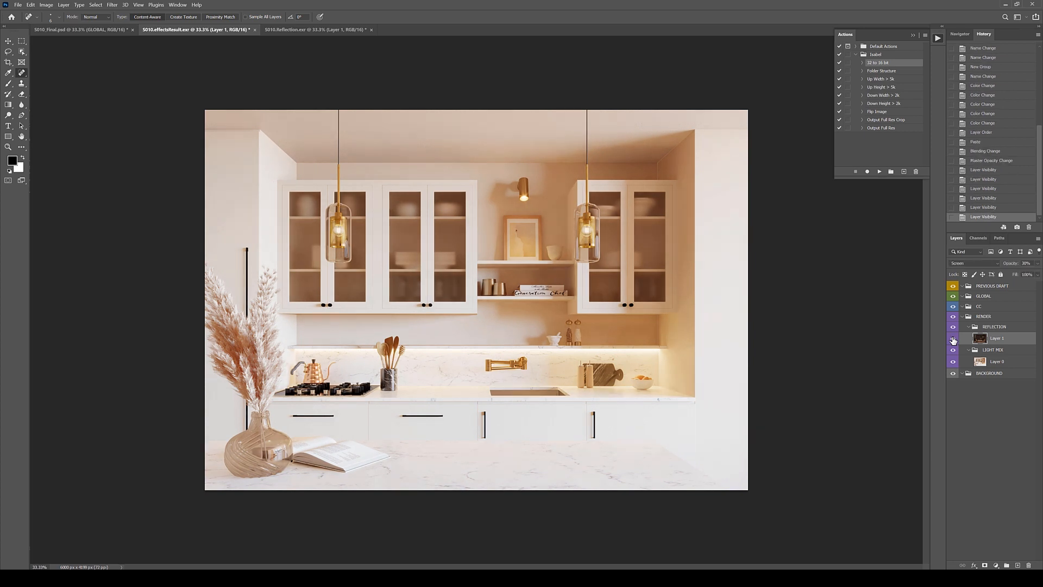
{"action": "mouse_move", "coordinate": [952, 340]}
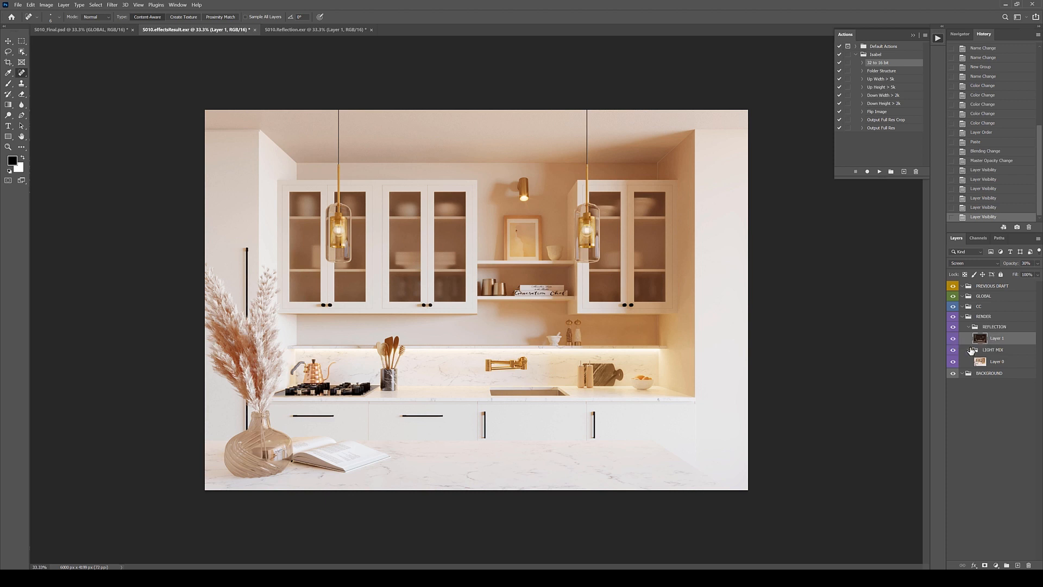
{"action": "mouse_move", "coordinate": [854, 257]}
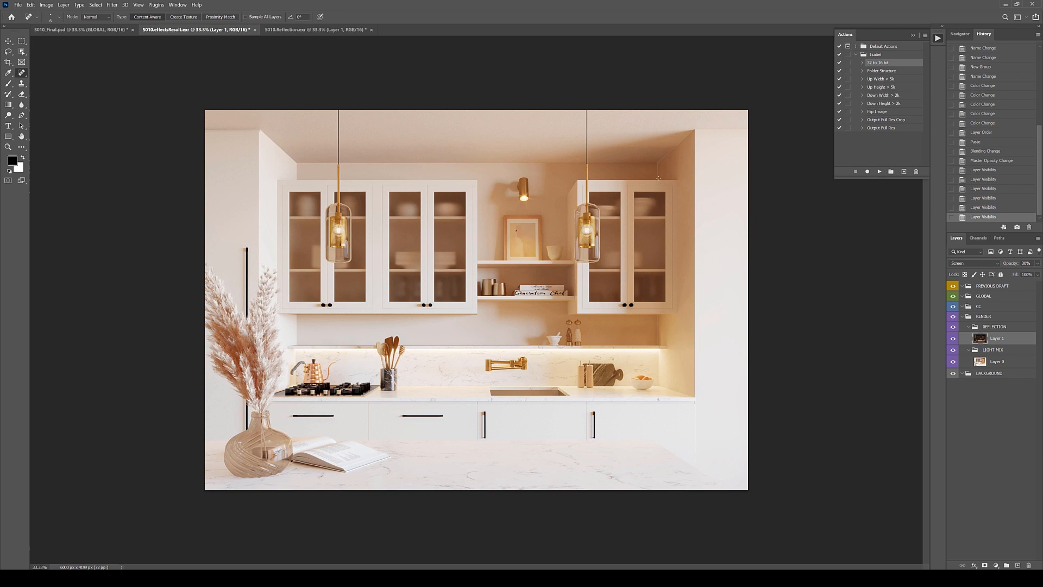
{"action": "mouse_move", "coordinate": [692, 134]}
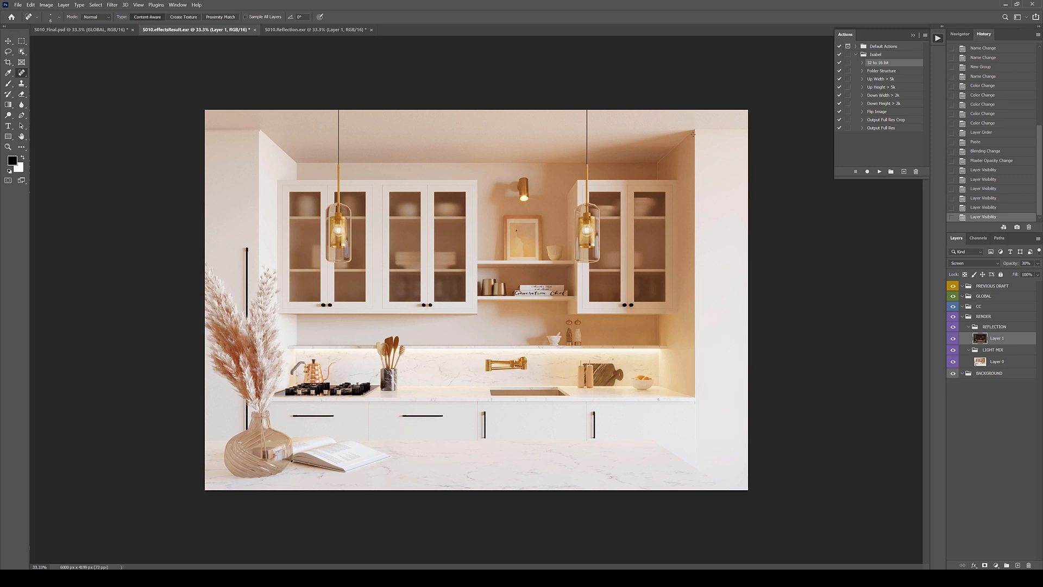
{"action": "left_click", "coordinate": [997, 361]}
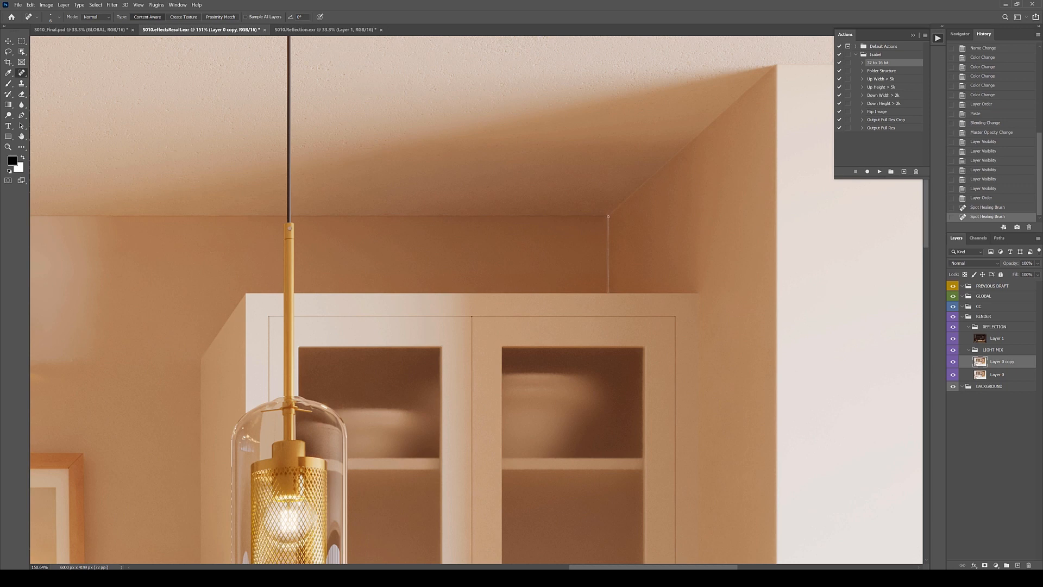
Spot-heal the thin line in the ceiling corner.
{"action": "left_click_drag", "start_coordinate": [608, 217], "coordinate": [608, 289]}
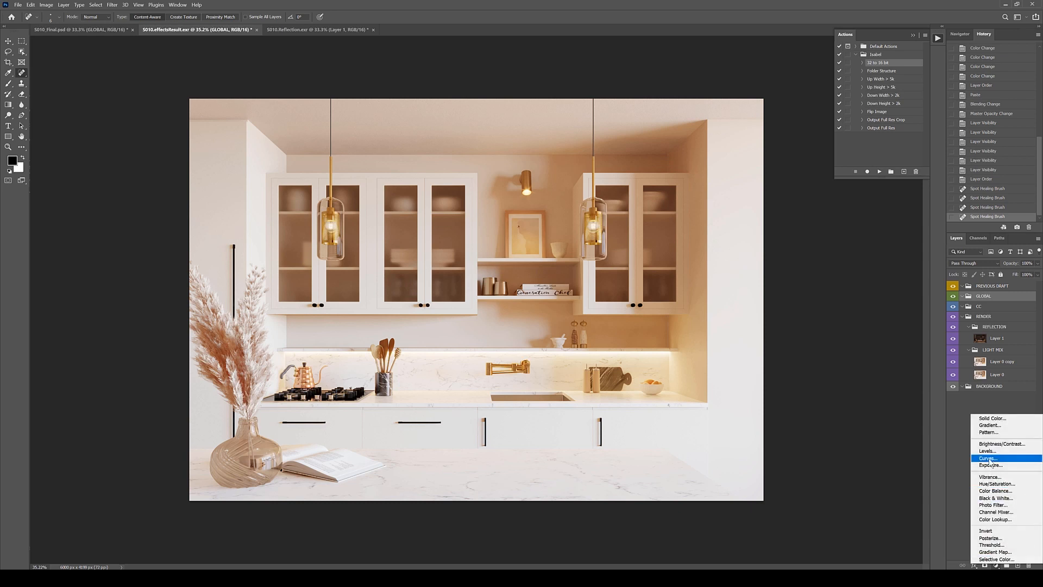
Add the Vignette Curves layer in GLOBAL and draw a gradient across its mask.
{"action": "left_click", "coordinate": [989, 458]}
{"action": "type", "text": "Vignette"}
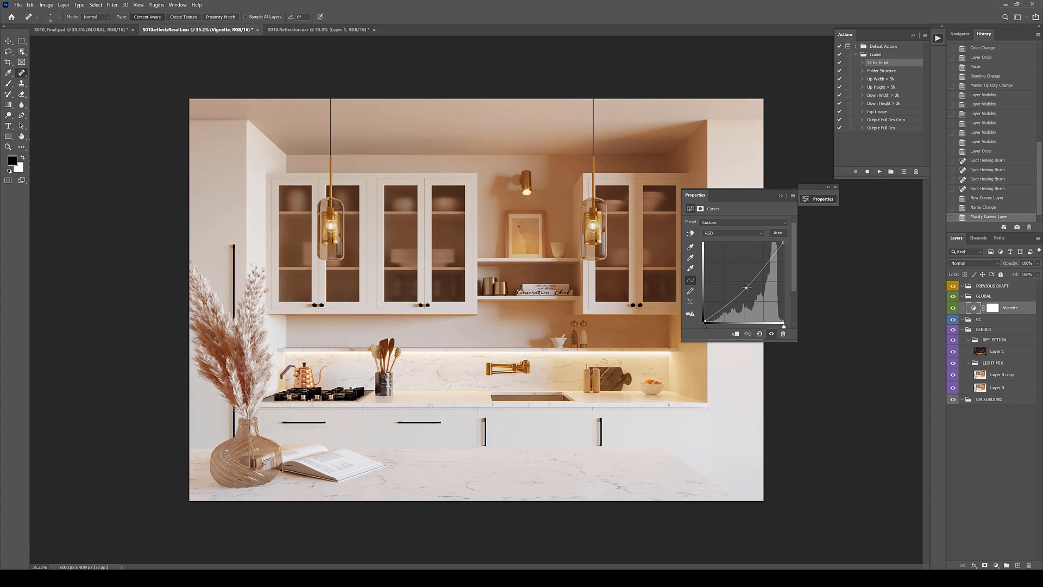
{"action": "left_click_drag", "start_coordinate": [746, 287], "coordinate": [746, 288]}
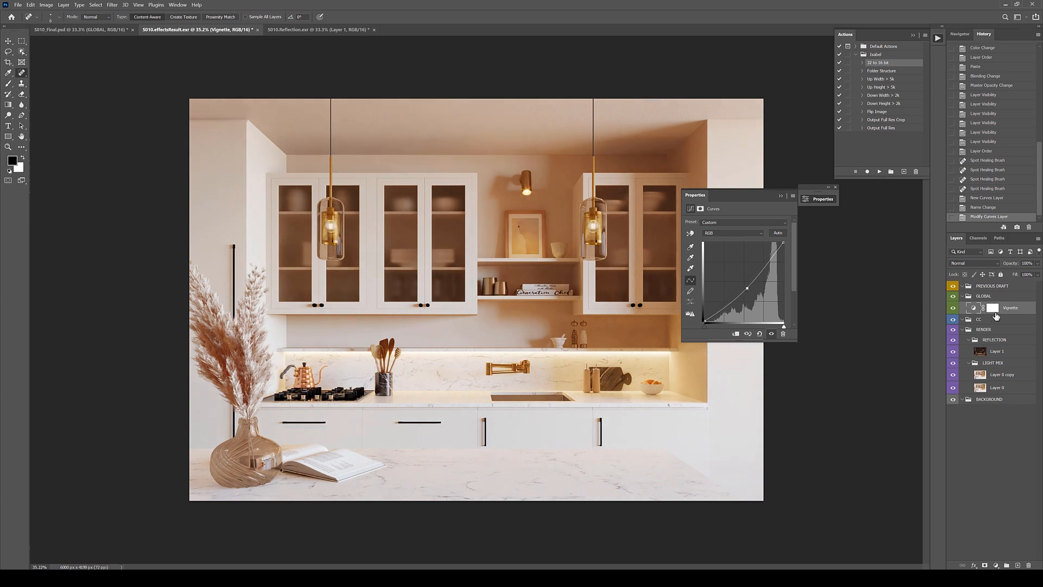
{"action": "left_click", "coordinate": [992, 307]}
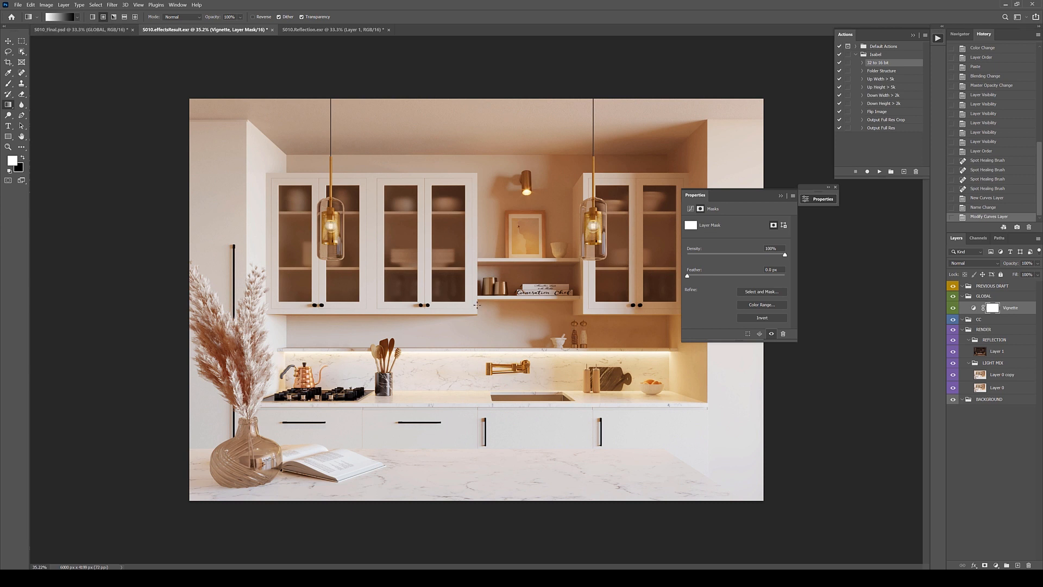
{"action": "left_click_drag", "start_coordinate": [490, 304], "coordinate": [769, 99]}
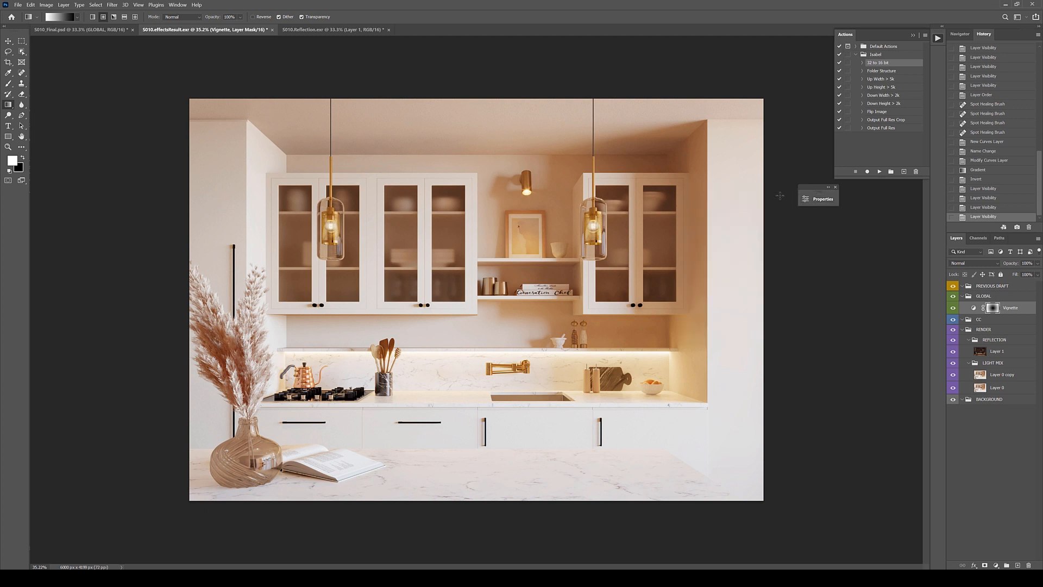
{"action": "left_click", "coordinate": [996, 565]}
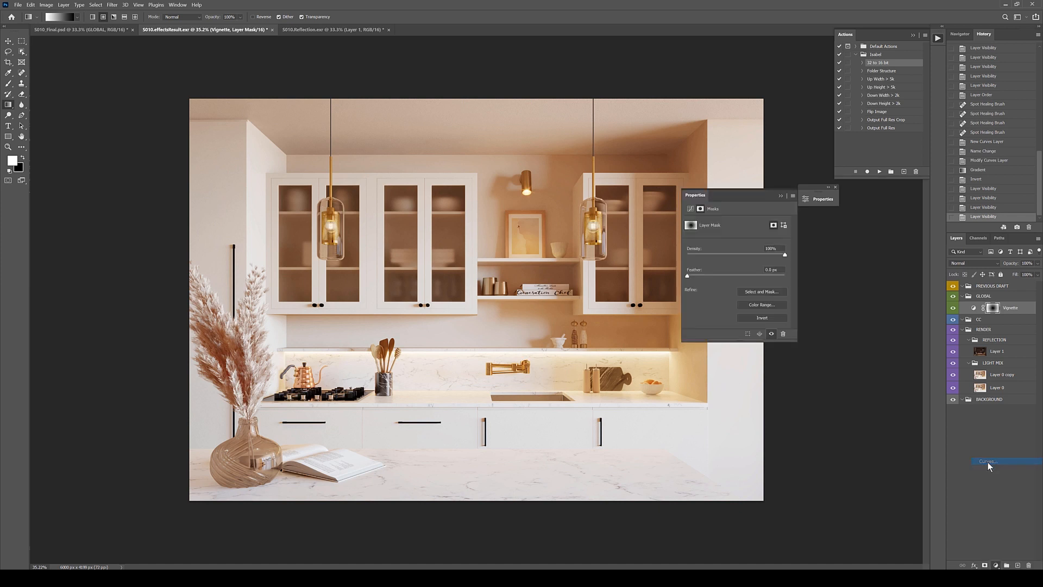
Add the Curves 1 adjustment layer above Vignette.
{"action": "left_click", "coordinate": [989, 461]}
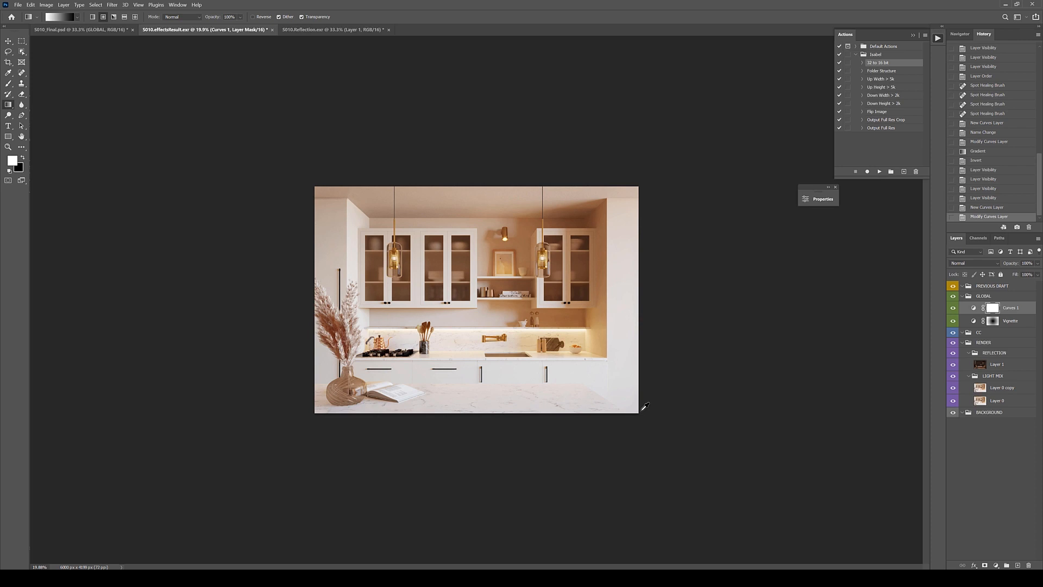
{"action": "mouse_move", "coordinate": [676, 240]}
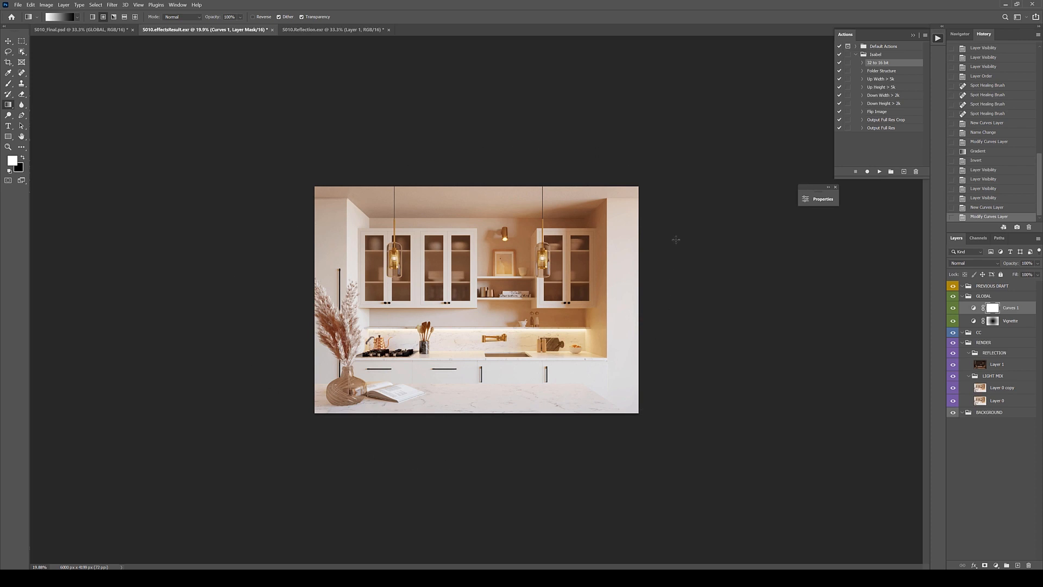
{"action": "mouse_move", "coordinate": [567, 417]}
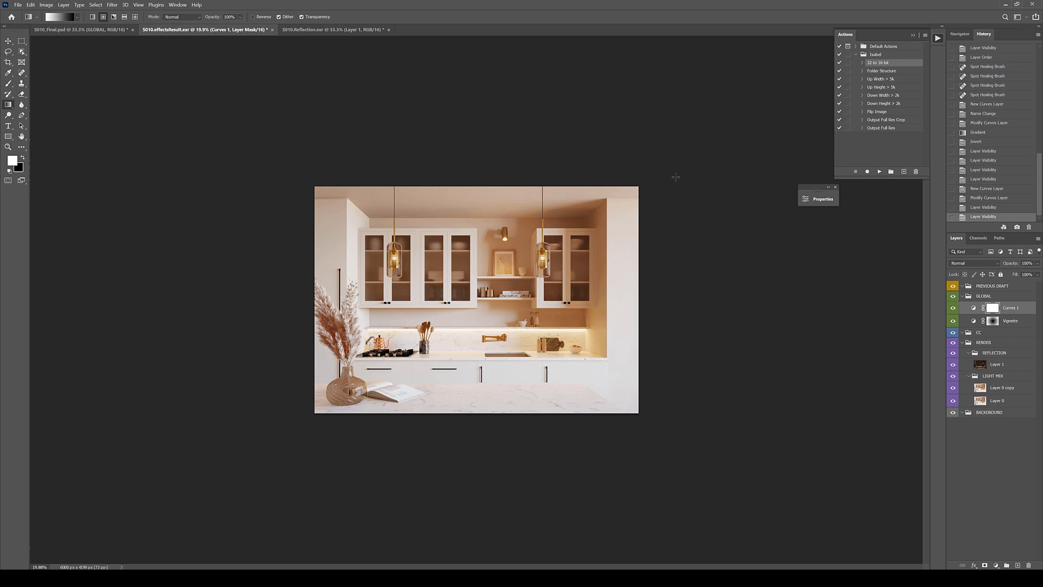
{"action": "mouse_move", "coordinate": [330, 337]}
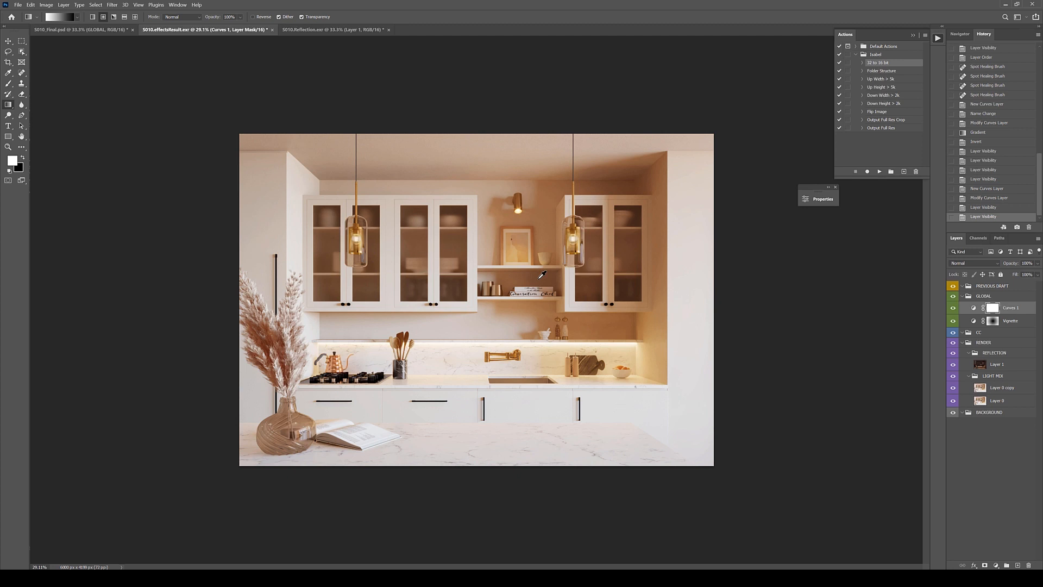
{"action": "mouse_move", "coordinate": [991, 342]}
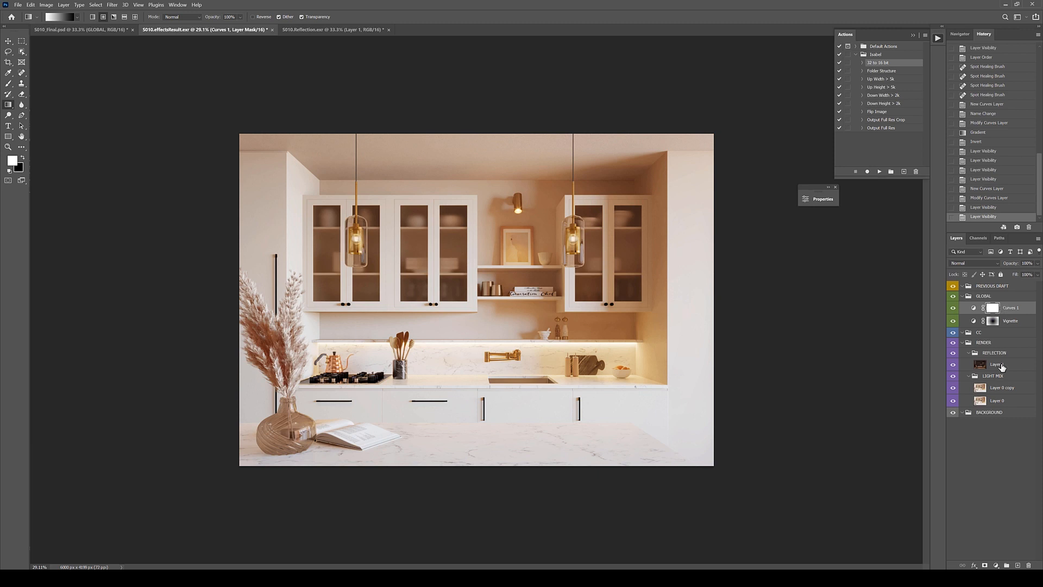
{"action": "mouse_move", "coordinate": [1000, 400]}
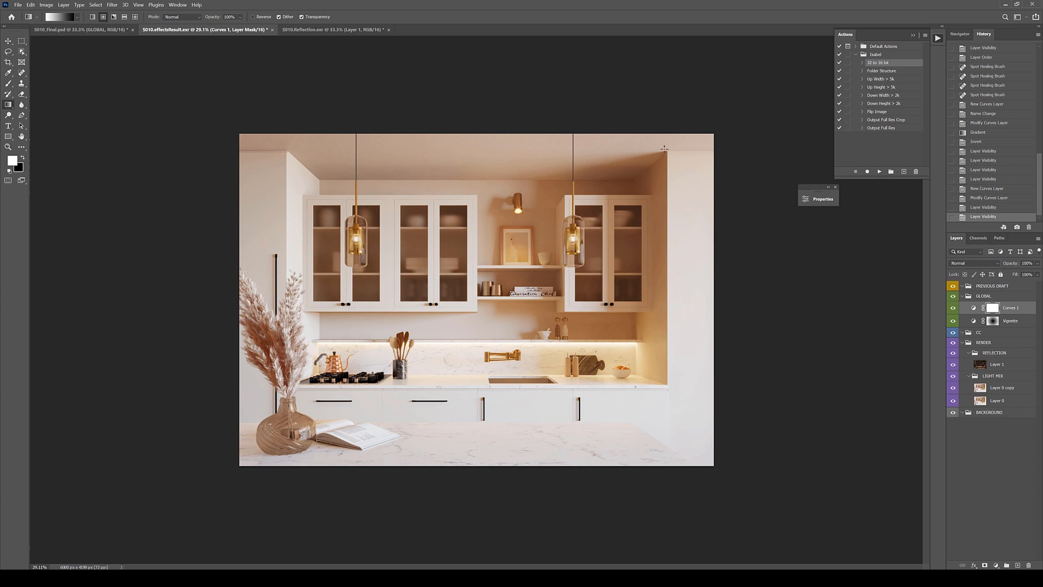
{"action": "mouse_move", "coordinate": [670, 210]}
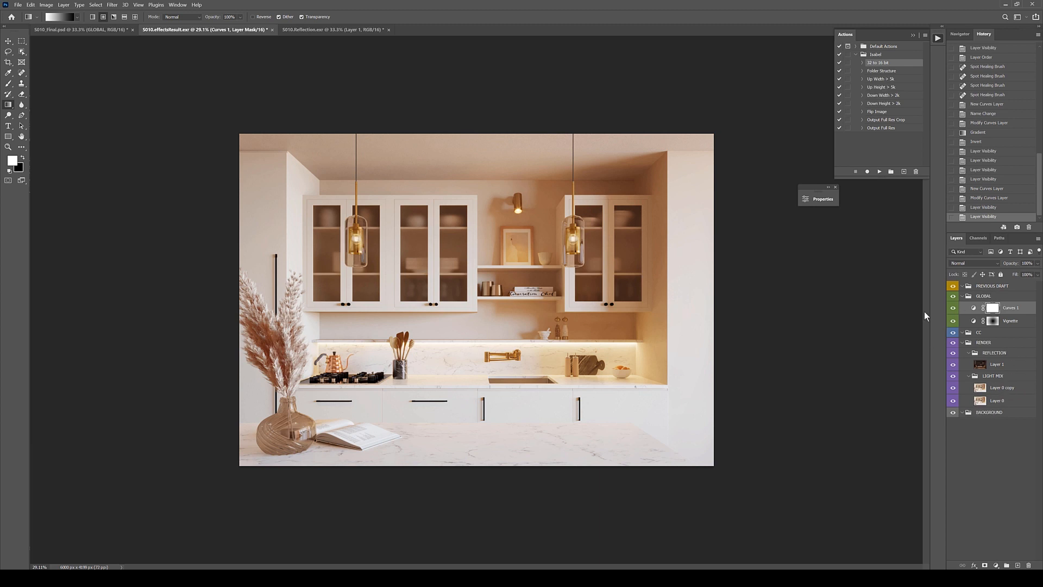
{"action": "mouse_move", "coordinate": [727, 289]}
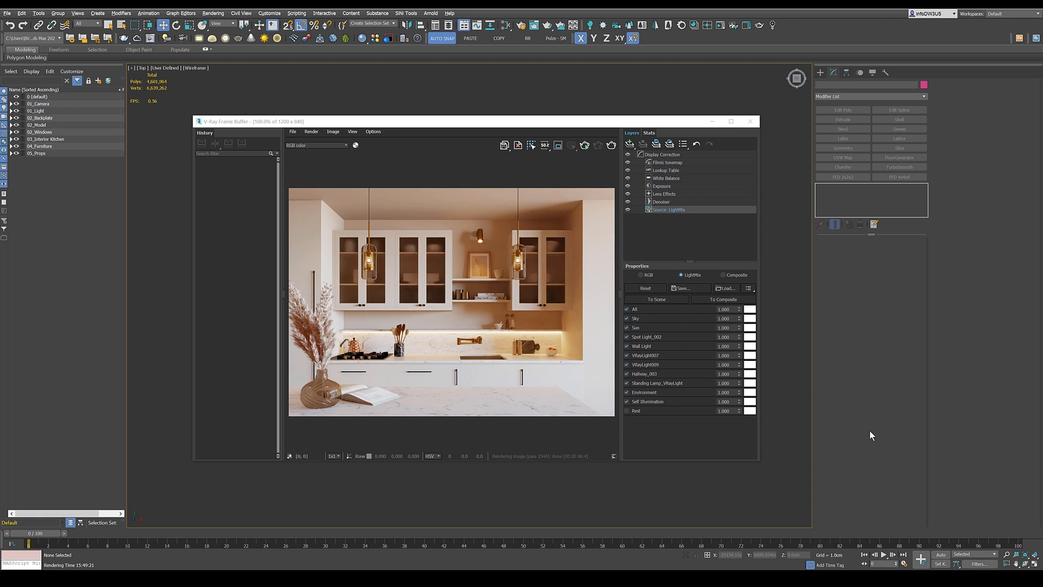
{"action": "mouse_move", "coordinate": [215, 313]}
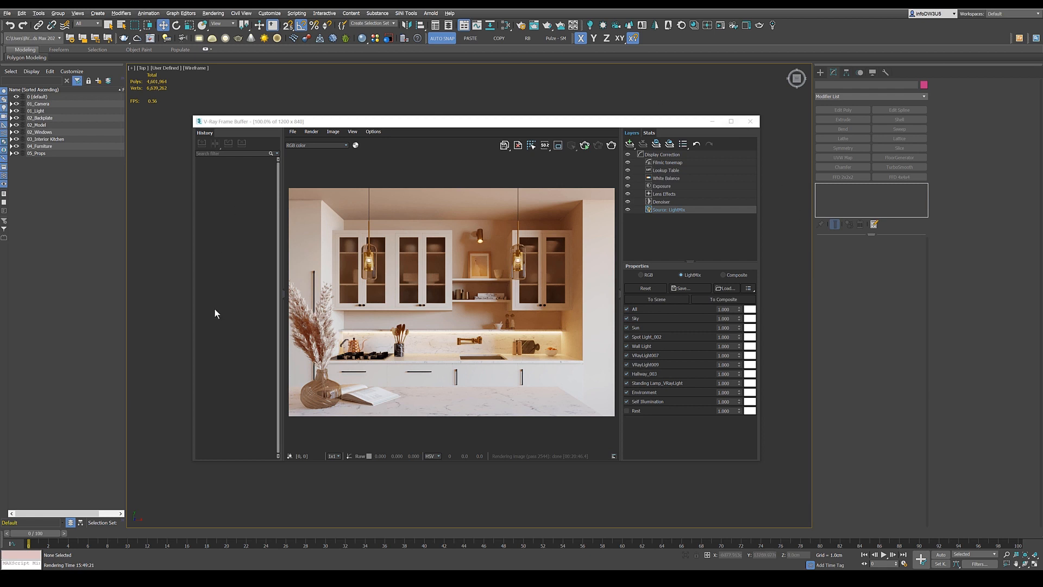
{"action": "mouse_move", "coordinate": [552, 190]}
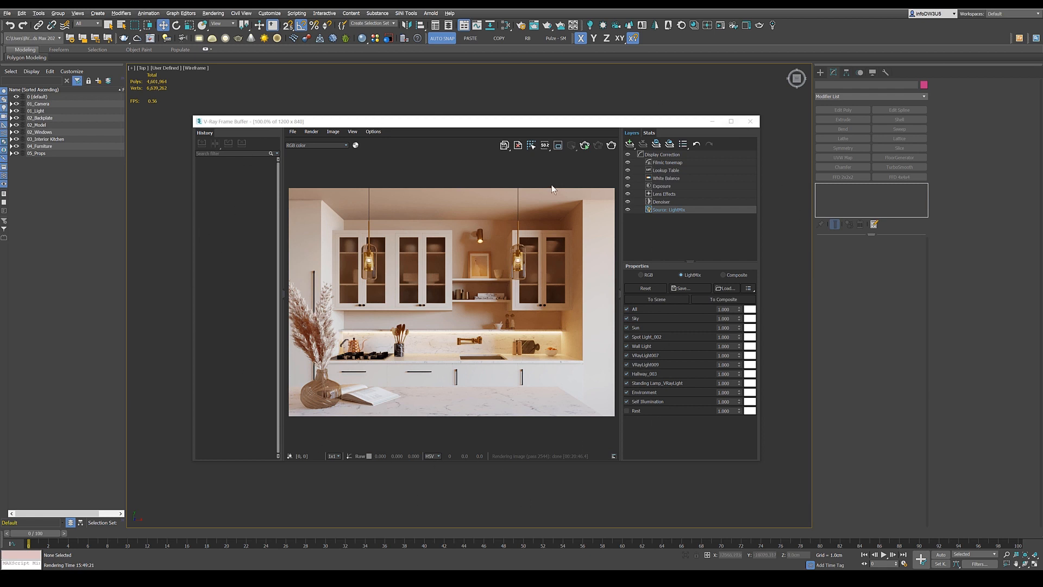
{"action": "mouse_move", "coordinate": [728, 381]}
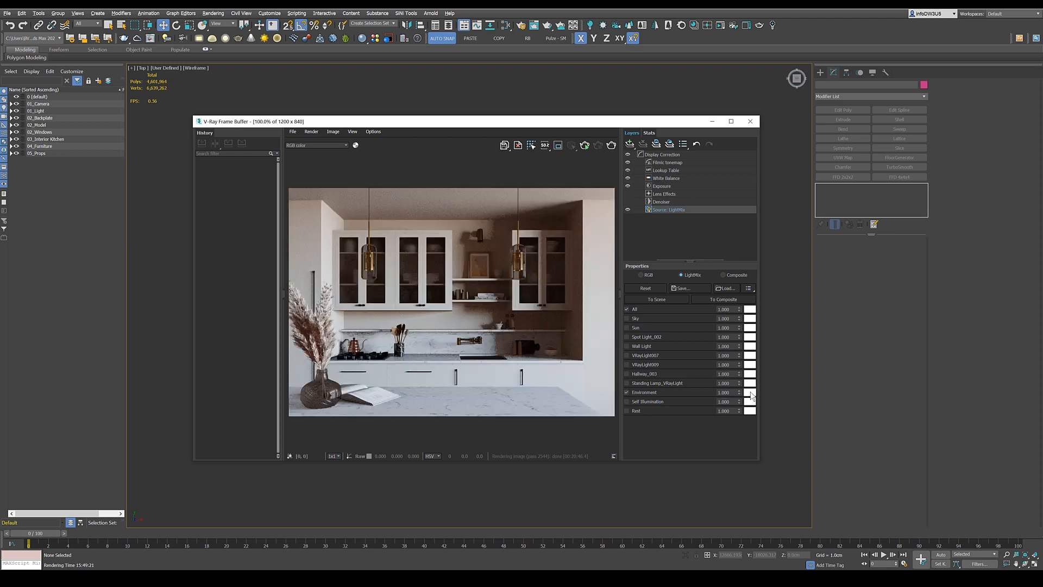
Tint the Environment light a pale blue through its colour swatch.
{"action": "left_click", "coordinate": [749, 391]}
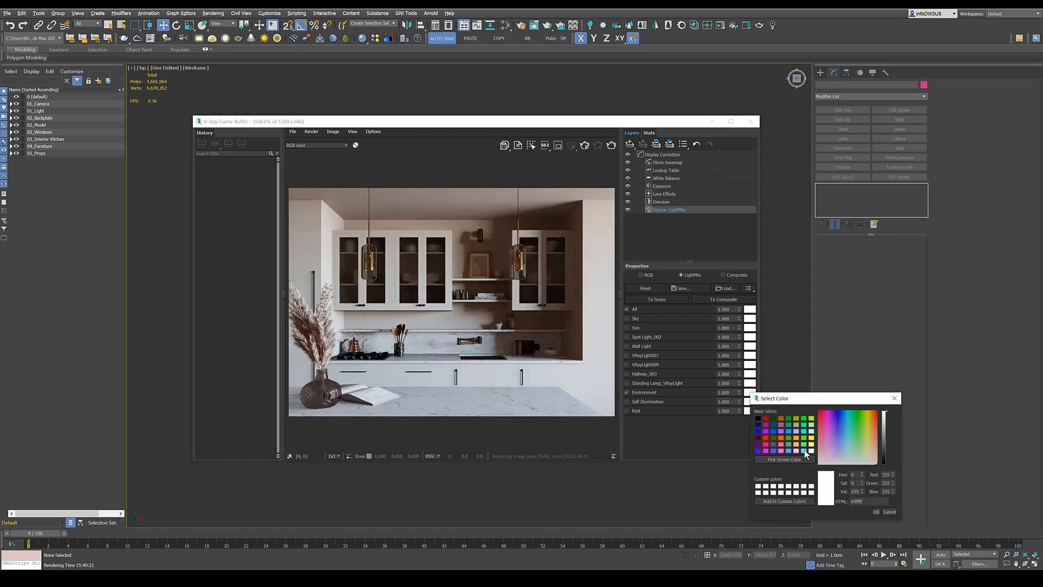
{"action": "left_click", "coordinate": [847, 429]}
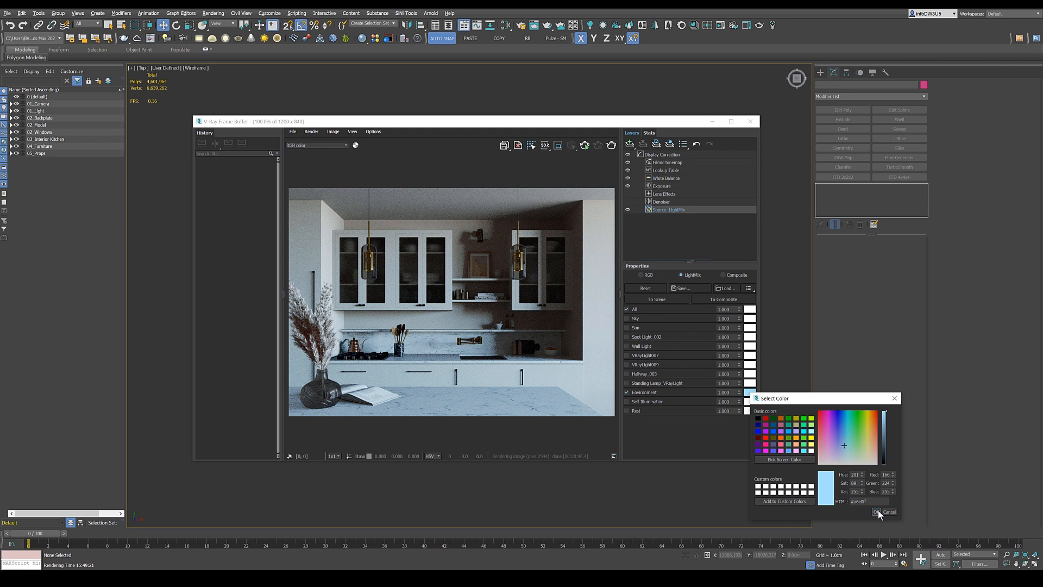
{"action": "left_click", "coordinate": [877, 512]}
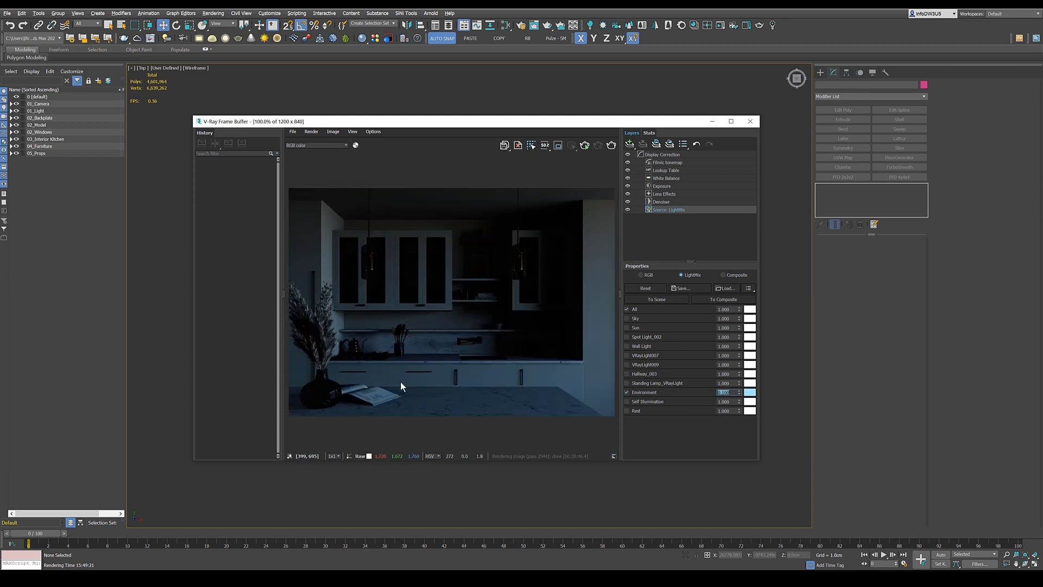
{"action": "mouse_move", "coordinate": [406, 389]}
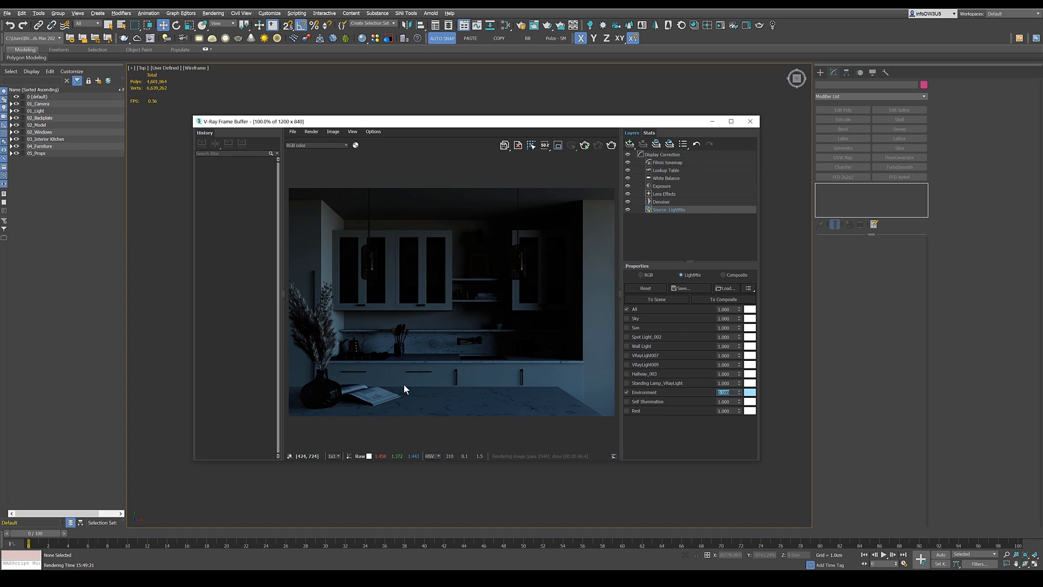
{"action": "mouse_move", "coordinate": [361, 420]}
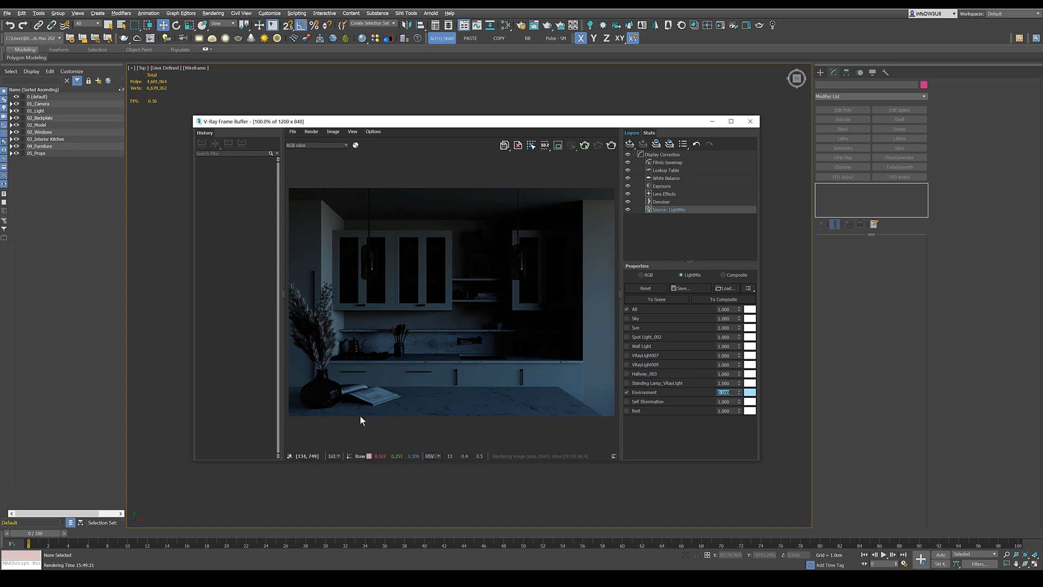
{"action": "mouse_move", "coordinate": [631, 332]}
{"action": "type", "text": "0.100"}
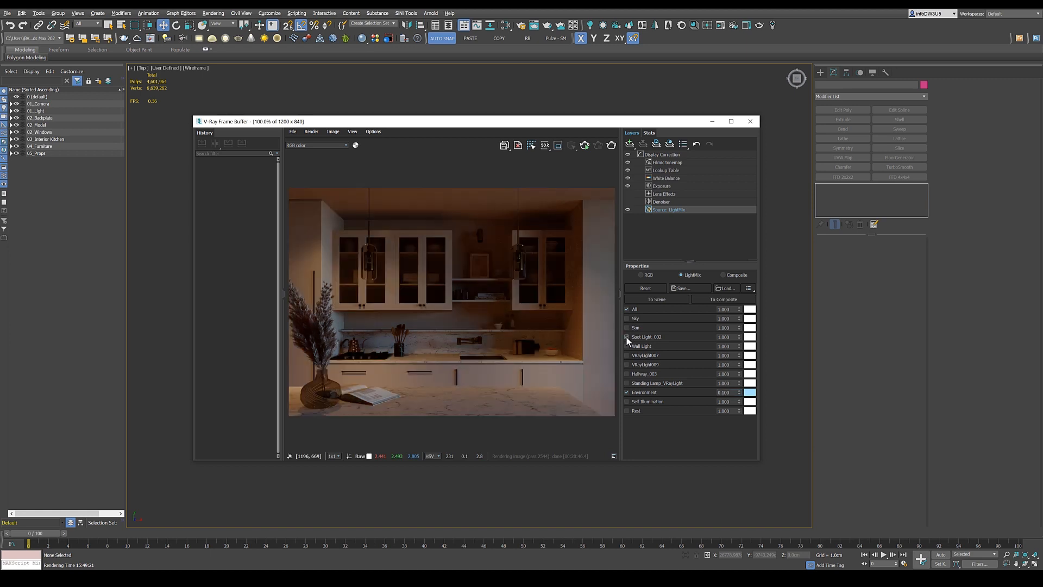
Re-enable the Spot Light_002, Wall Light and VRayLight007 contributions.
{"action": "left_click", "coordinate": [626, 337]}
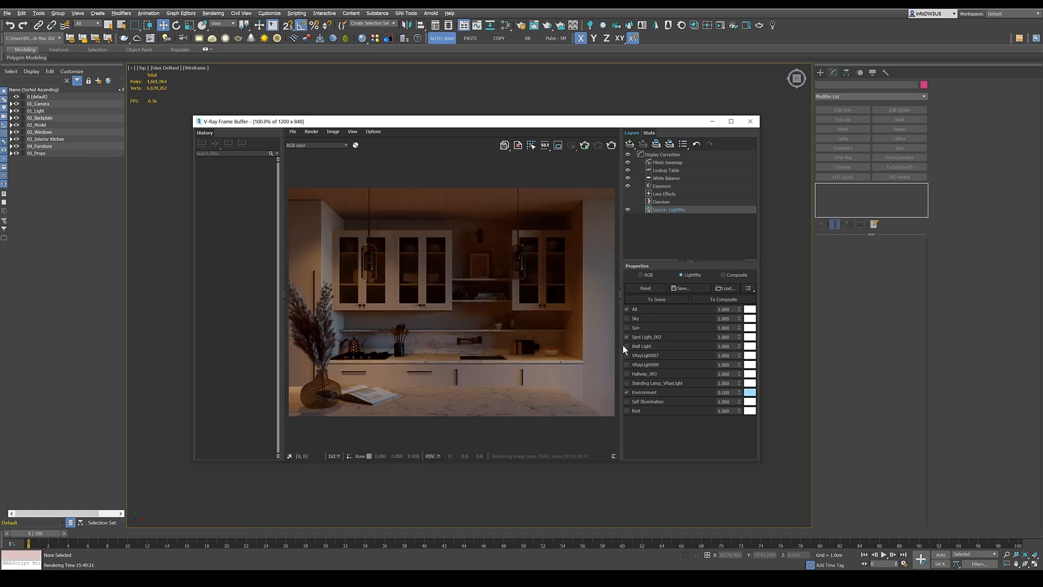
{"action": "left_click", "coordinate": [626, 347]}
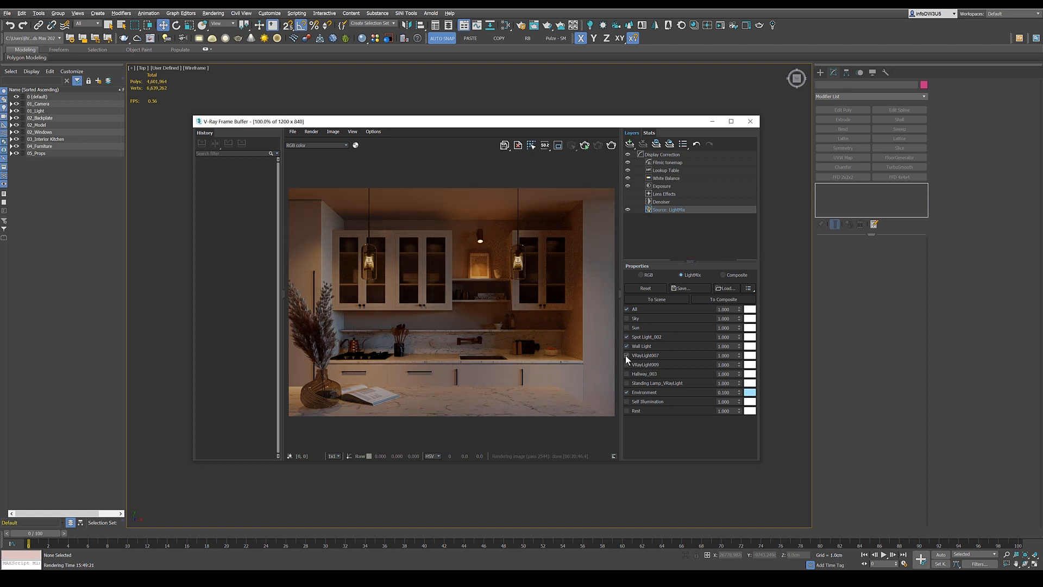
{"action": "left_click", "coordinate": [626, 355]}
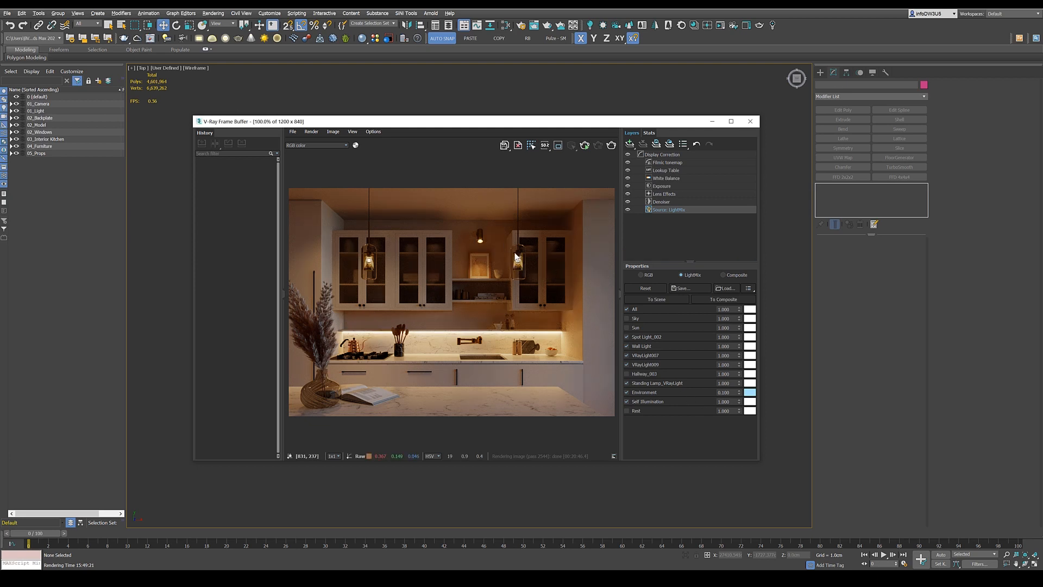
{"action": "mouse_move", "coordinate": [518, 261]}
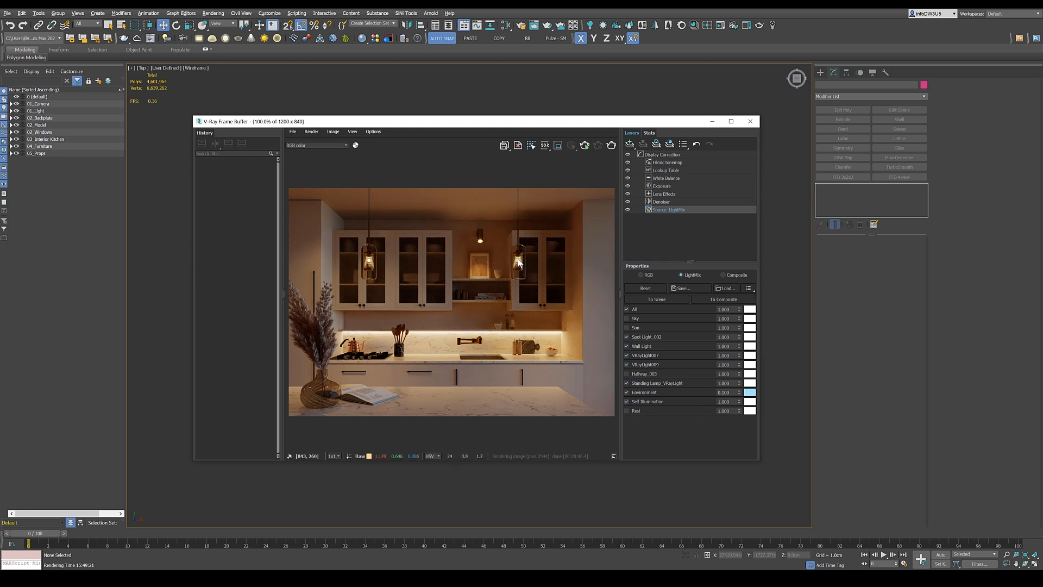
{"action": "mouse_move", "coordinate": [577, 263]}
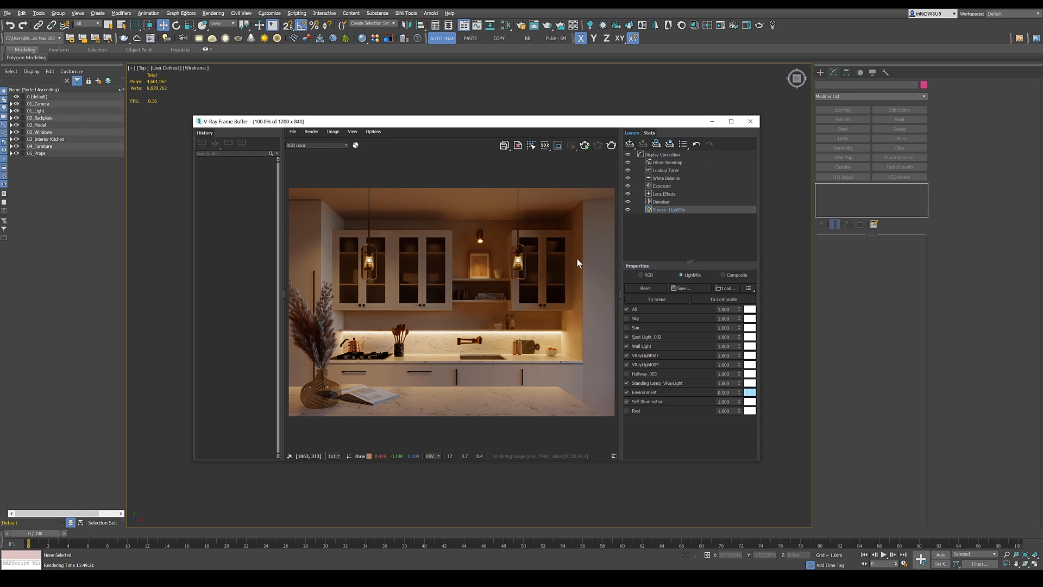
{"action": "mouse_move", "coordinate": [457, 402]}
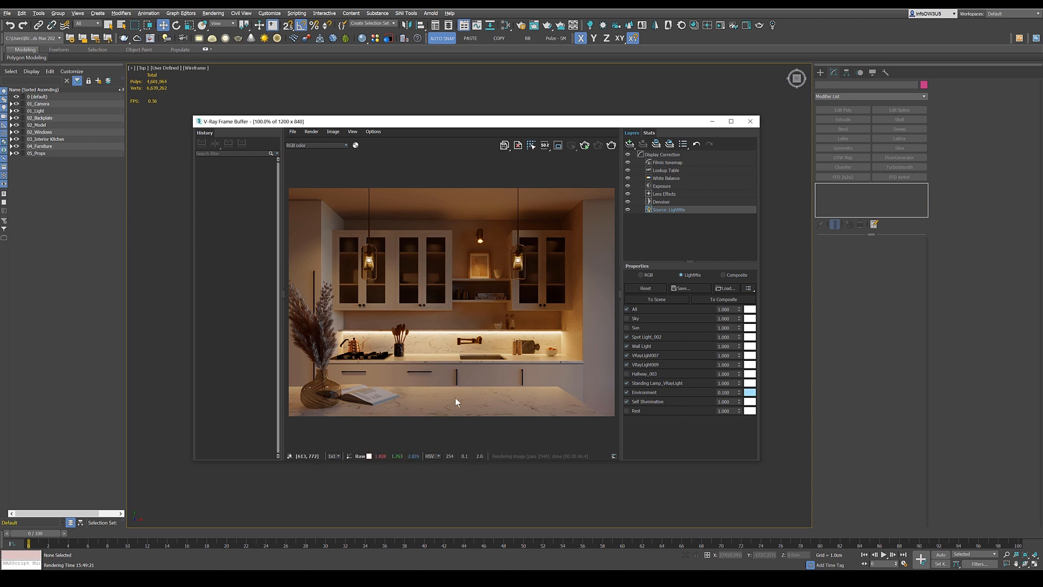
{"action": "mouse_move", "coordinate": [625, 424]}
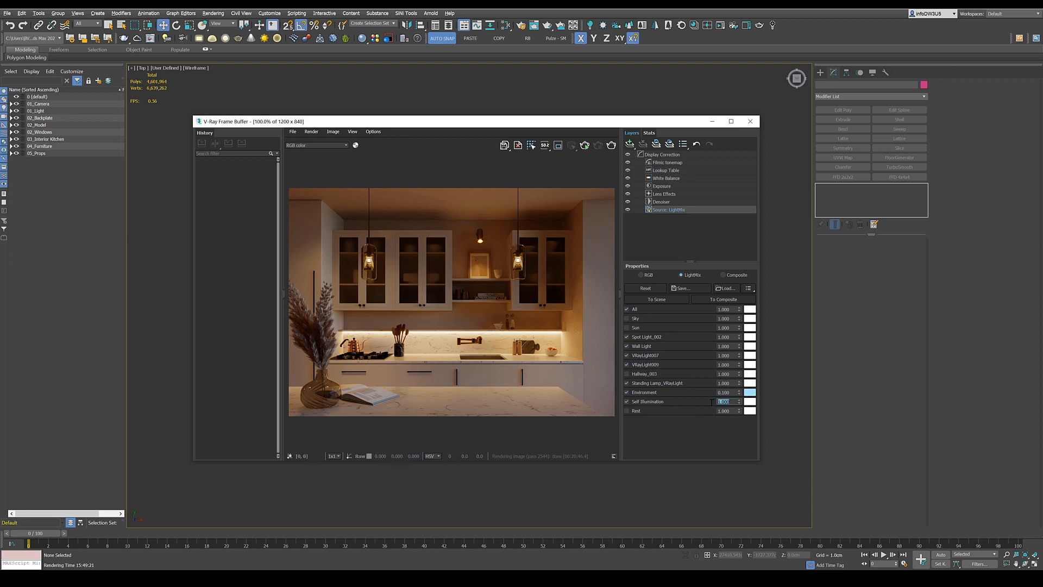
{"action": "mouse_move", "coordinate": [500, 261]}
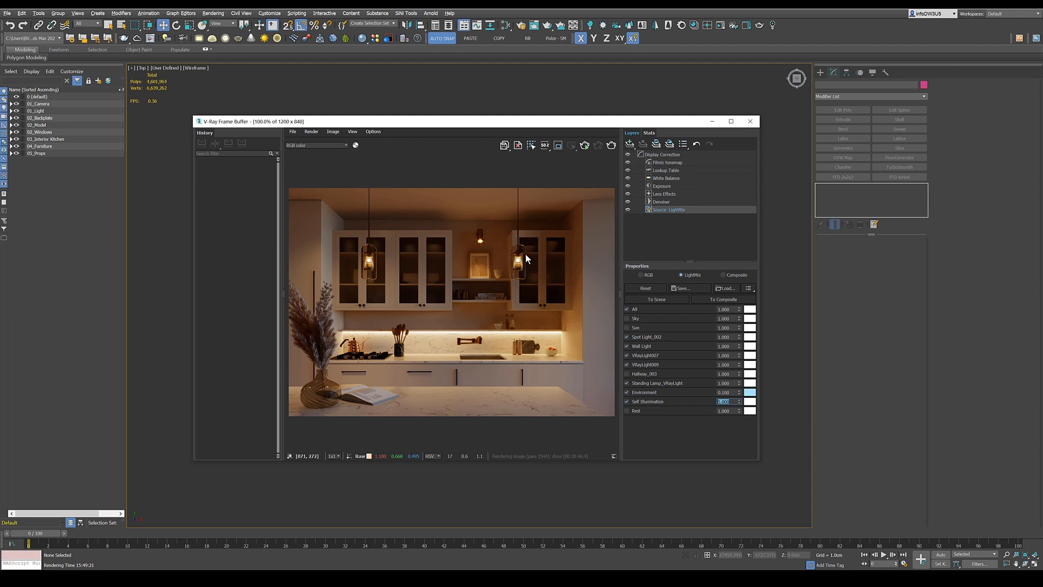
{"action": "mouse_move", "coordinate": [451, 247]}
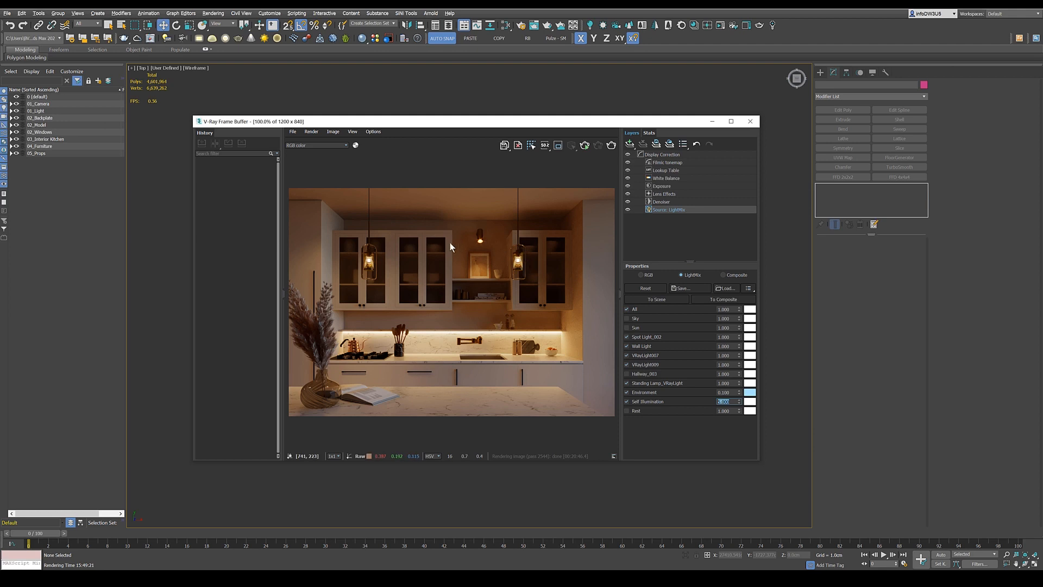
{"action": "mouse_move", "coordinate": [604, 286]}
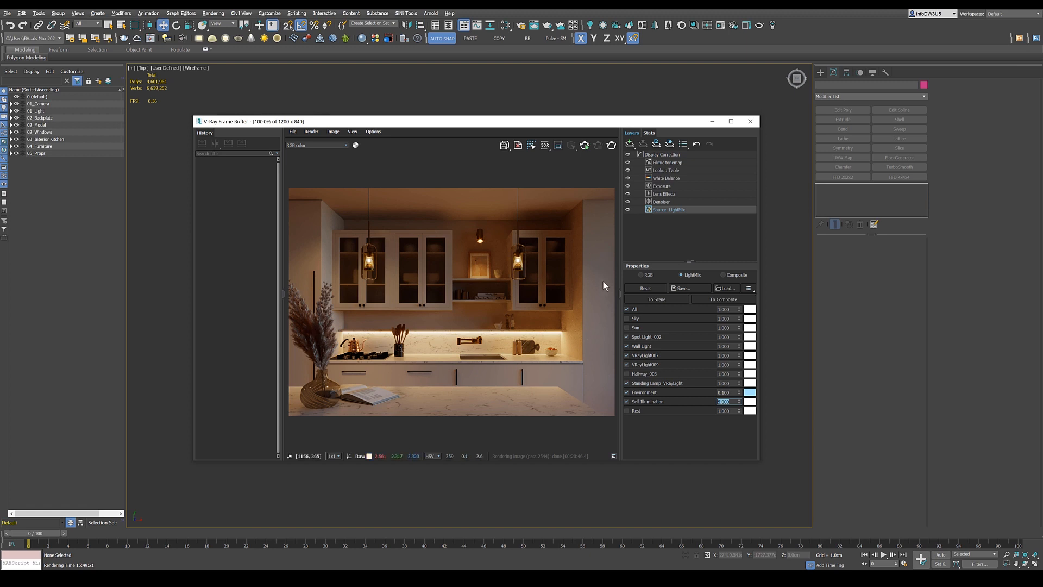
{"action": "mouse_move", "coordinate": [308, 279]}
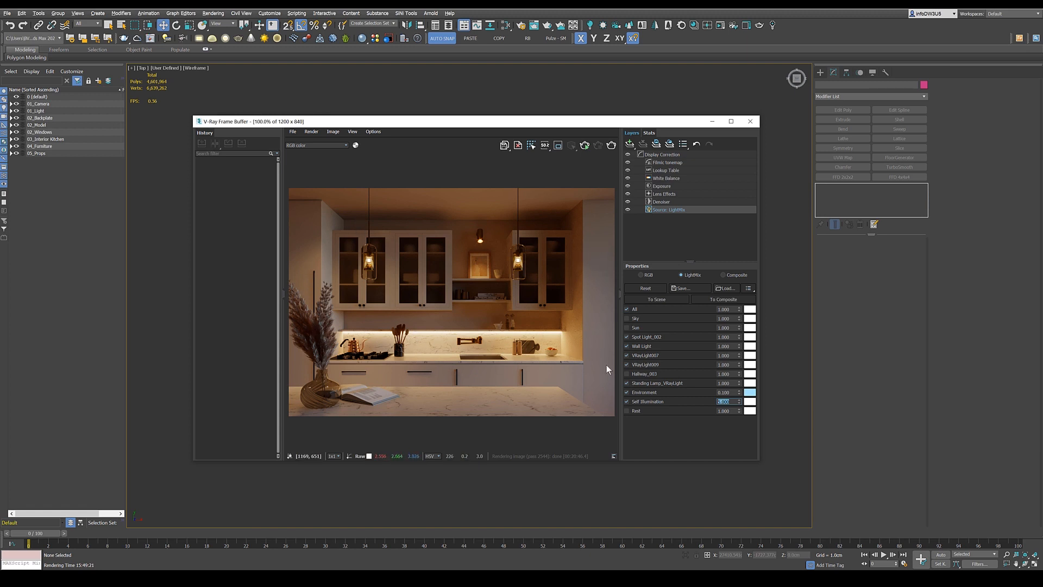
Enter 5.000 as the Self Illumination multiplier in the LightMix.
{"action": "type", "text": "5.000"}
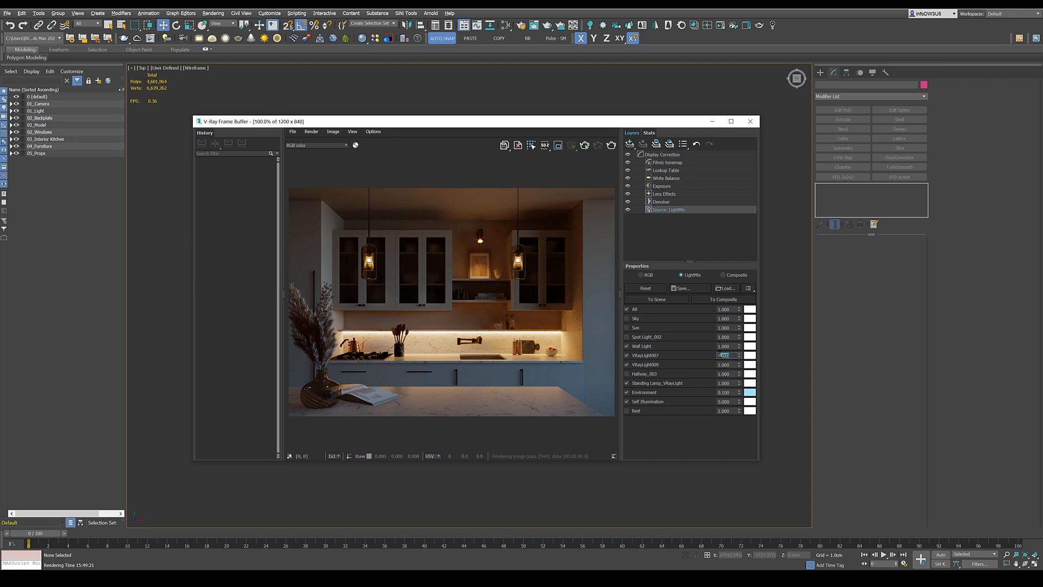
Set the VRayLight007 LightMix multiplier to 2.
{"action": "type", "text": "2"}
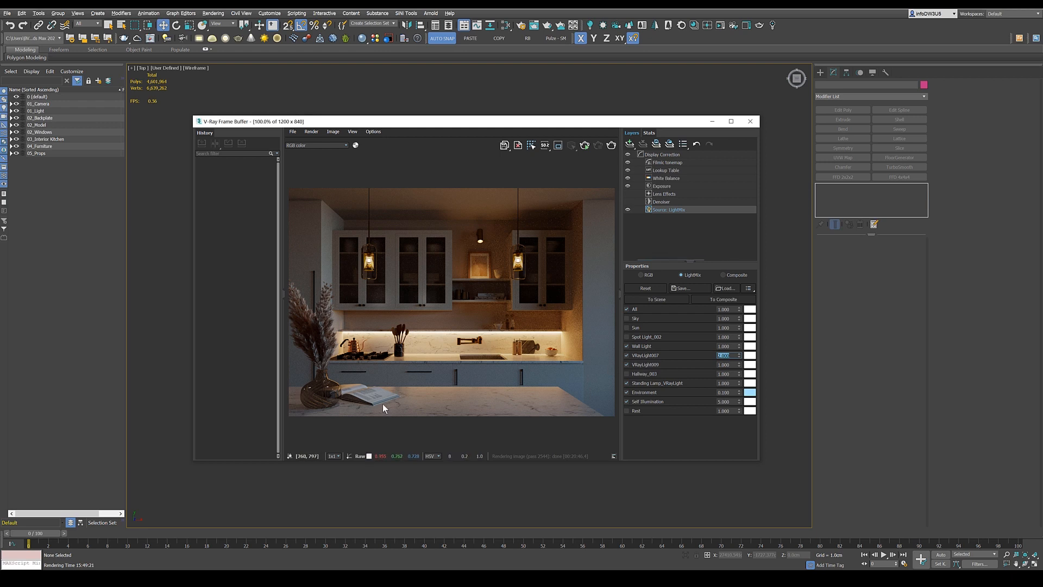
{"action": "mouse_move", "coordinate": [509, 404]}
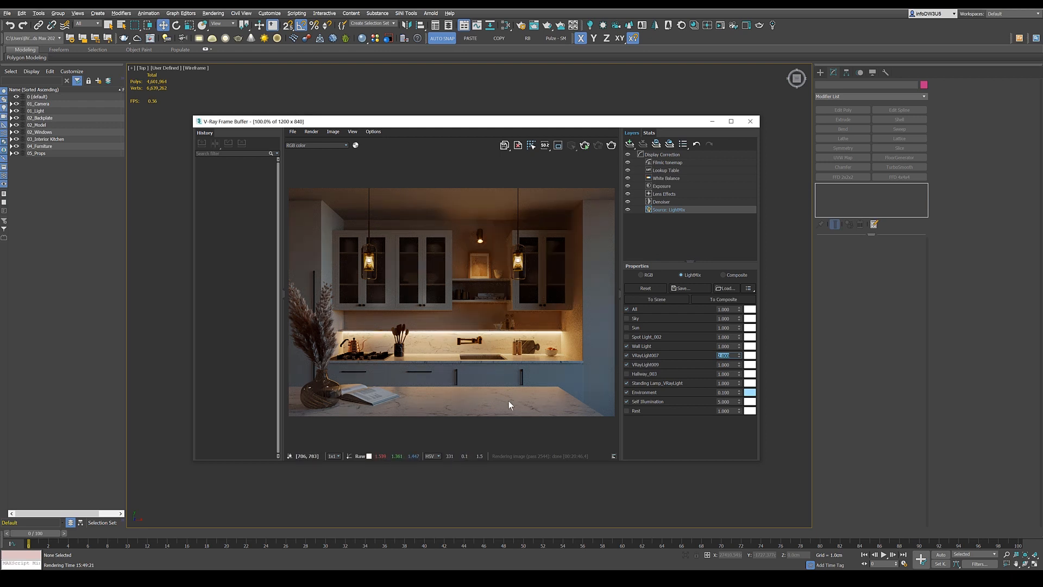
{"action": "mouse_move", "coordinate": [516, 405]}
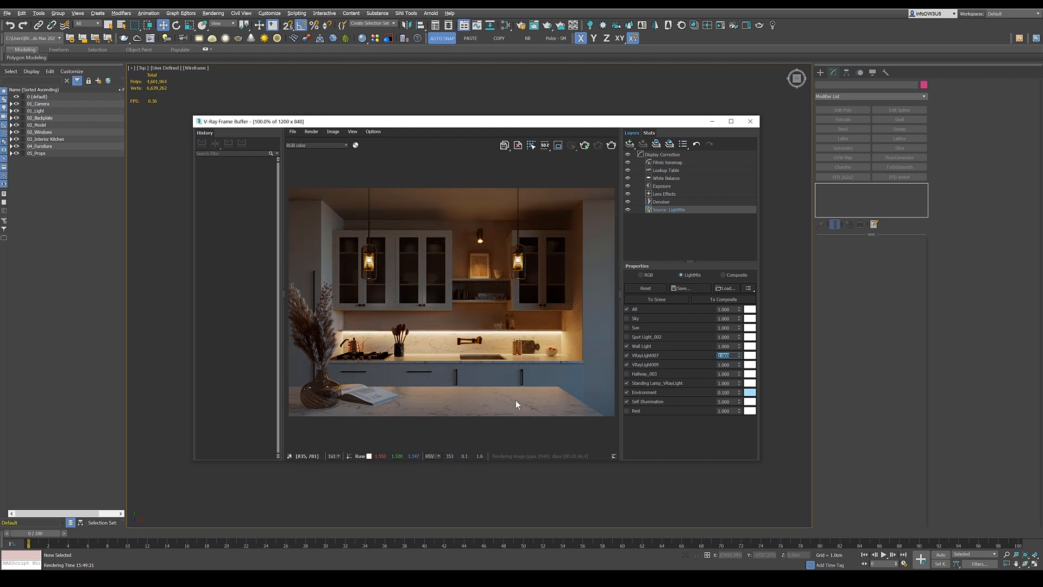
{"action": "mouse_move", "coordinate": [472, 415]}
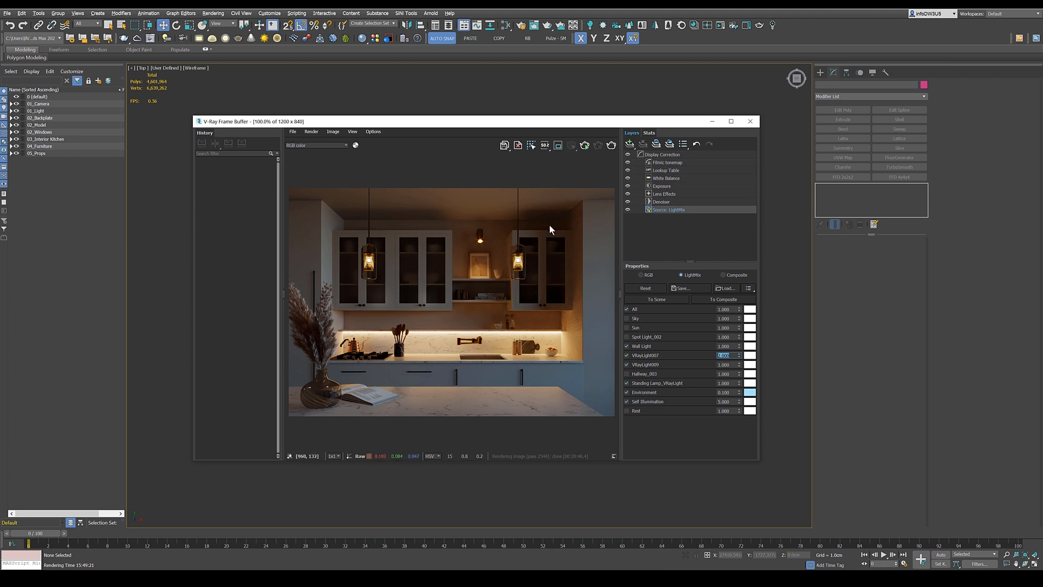
{"action": "mouse_move", "coordinate": [481, 232]}
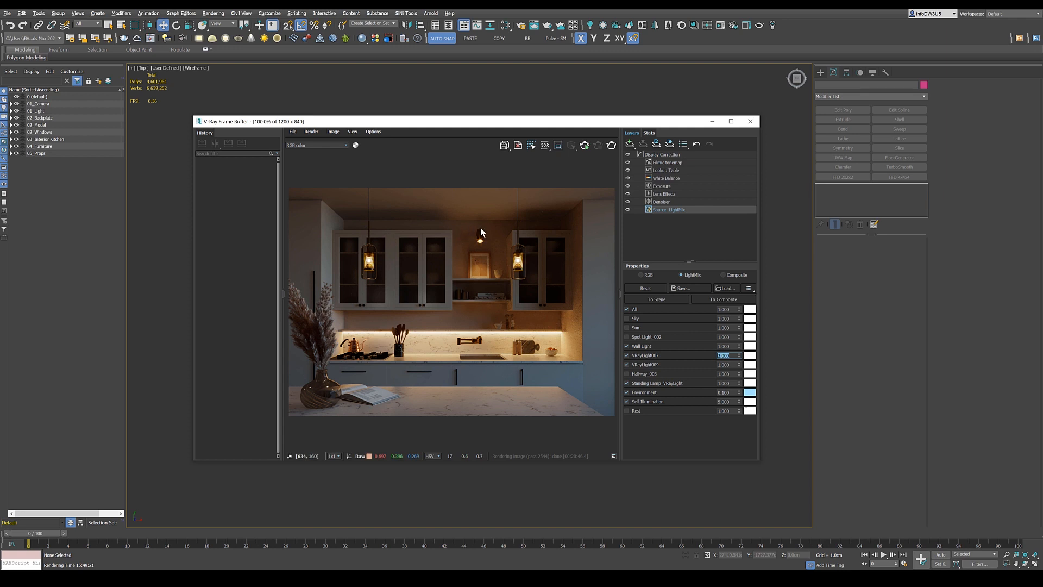
{"action": "mouse_move", "coordinate": [484, 248]}
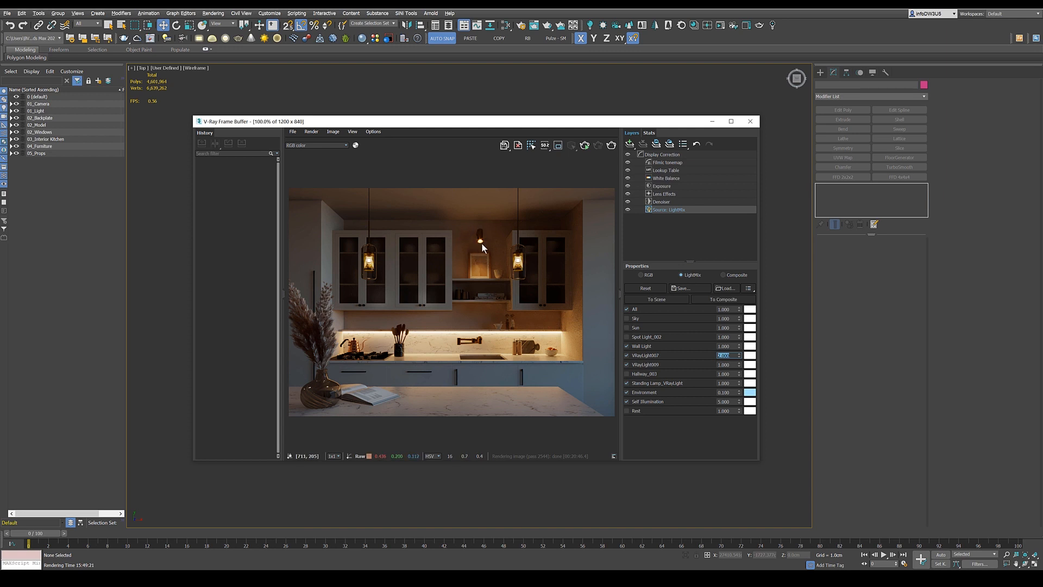
{"action": "mouse_move", "coordinate": [564, 338]}
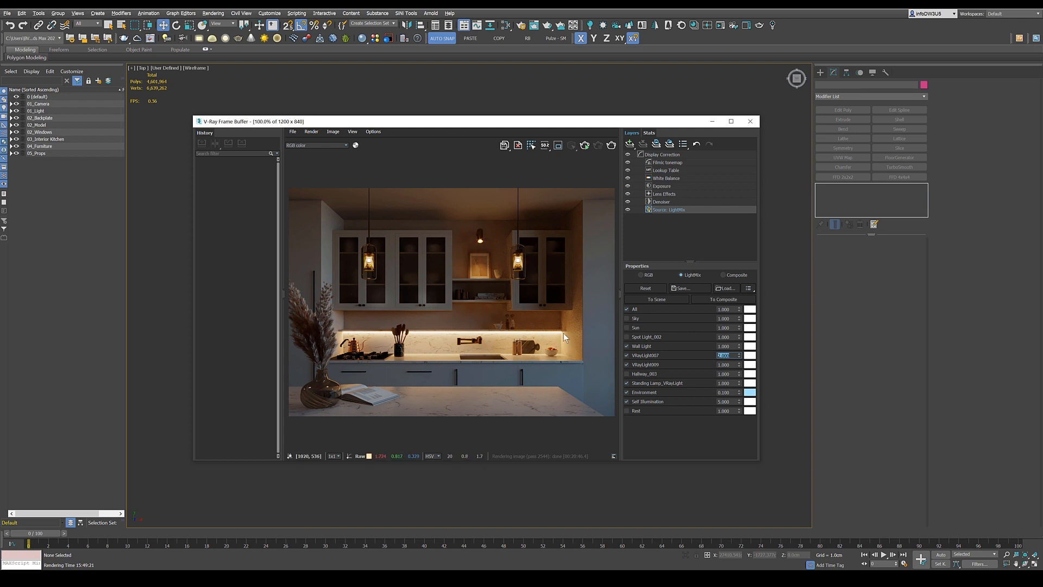
{"action": "mouse_move", "coordinate": [555, 344]}
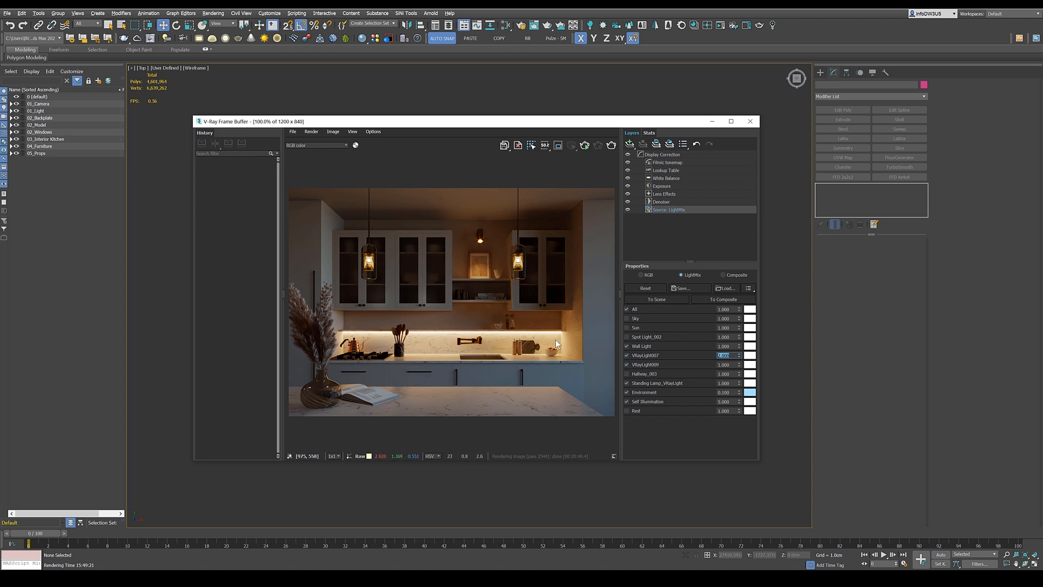
{"action": "mouse_move", "coordinate": [473, 361]}
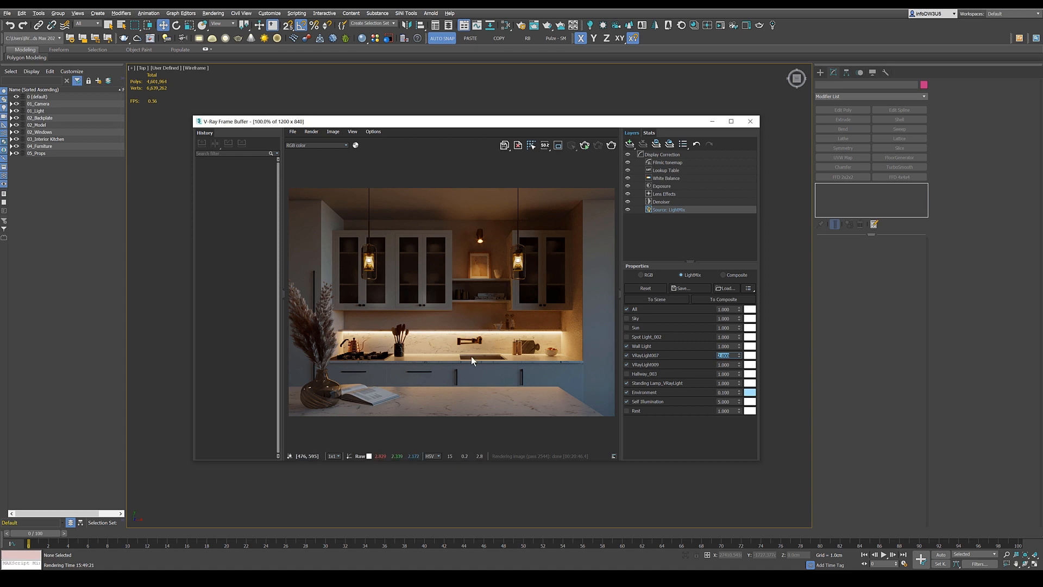
{"action": "mouse_move", "coordinate": [753, 370]}
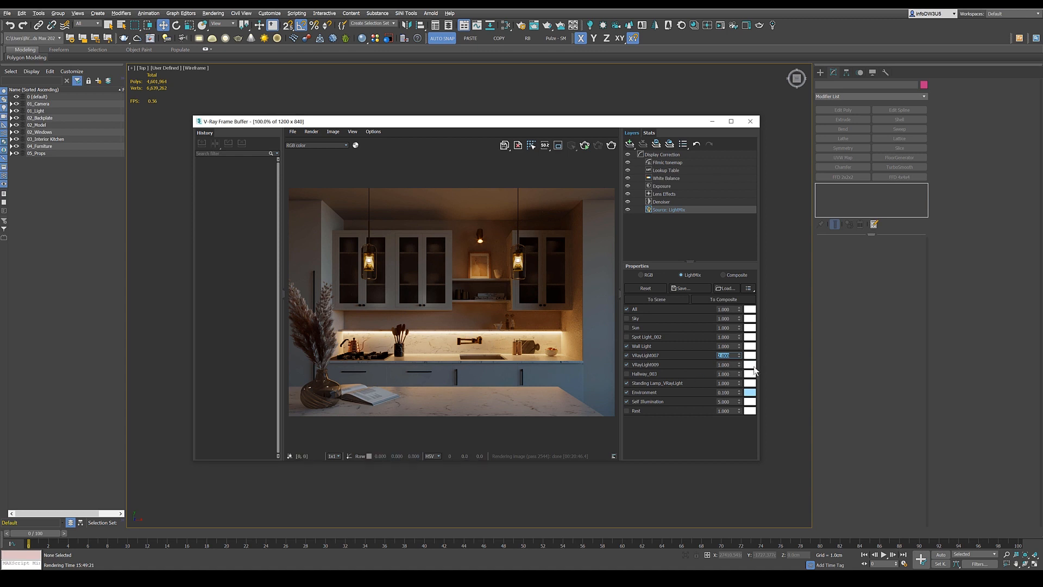
Try several spectrum tints for VRayLight009's swatch, then apply pale blue.
{"action": "left_click", "coordinate": [750, 355]}
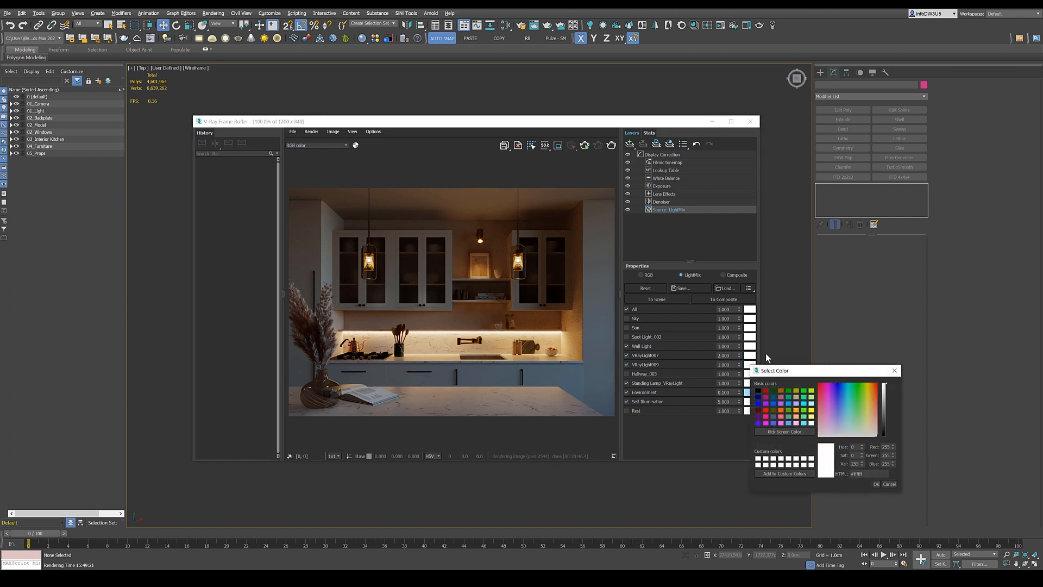
{"action": "mouse_move", "coordinate": [635, 273]}
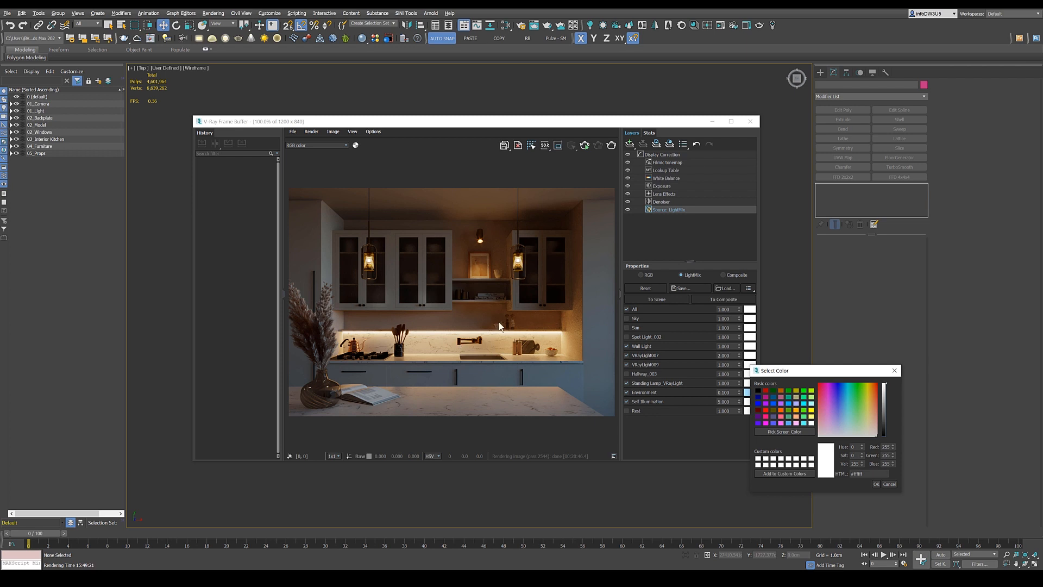
{"action": "left_click", "coordinate": [844, 426]}
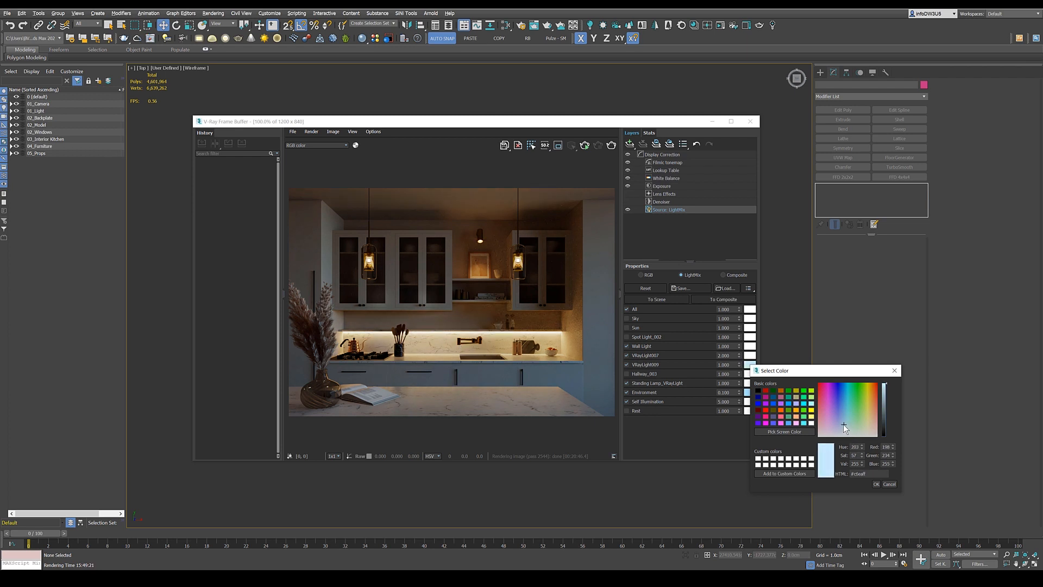
{"action": "left_click", "coordinate": [835, 424]}
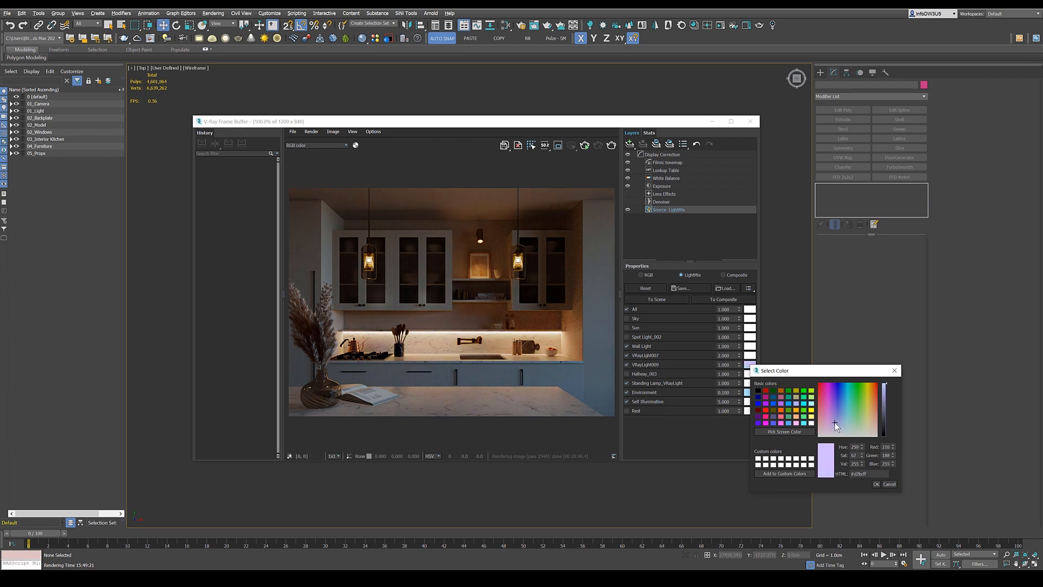
{"action": "left_click", "coordinate": [842, 426]}
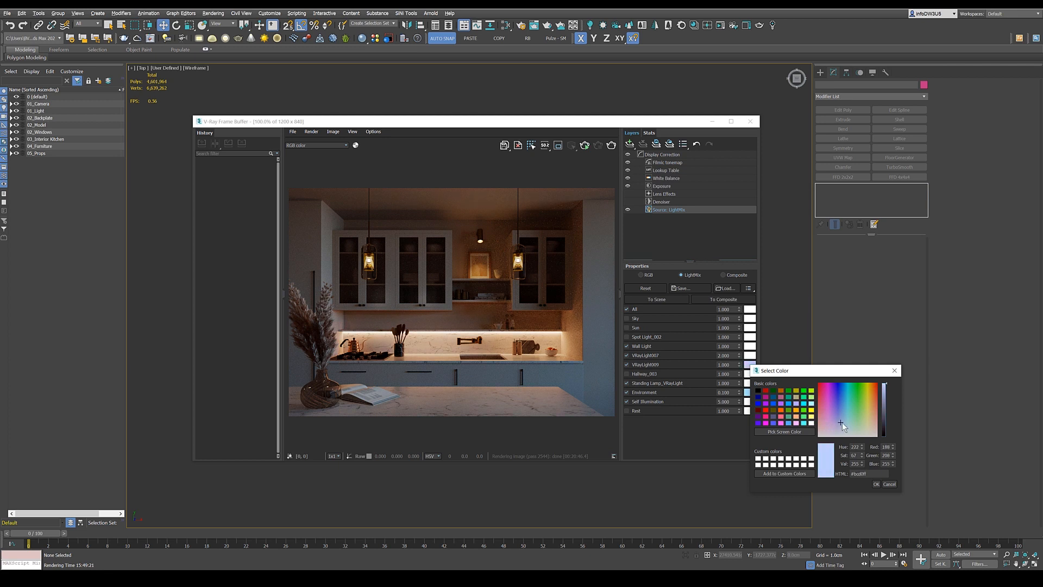
{"action": "left_click", "coordinate": [856, 425]}
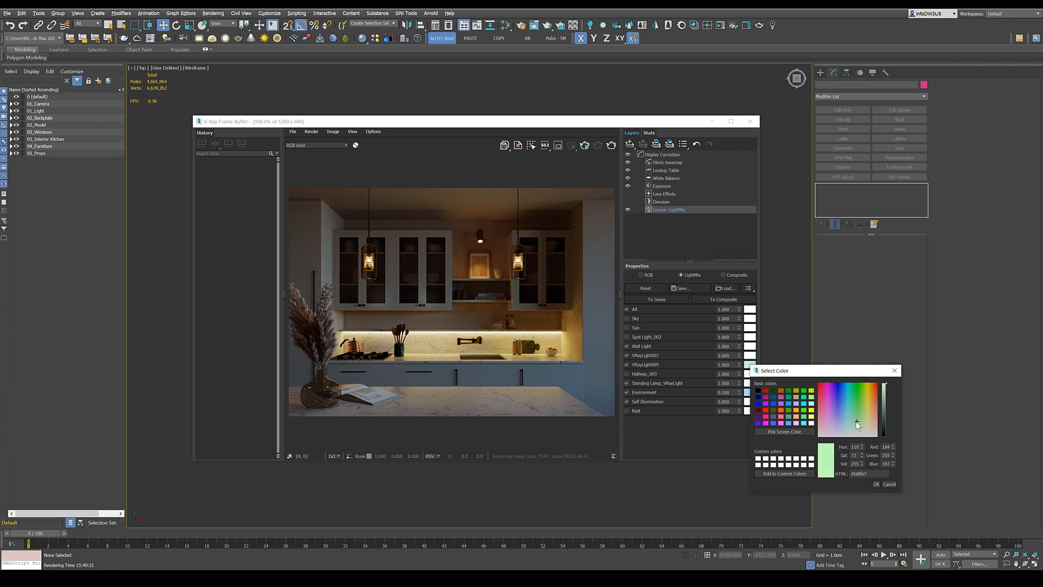
{"action": "left_click", "coordinate": [833, 425]}
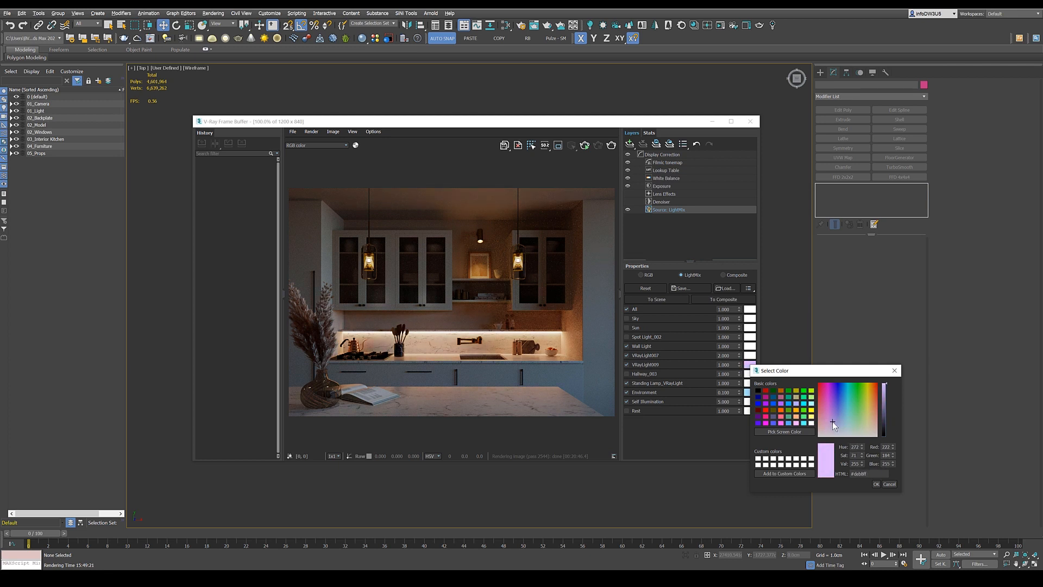
{"action": "left_click", "coordinate": [828, 426]}
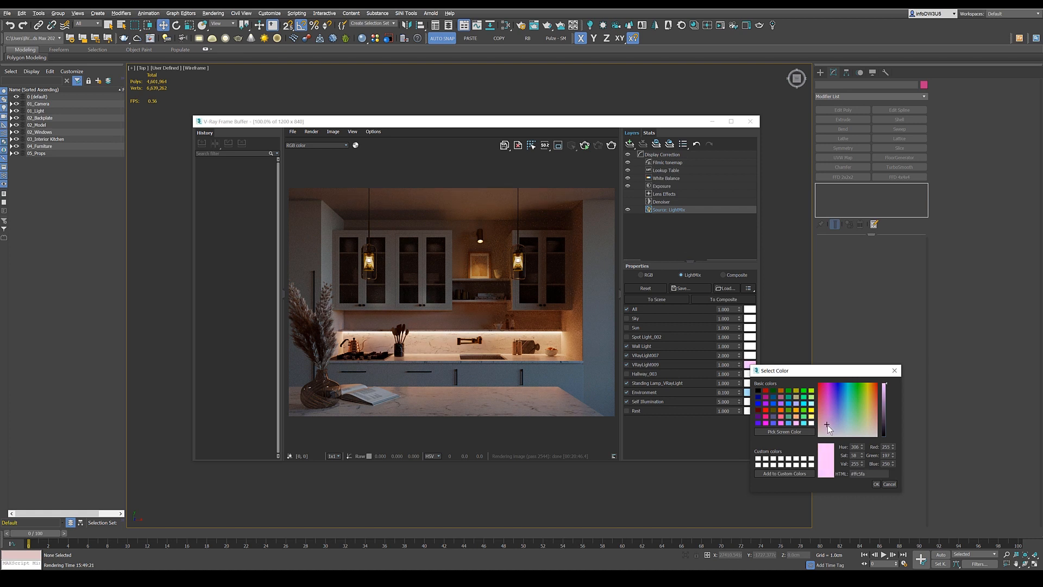
{"action": "left_click", "coordinate": [844, 427]}
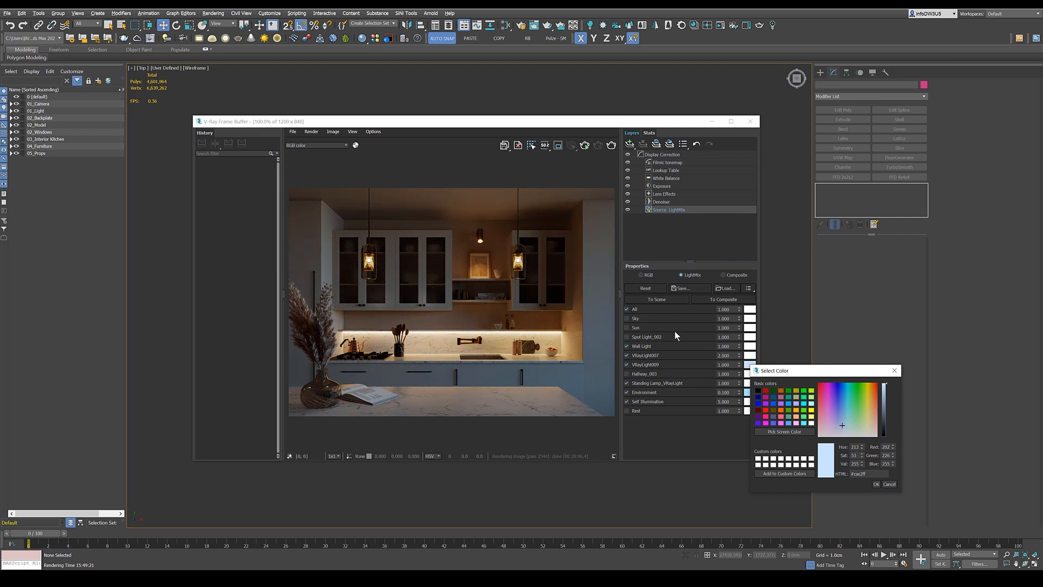
{"action": "mouse_move", "coordinate": [562, 283]}
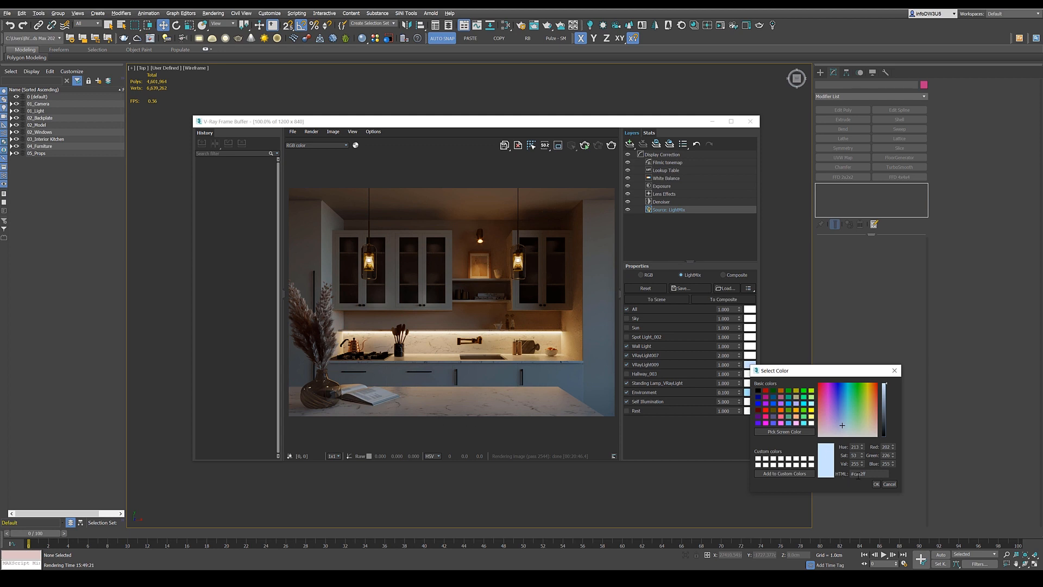
{"action": "left_click", "coordinate": [876, 484]}
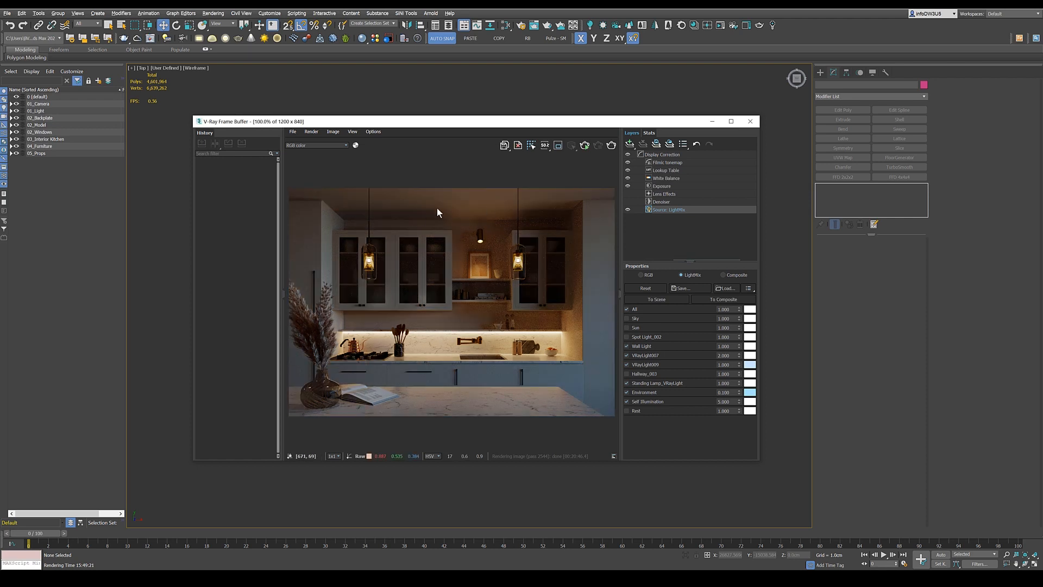
{"action": "mouse_move", "coordinate": [554, 216]}
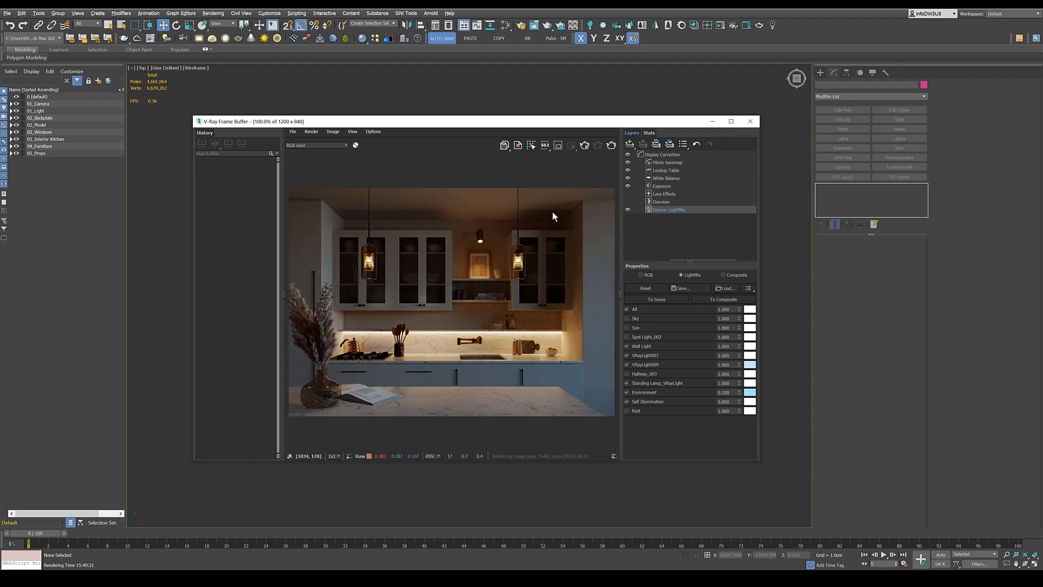